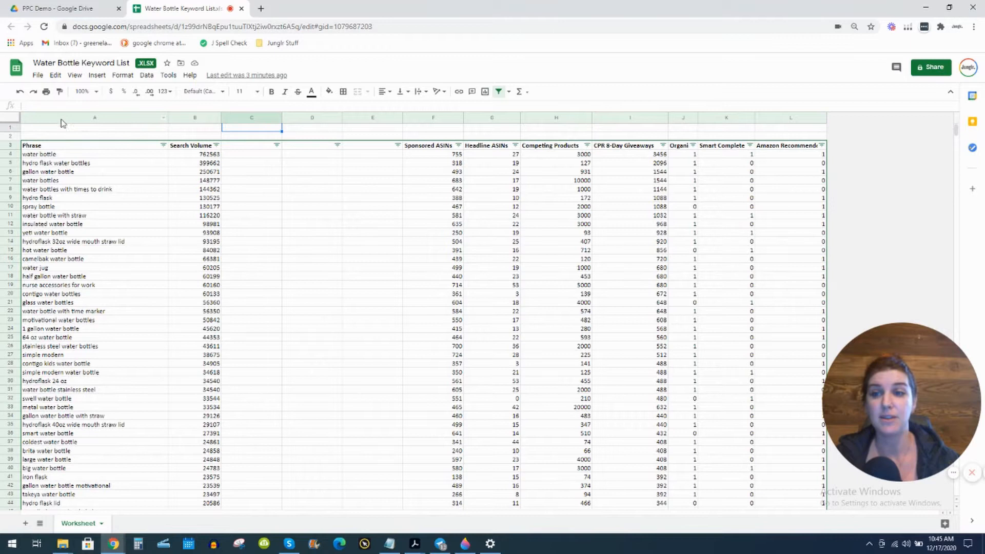
Review the Phrase column, the empty cells beside the first keywords, and the C1 core keyword cell
click(94, 117)
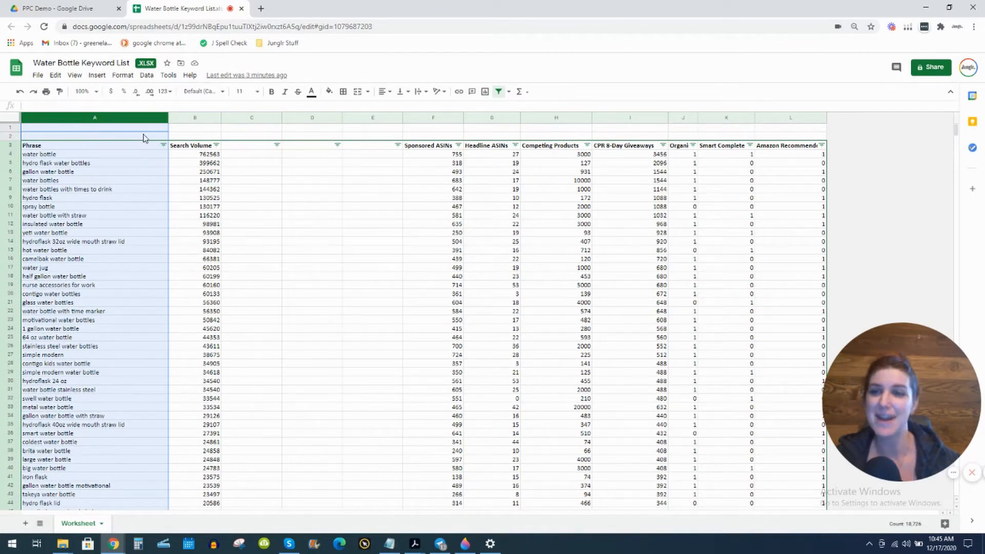
mouse_move(116, 152)
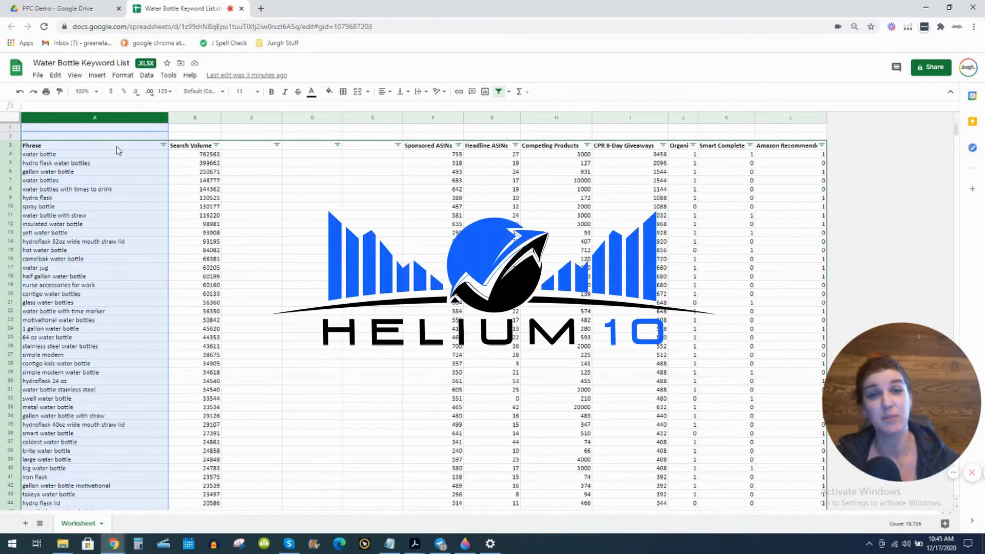
mouse_move(142, 154)
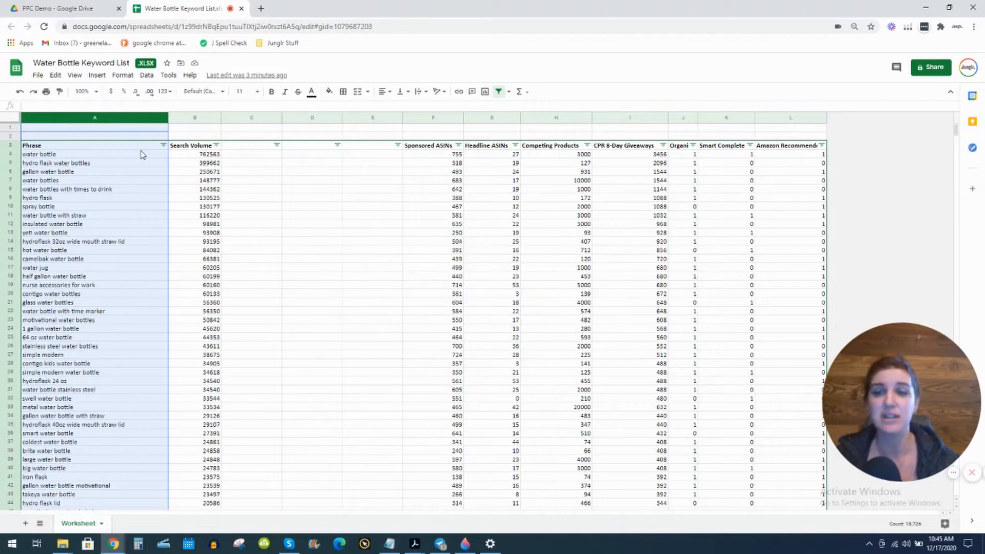
click(94, 117)
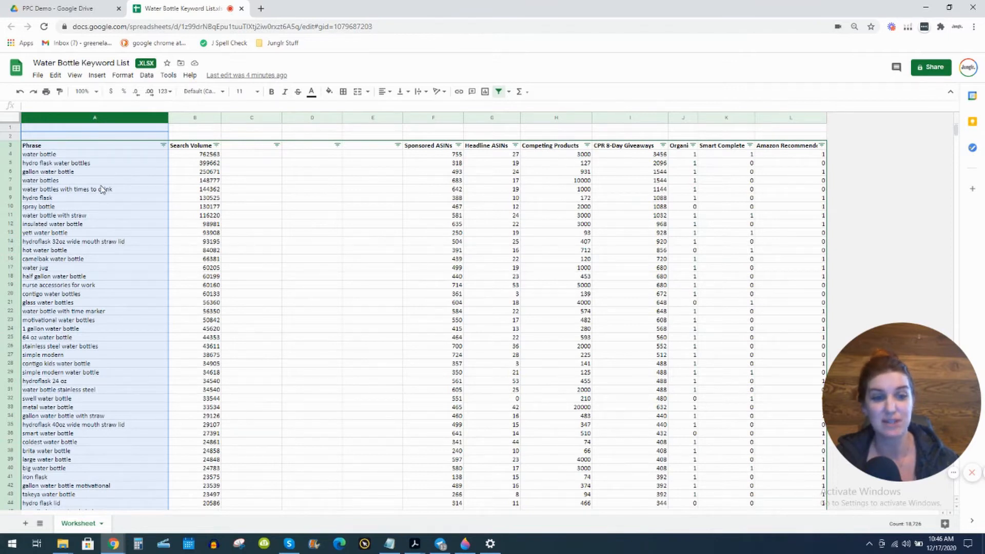
mouse_move(75, 175)
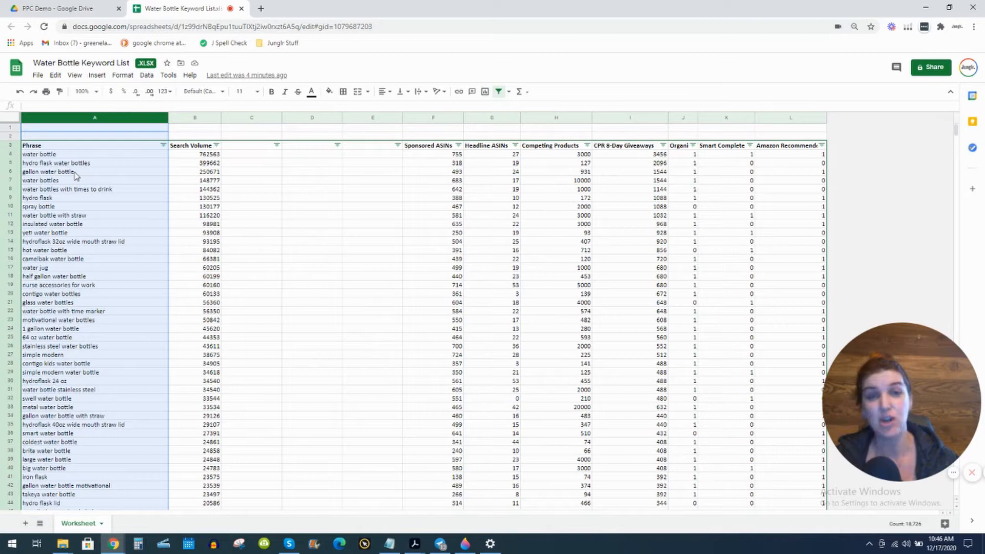
click(251, 154)
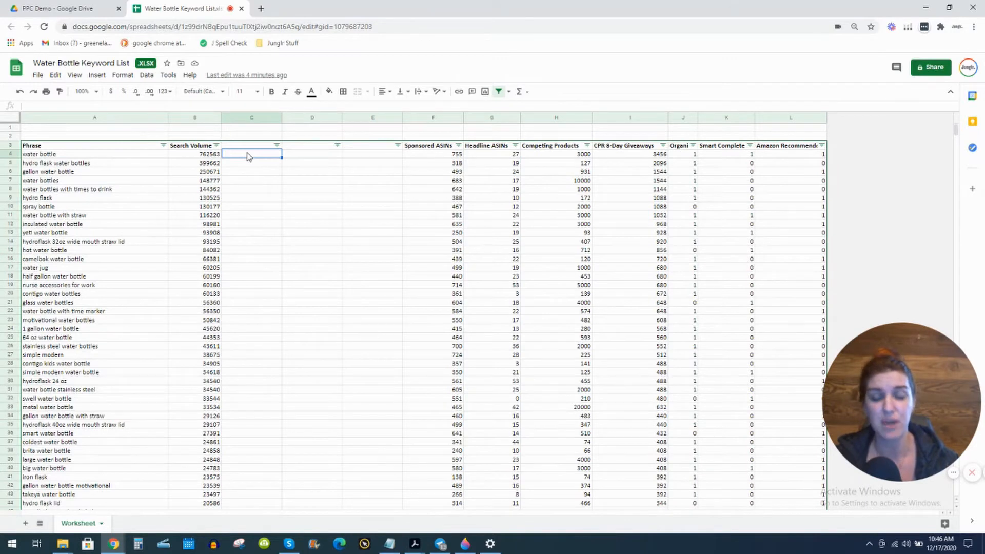
mouse_move(75, 140)
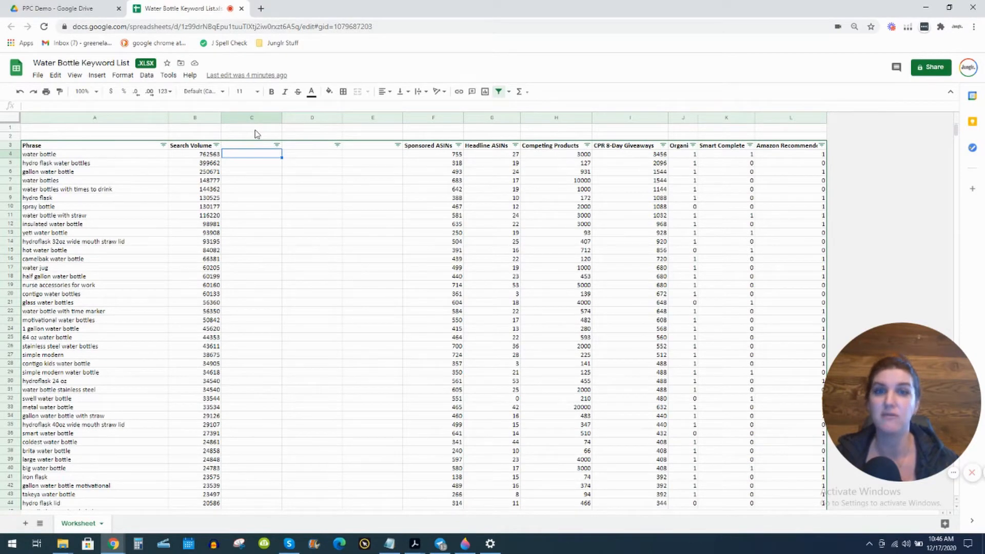
mouse_move(11, 130)
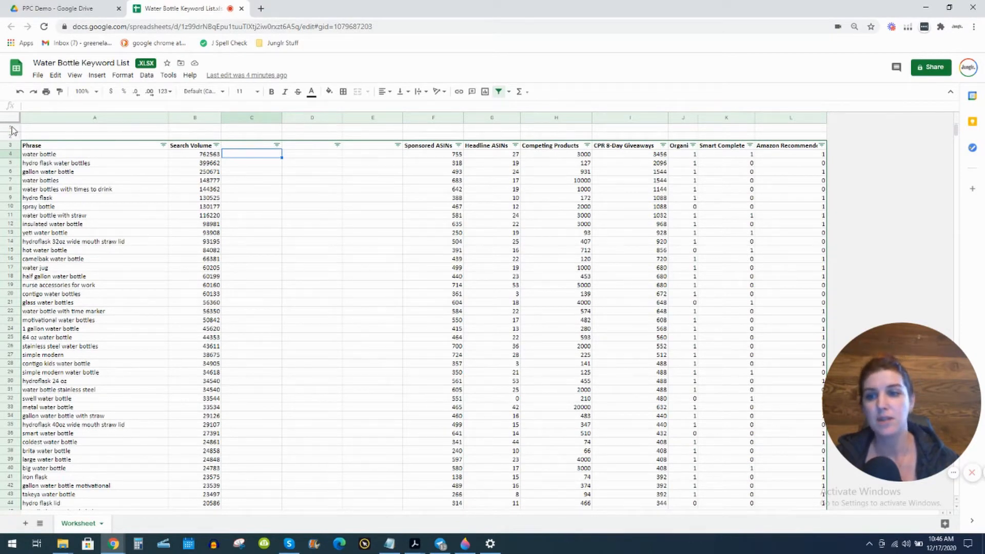
click(10, 127)
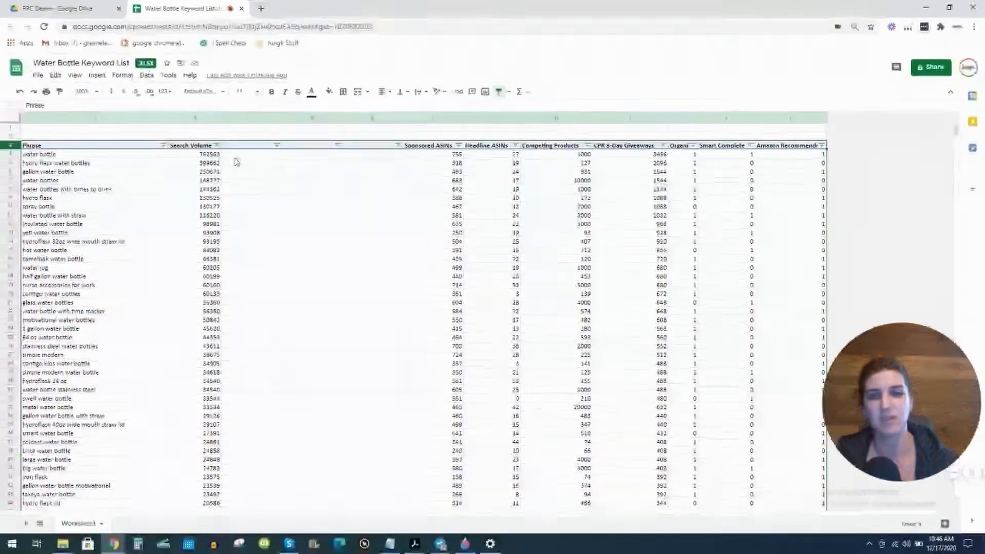
click(251, 163)
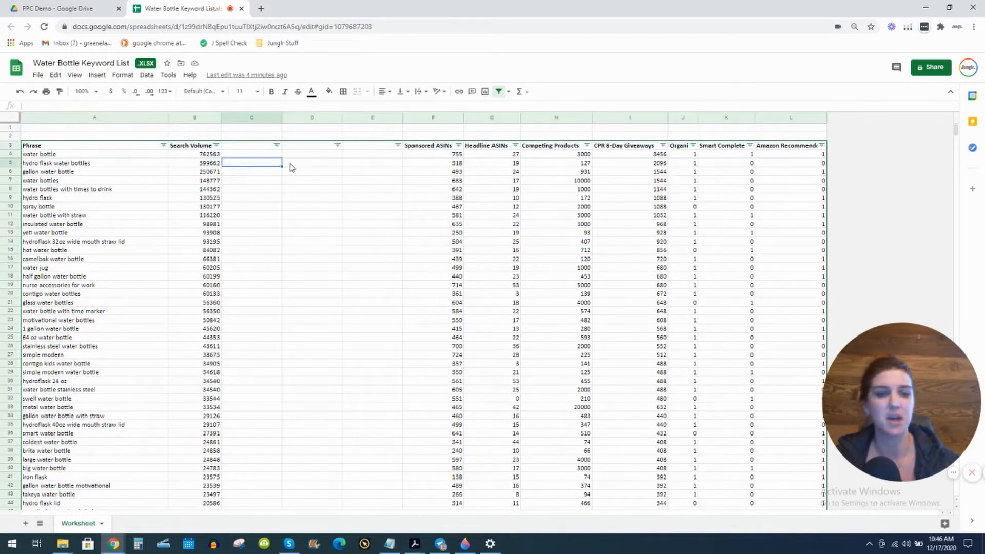
mouse_move(253, 159)
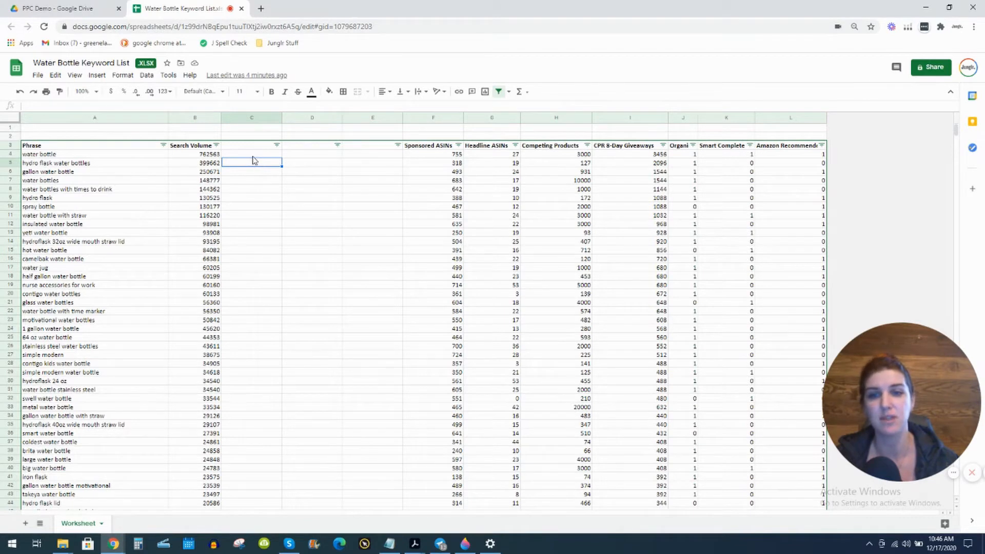
click(252, 154)
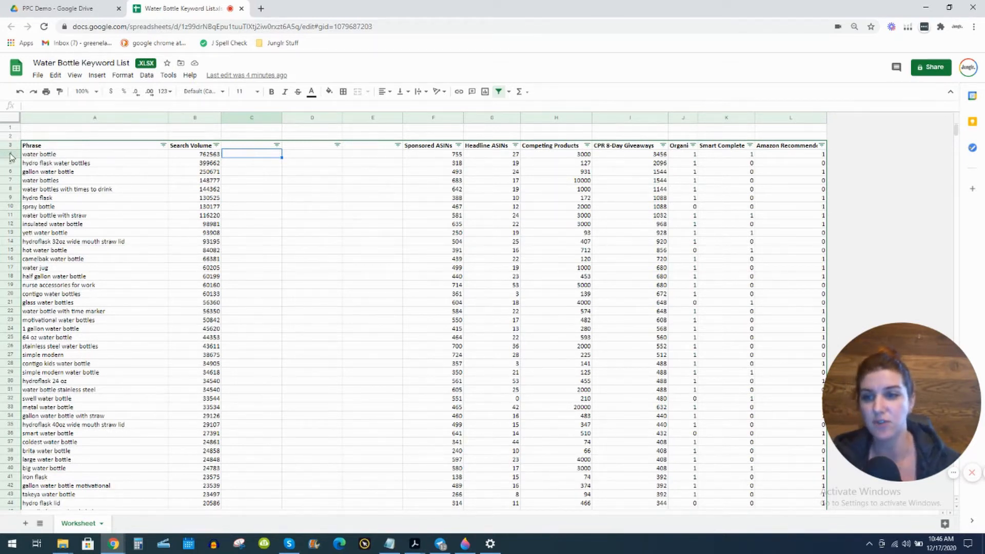
mouse_move(259, 158)
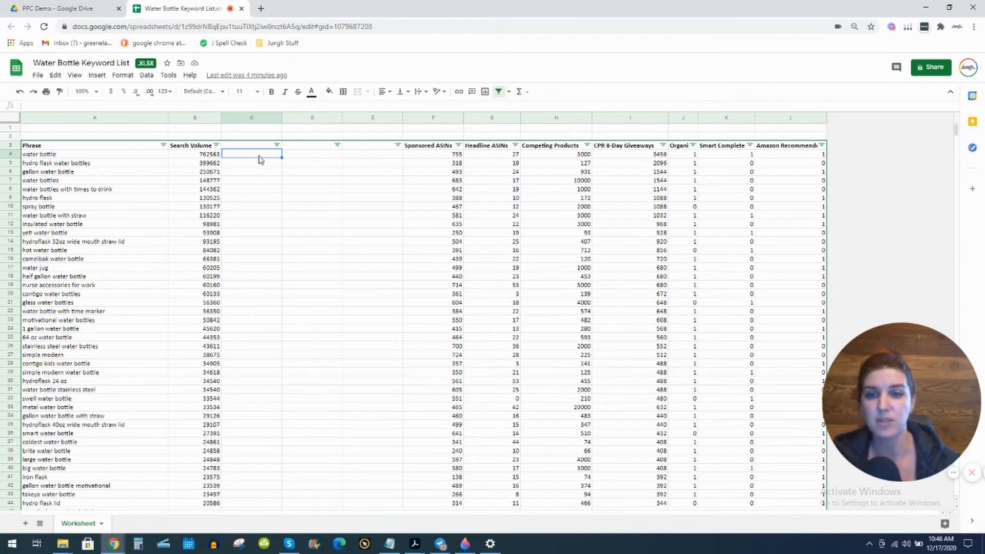
mouse_move(255, 136)
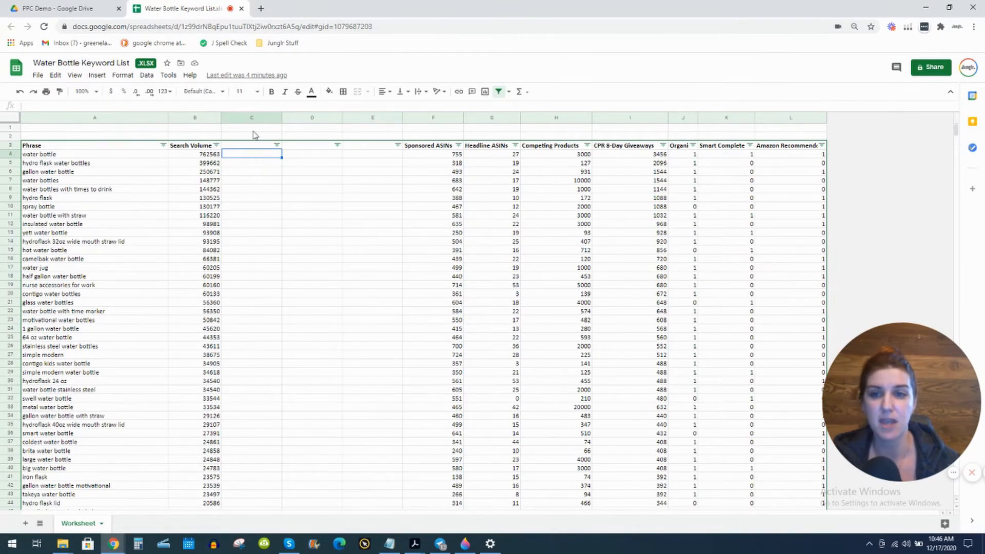
click(252, 127)
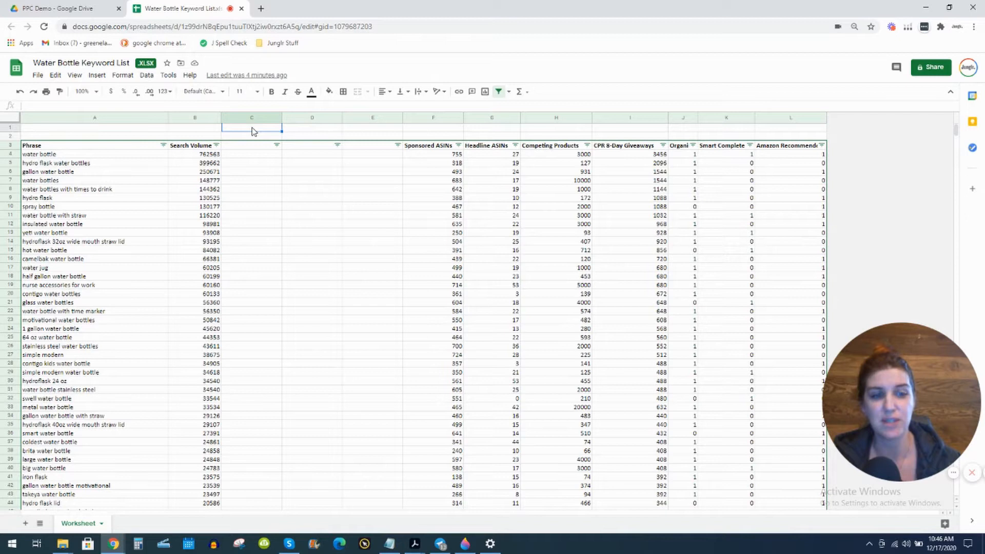
mouse_move(88, 161)
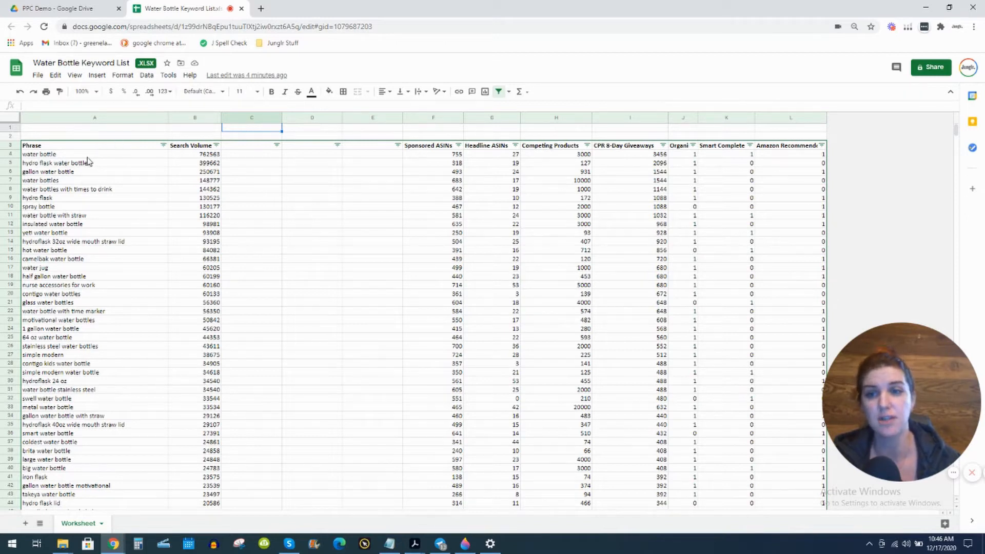
mouse_move(59, 156)
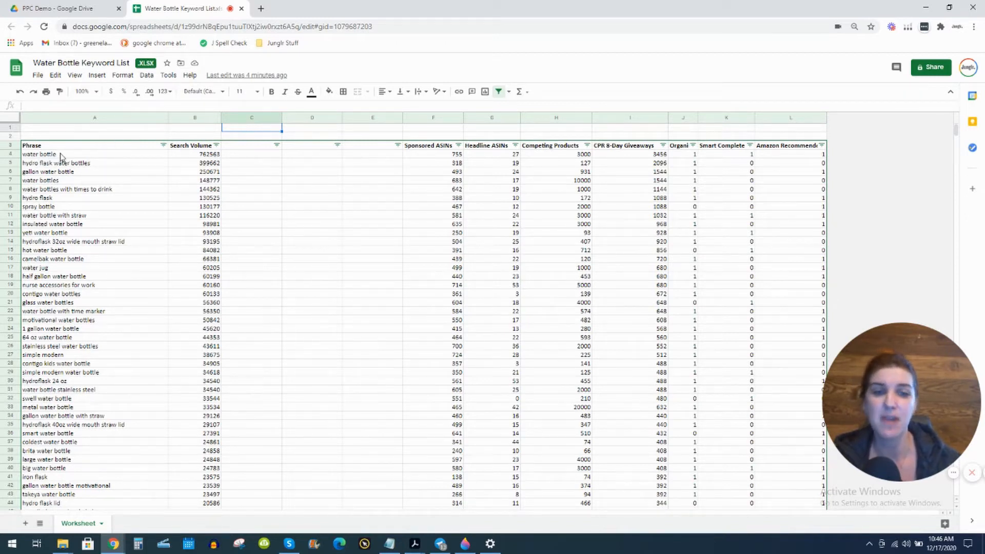
click(95, 116)
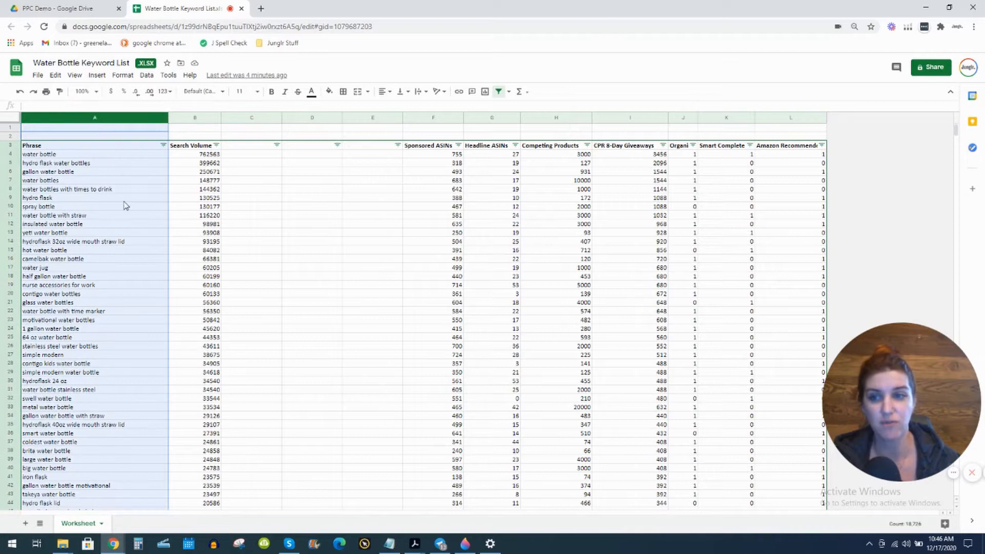
mouse_move(51, 157)
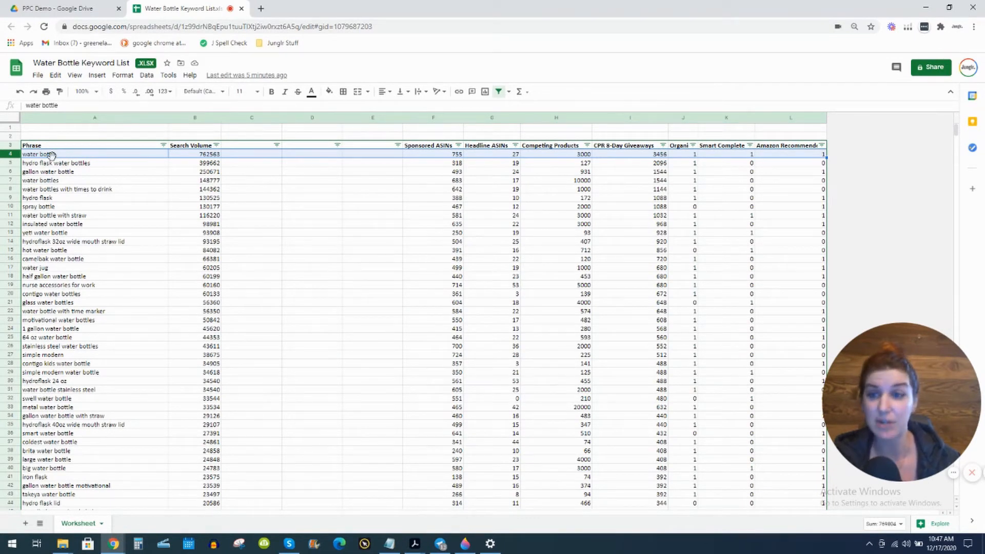
Inspect keywords such as water bottle and sports water bottle, then settle on C4 for the formula
click(95, 154)
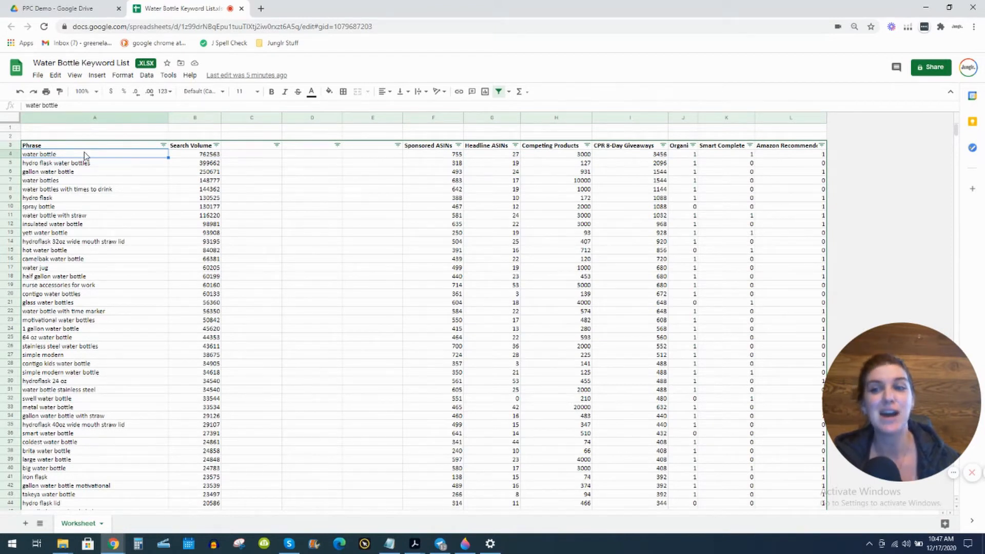
click(94, 117)
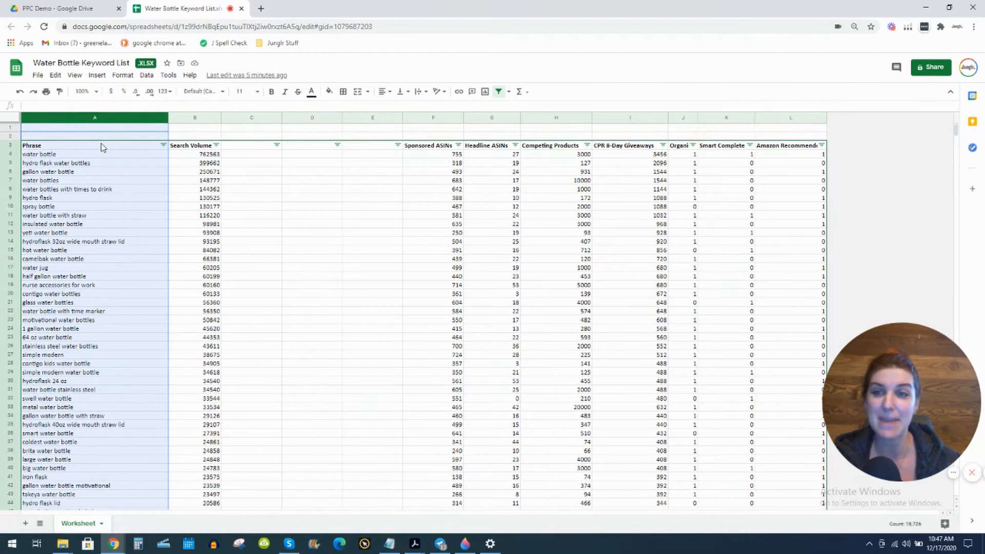
mouse_move(65, 158)
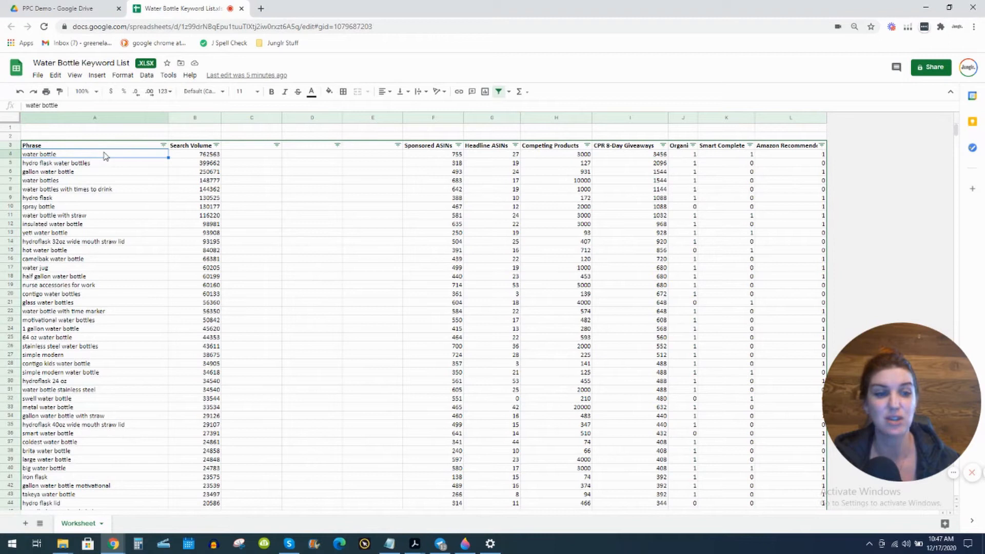
mouse_move(98, 284)
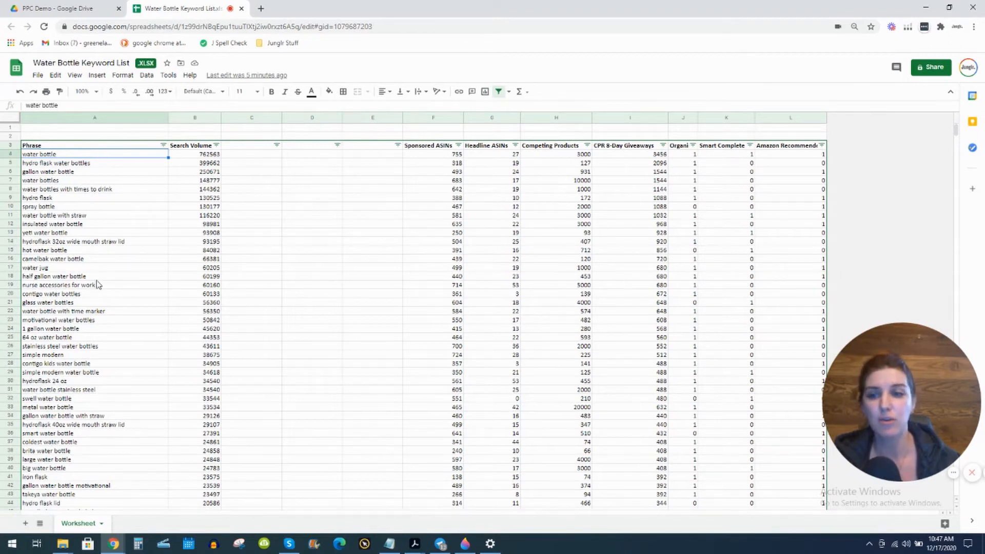
mouse_move(90, 325)
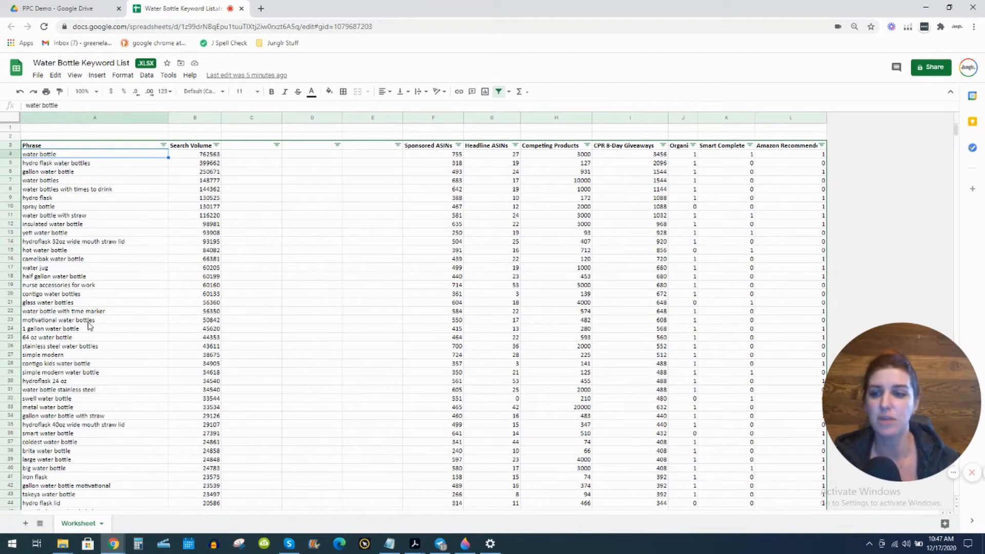
scroll(down, 3)
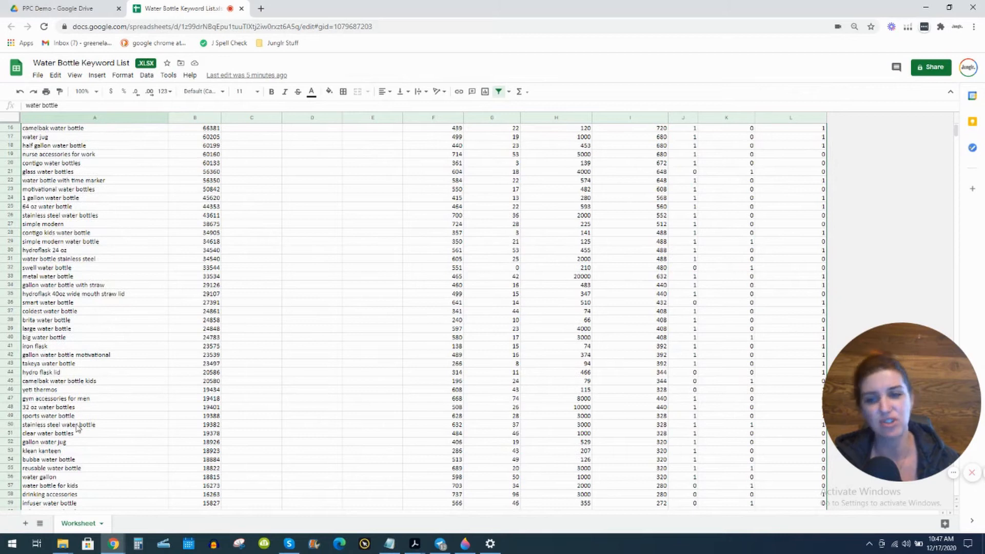
click(48, 416)
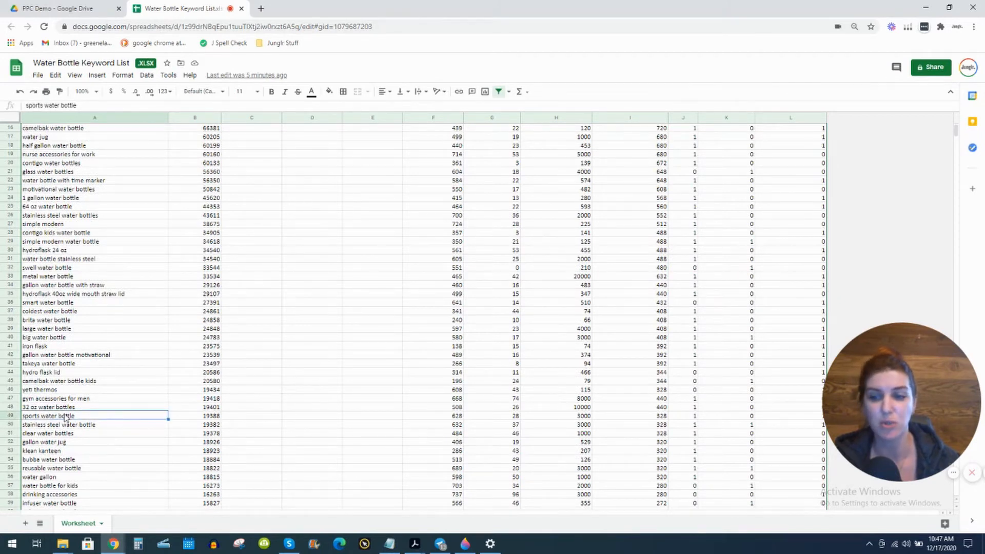
scroll(up, 3)
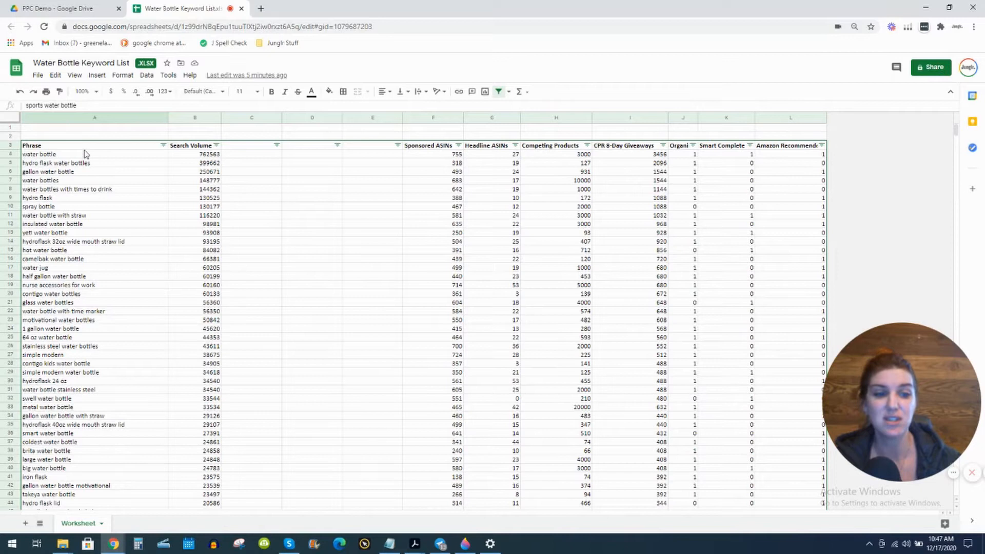
mouse_move(83, 162)
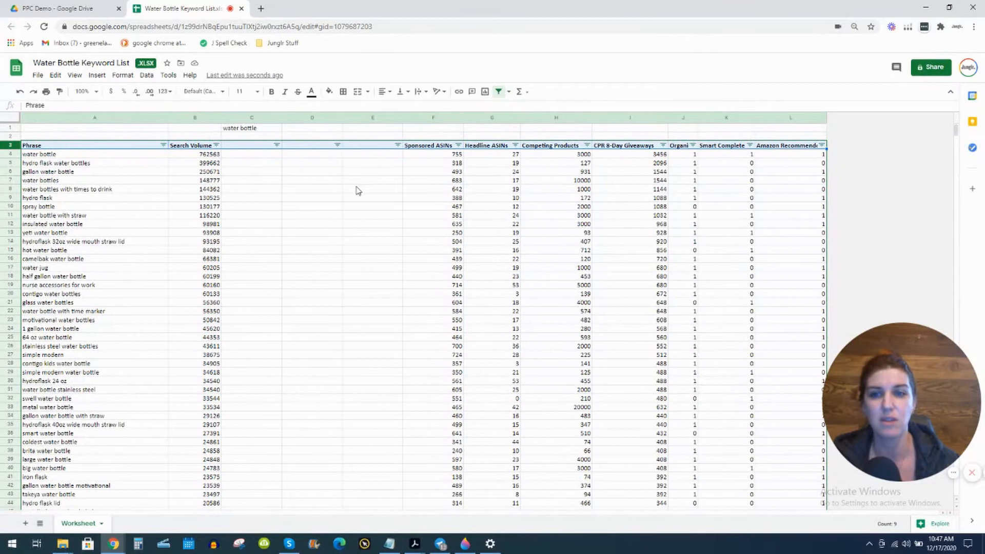
click(252, 154)
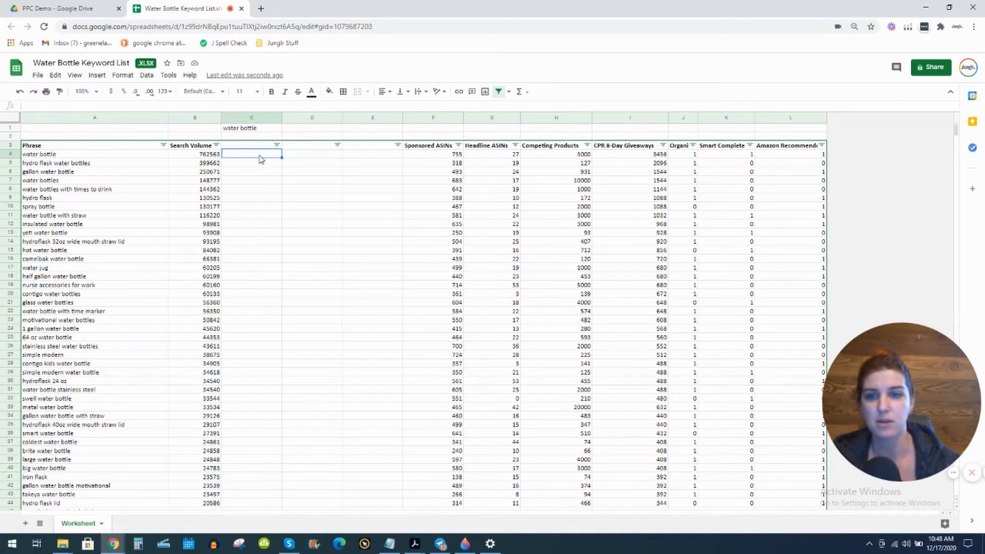
click(251, 154)
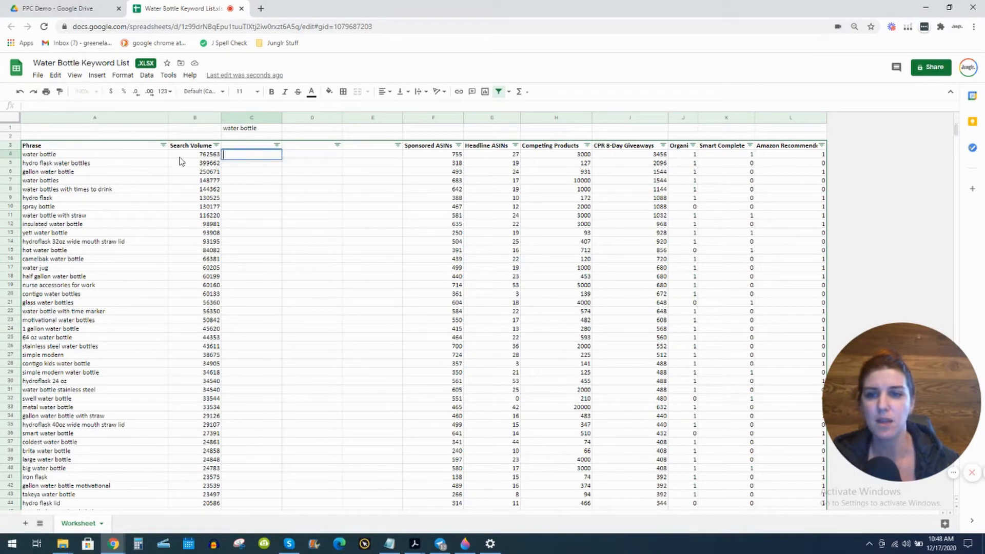
mouse_move(250, 153)
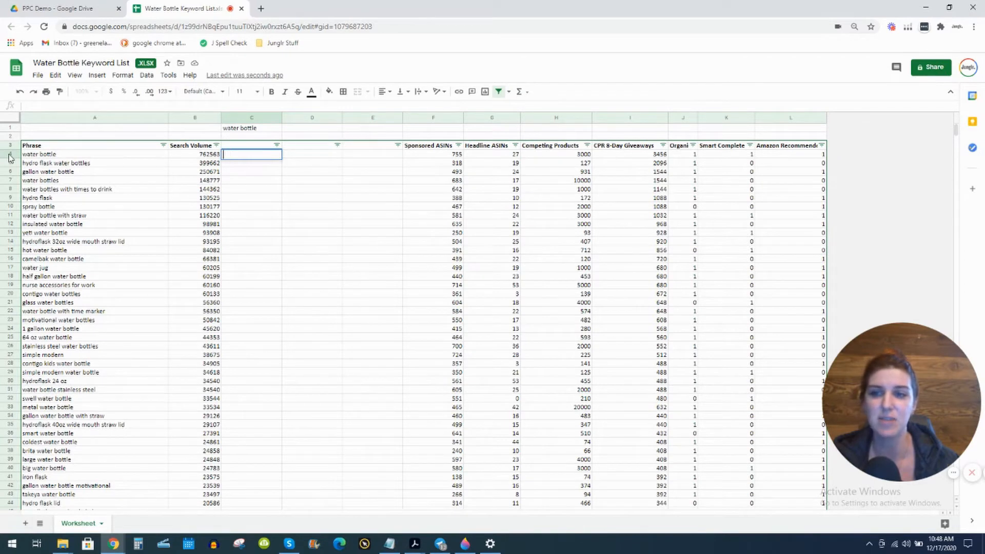
mouse_move(79, 161)
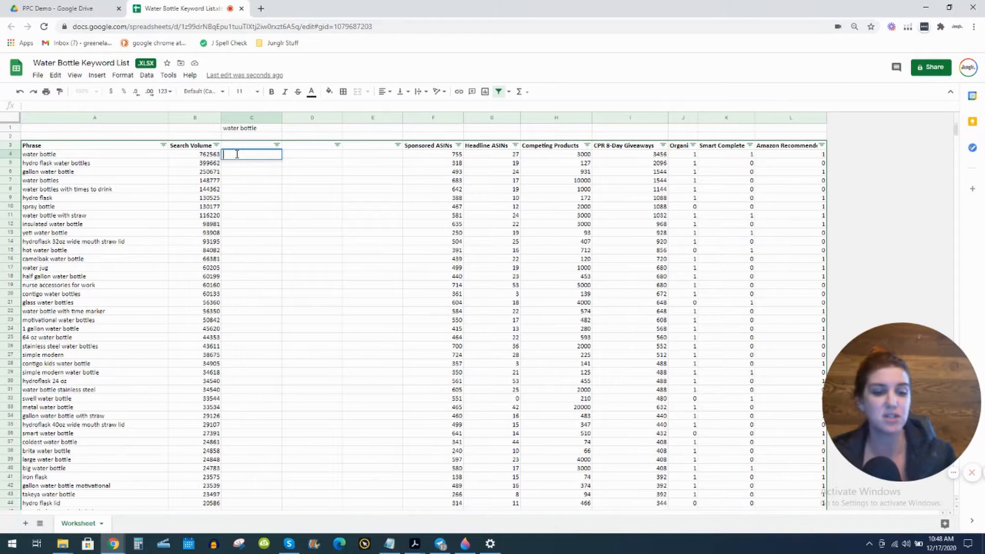
Enter =SEARCH($C$1, A4) in C4 so it finds the C1 keyword in the first phrase, returning 1
text(=)
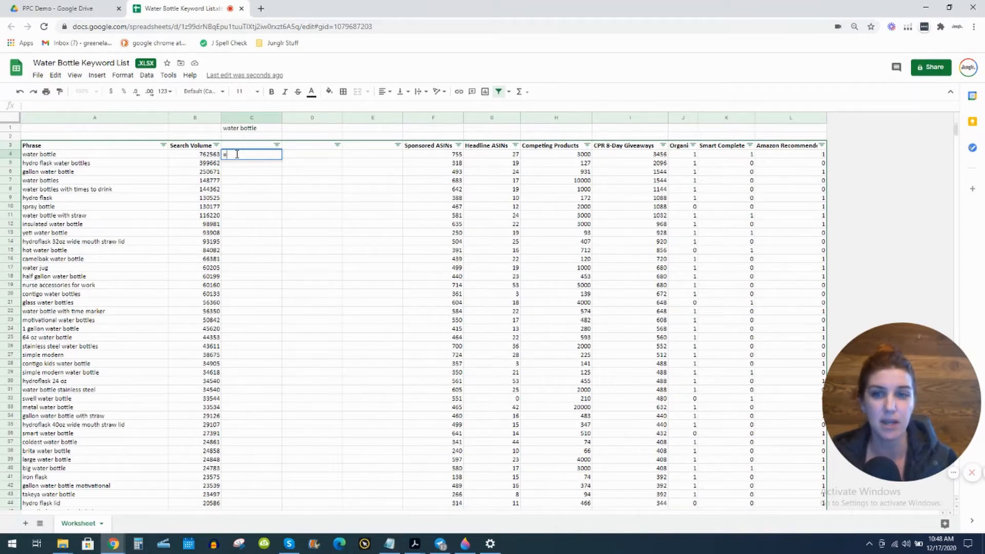
text(S)
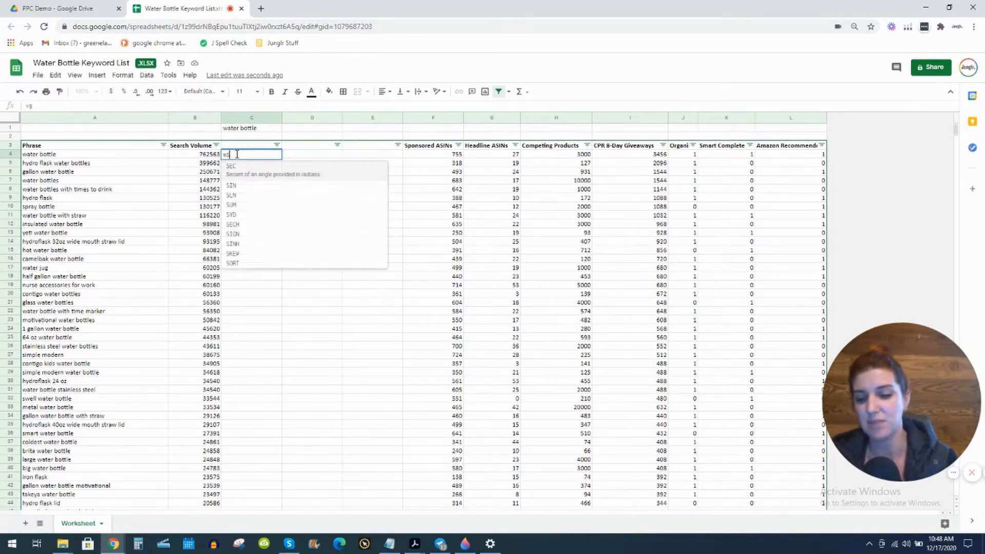
text(earch)
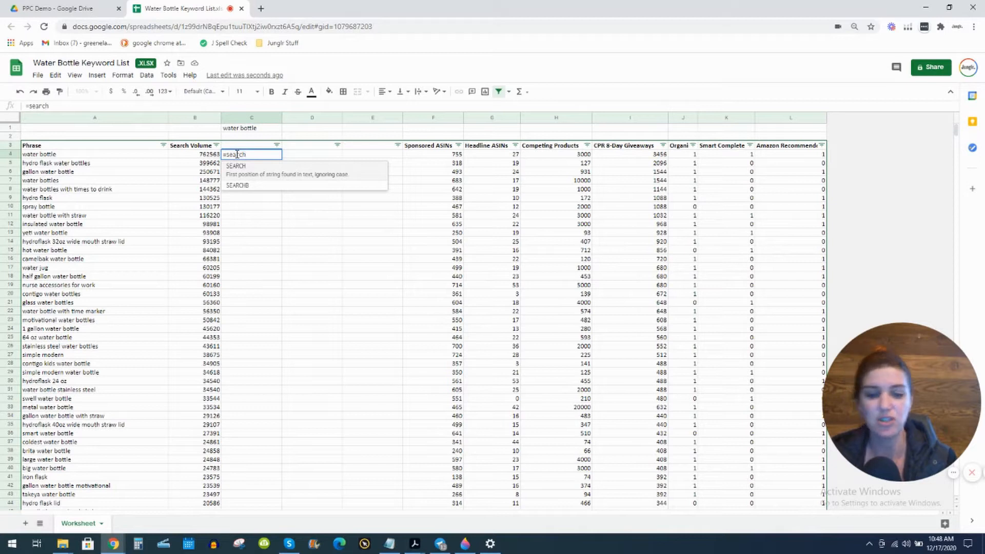
text(()
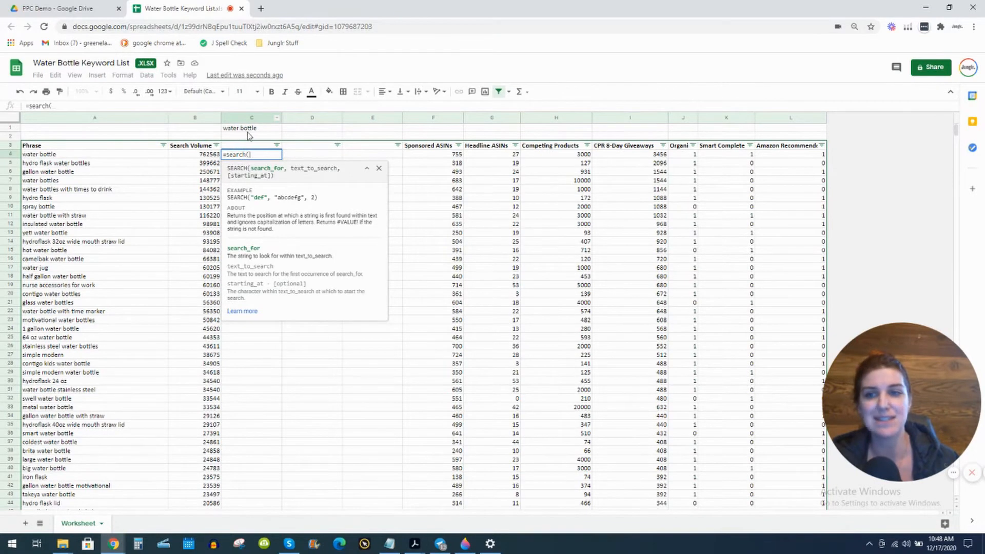
mouse_move(99, 157)
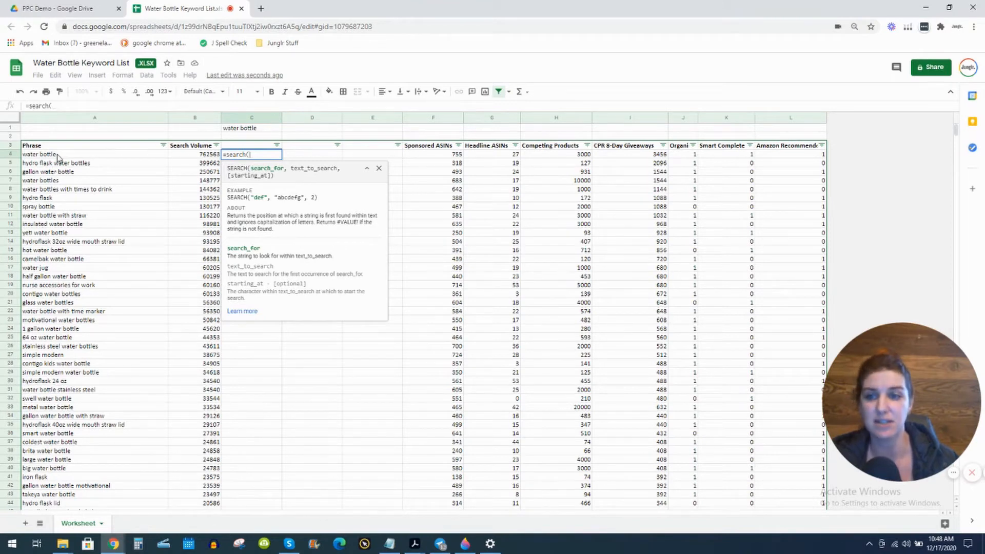
mouse_move(242, 134)
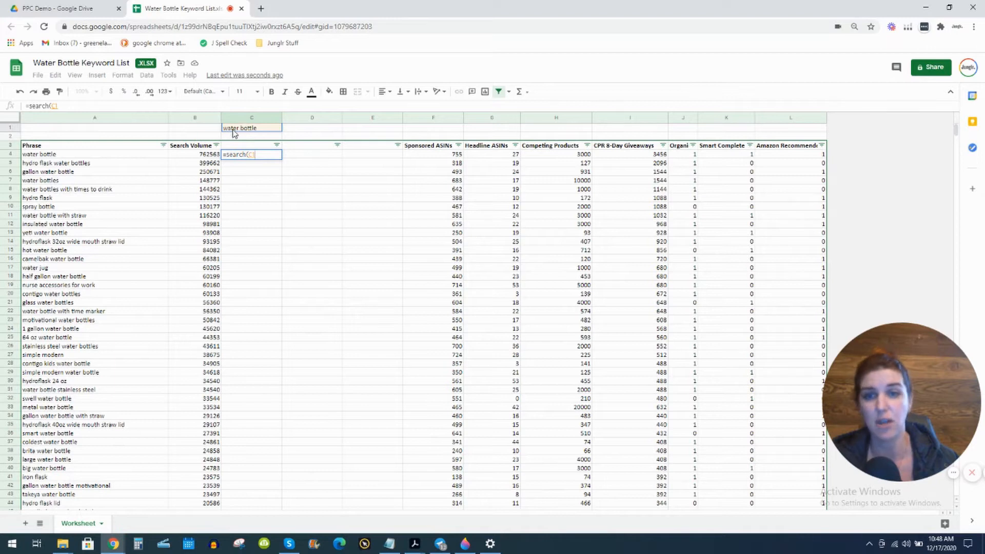
mouse_move(237, 132)
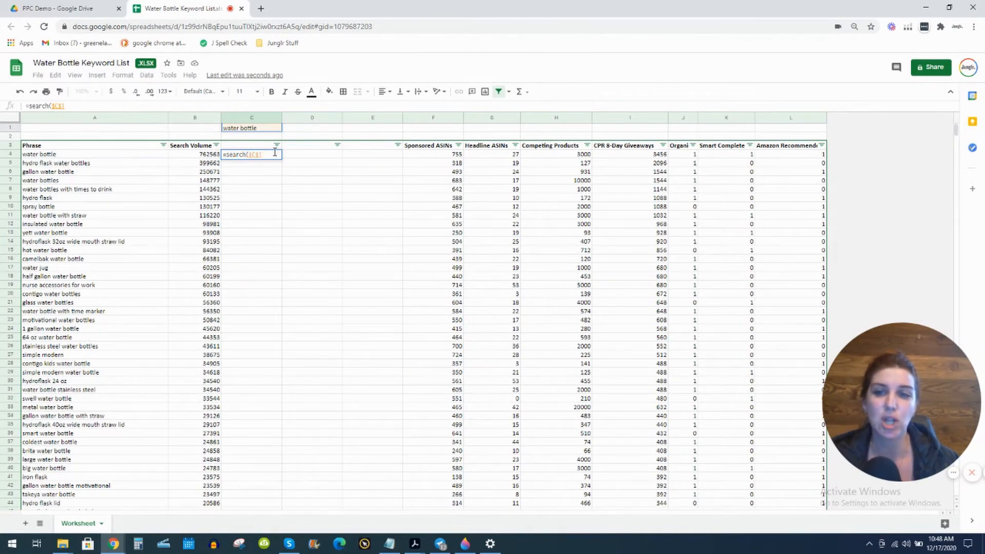
mouse_move(264, 438)
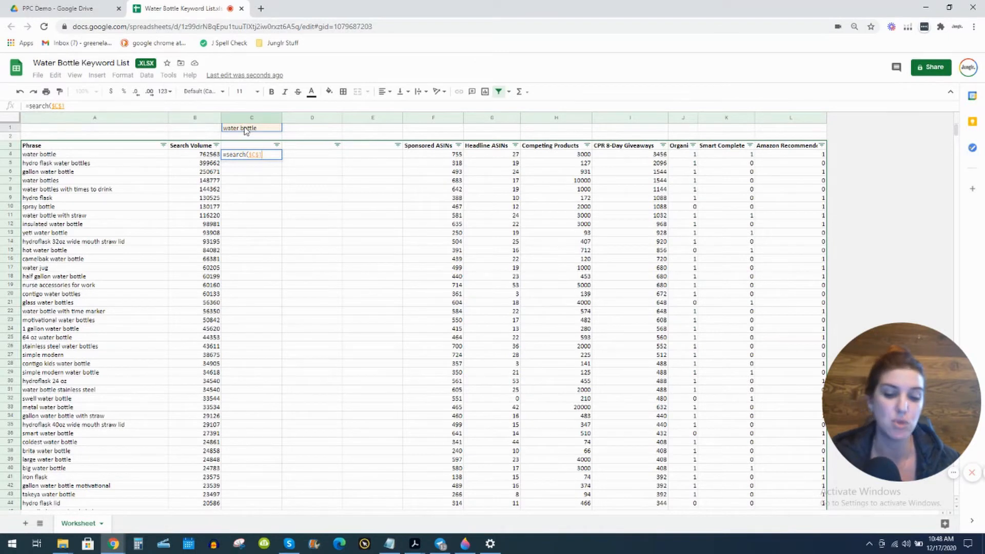
text(, A4)
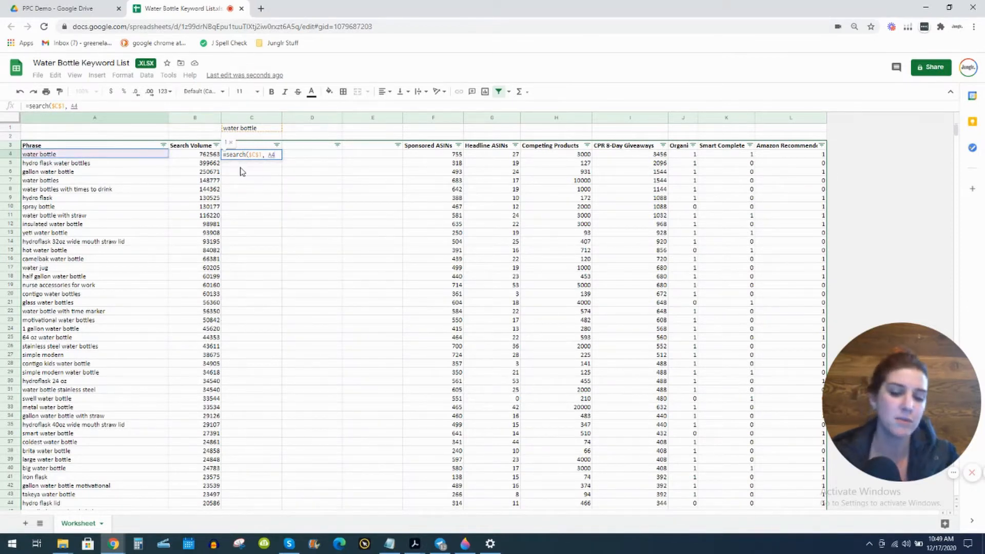
text())
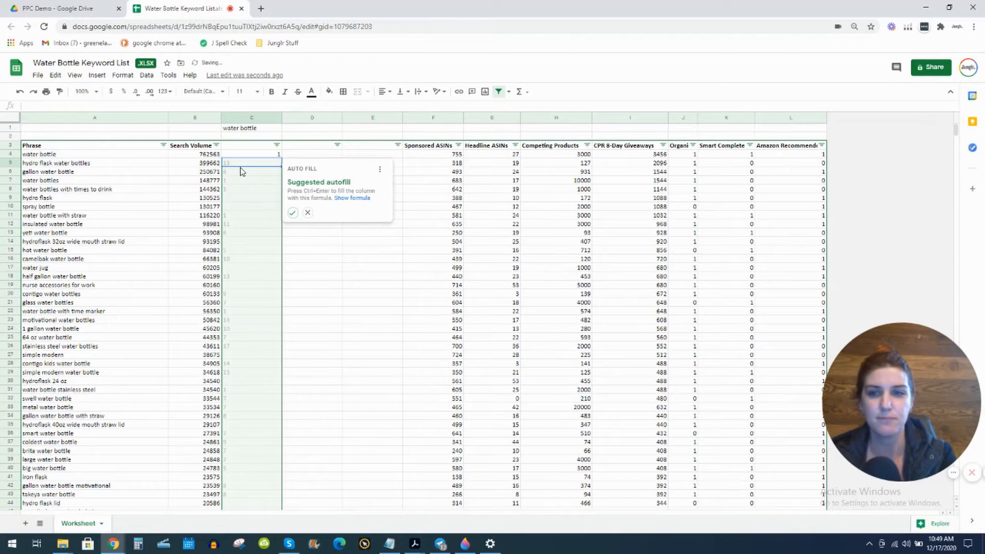
mouse_move(261, 148)
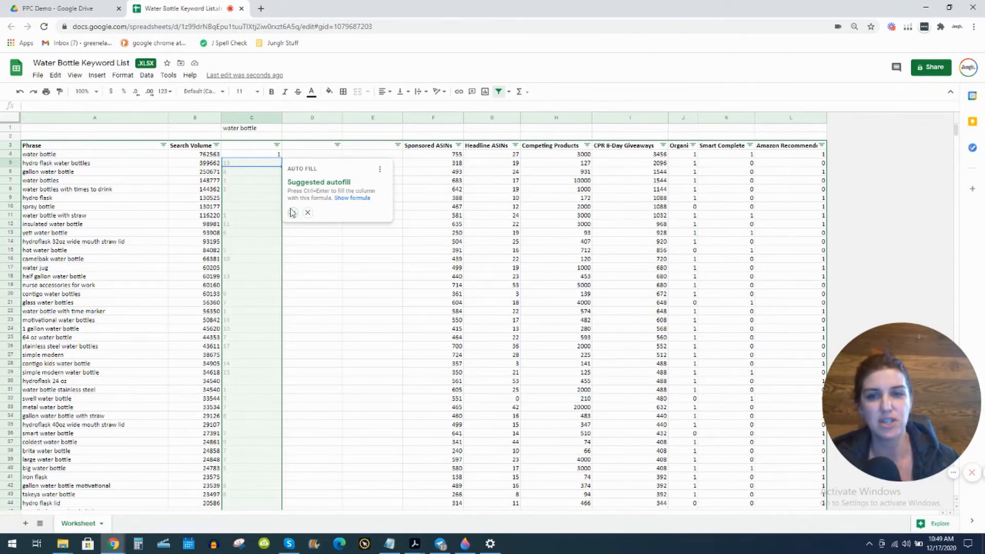
mouse_move(293, 213)
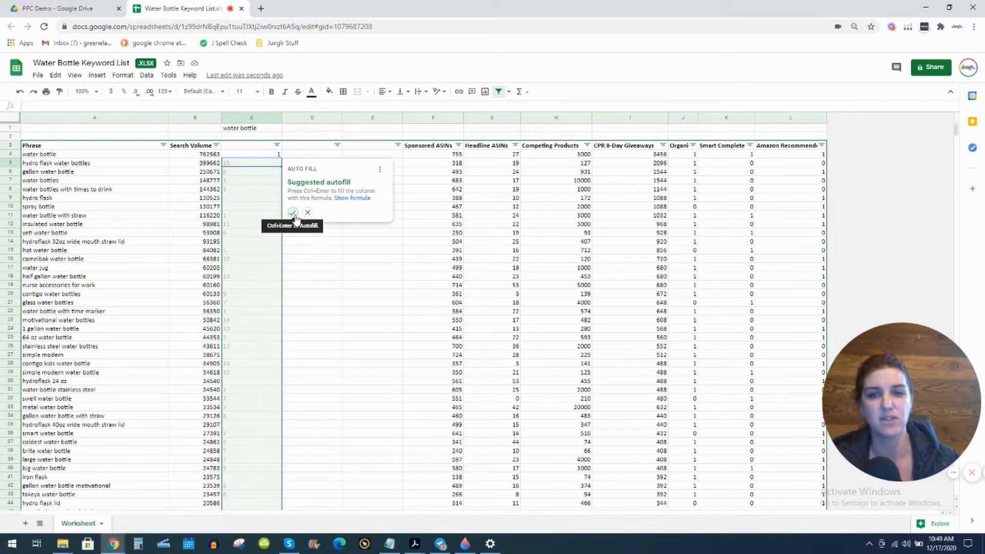
Accept the suggested autofill so the SEARCH formula fills column C, showing positions or #VALUE!
click(292, 213)
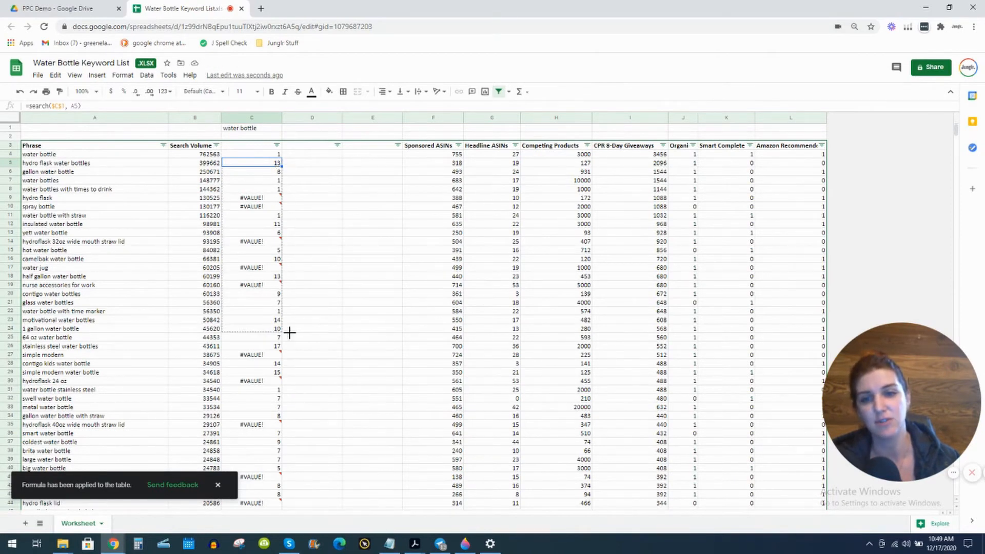
scroll(down, 3)
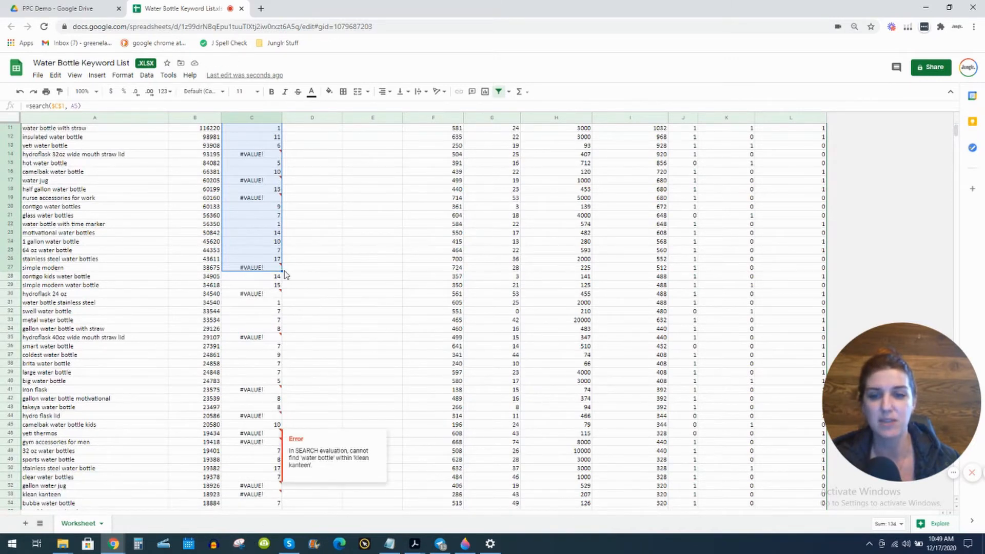
mouse_move(281, 271)
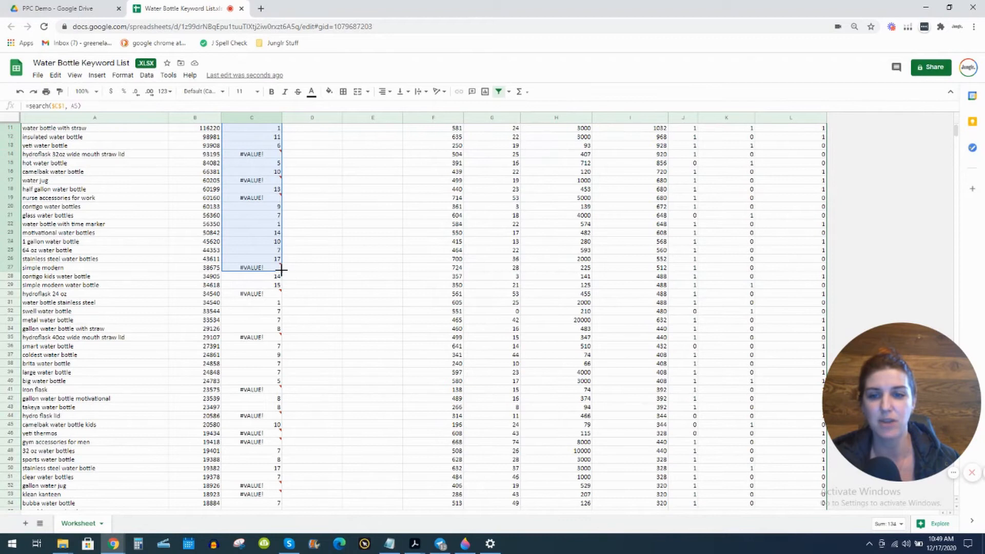
mouse_move(283, 298)
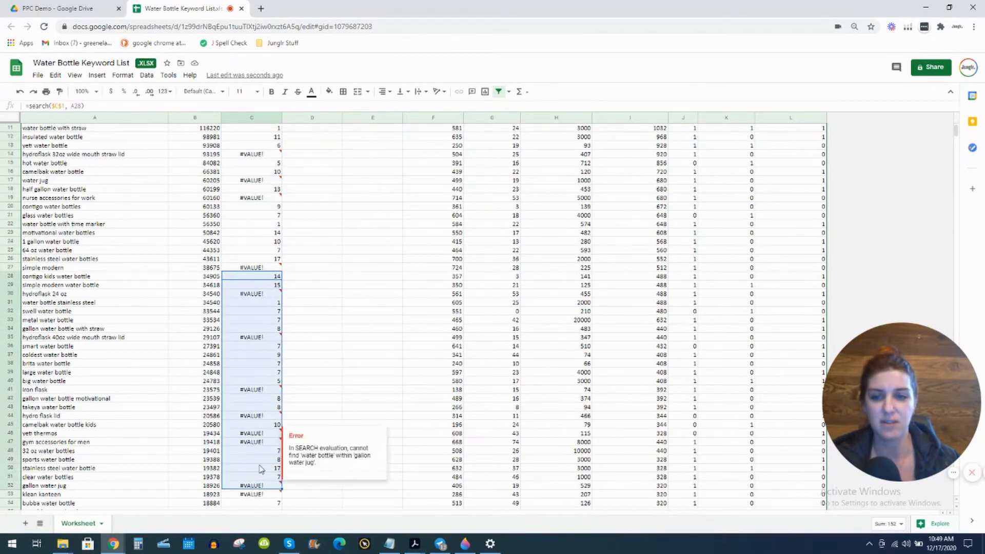
scroll(up, 3)
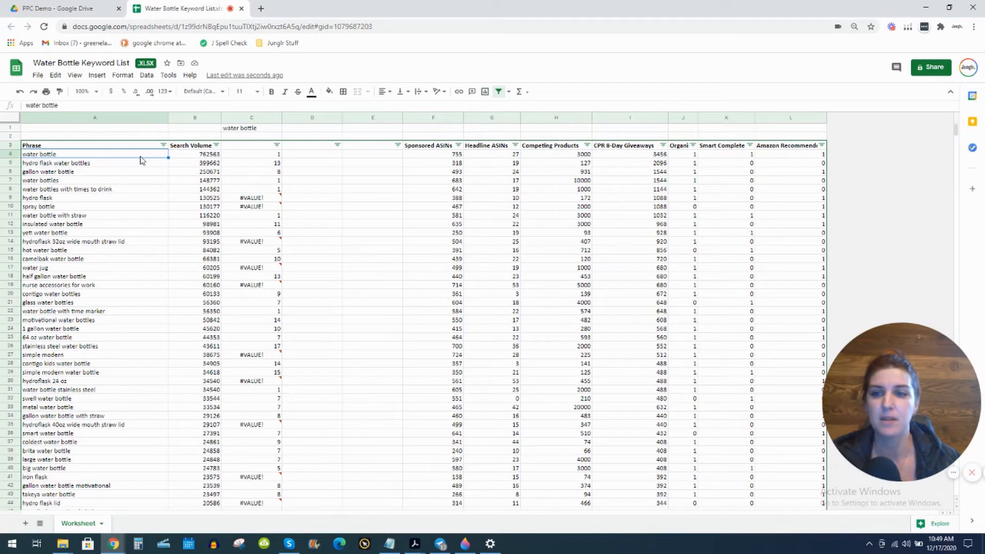
mouse_move(211, 160)
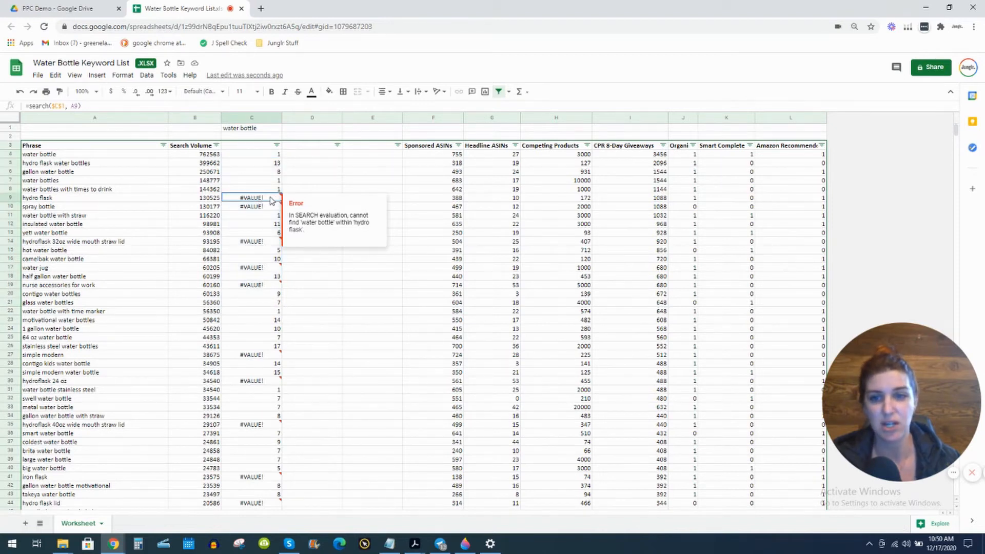
mouse_move(287, 222)
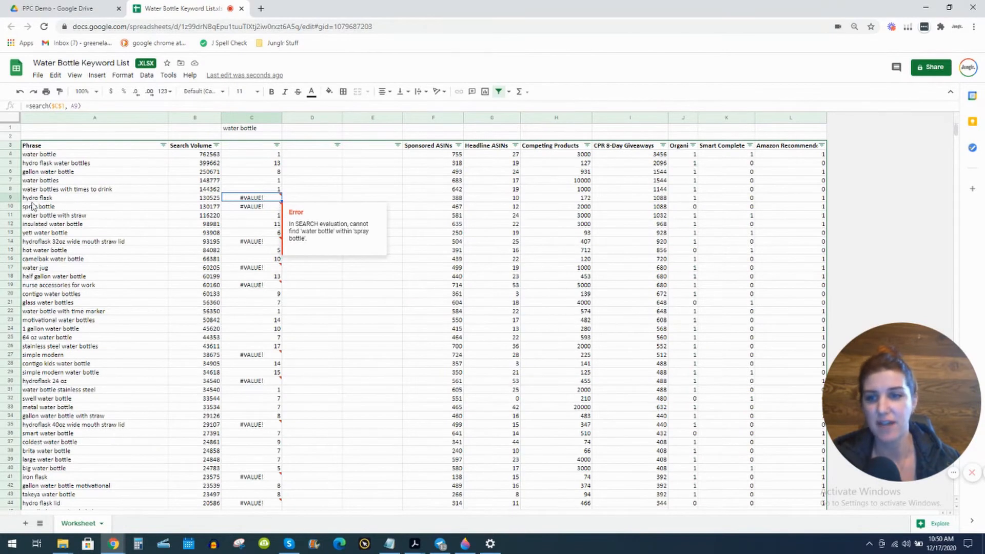
click(65, 198)
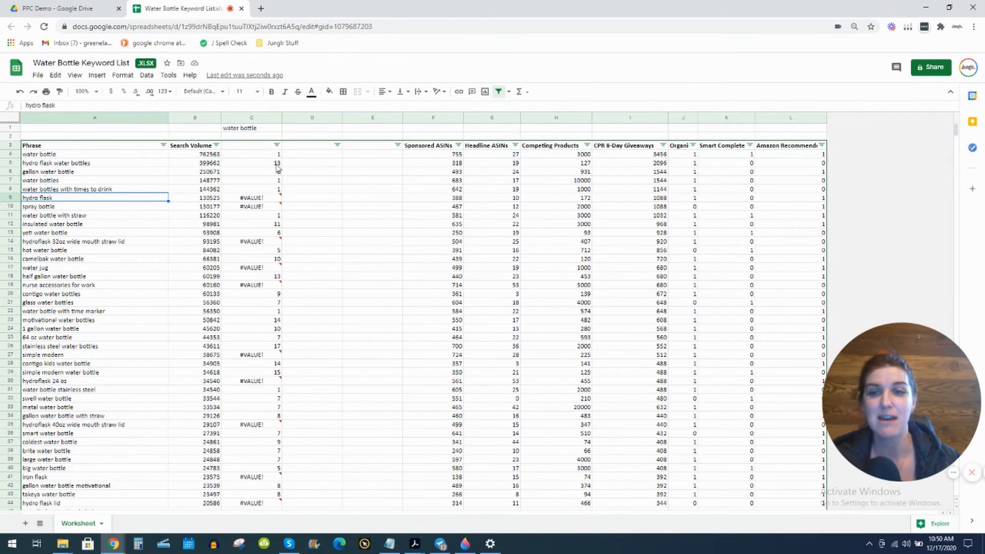
click(251, 154)
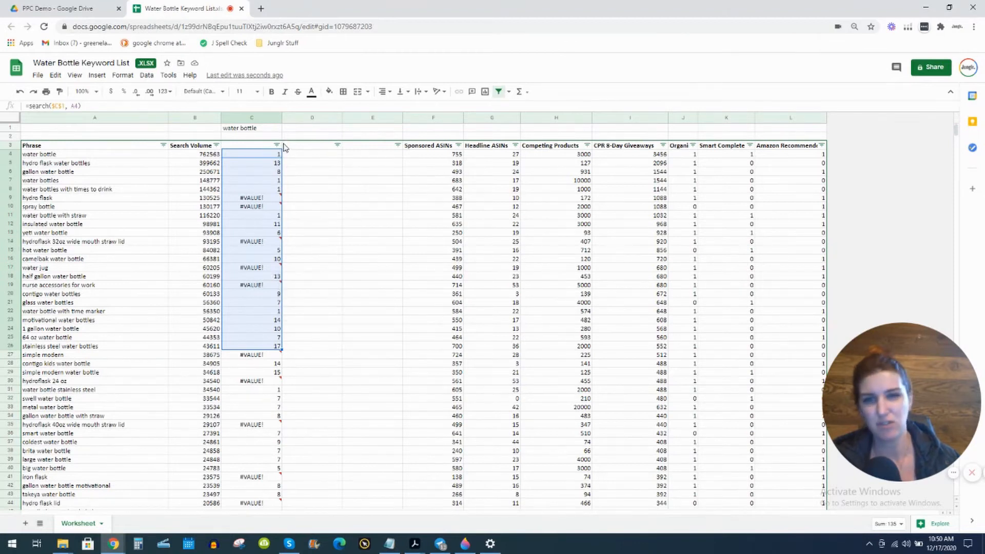
mouse_move(275, 155)
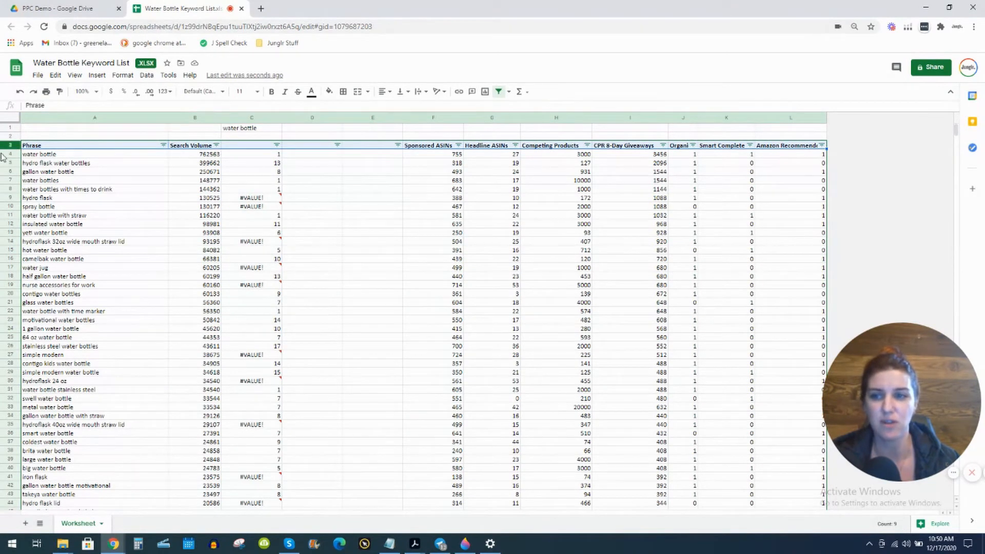
mouse_move(498, 92)
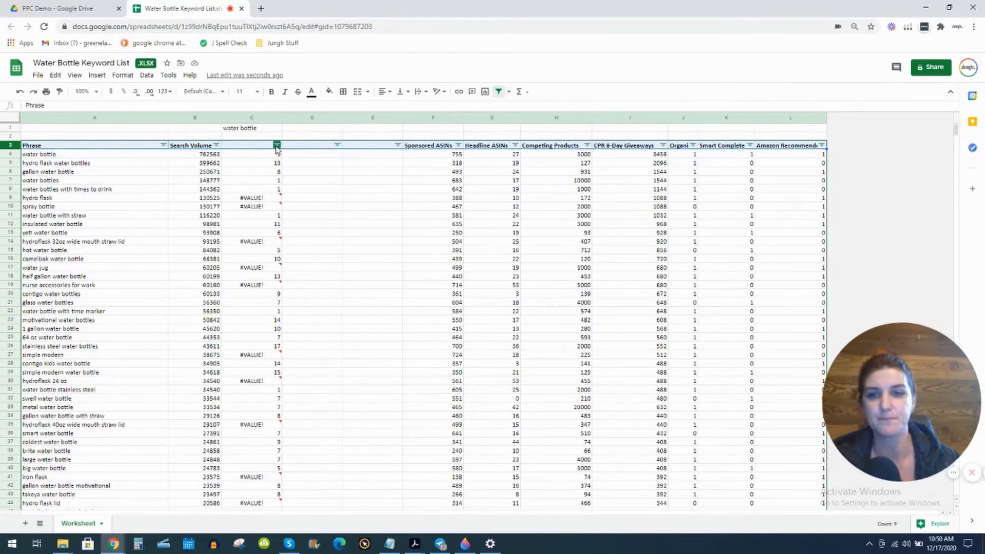
Filter column C to exclude #VALUE! so only phrases containing water bottle show, and review them
click(276, 145)
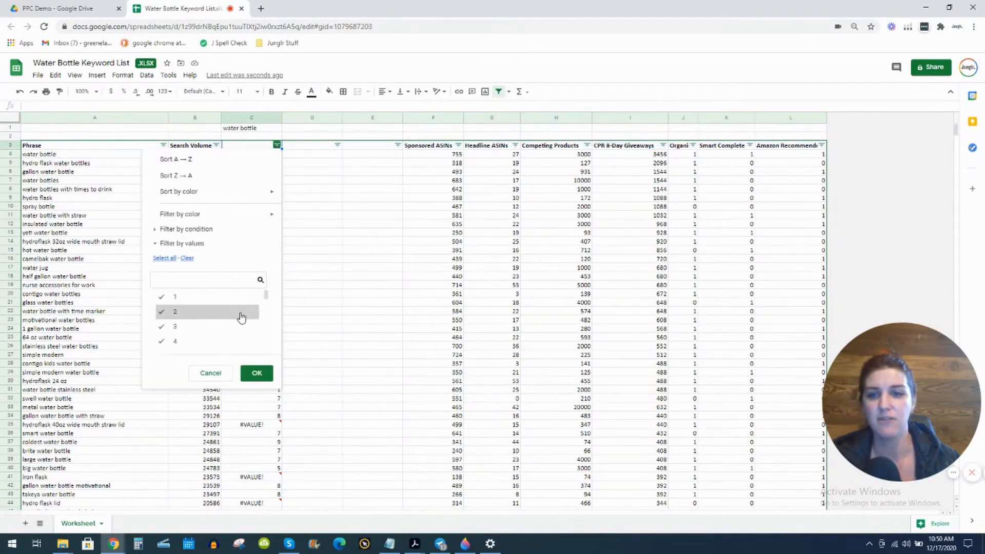
scroll(down, 3)
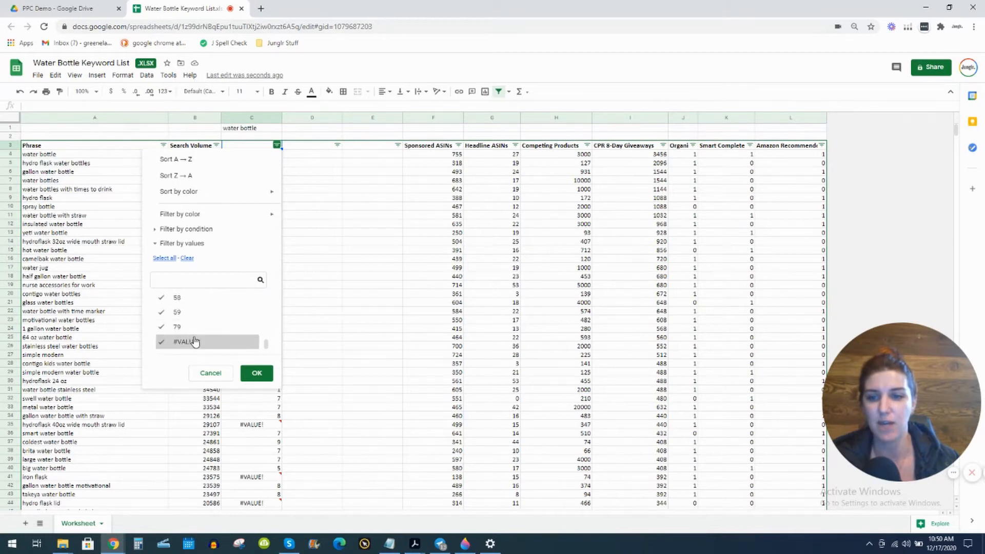
click(161, 340)
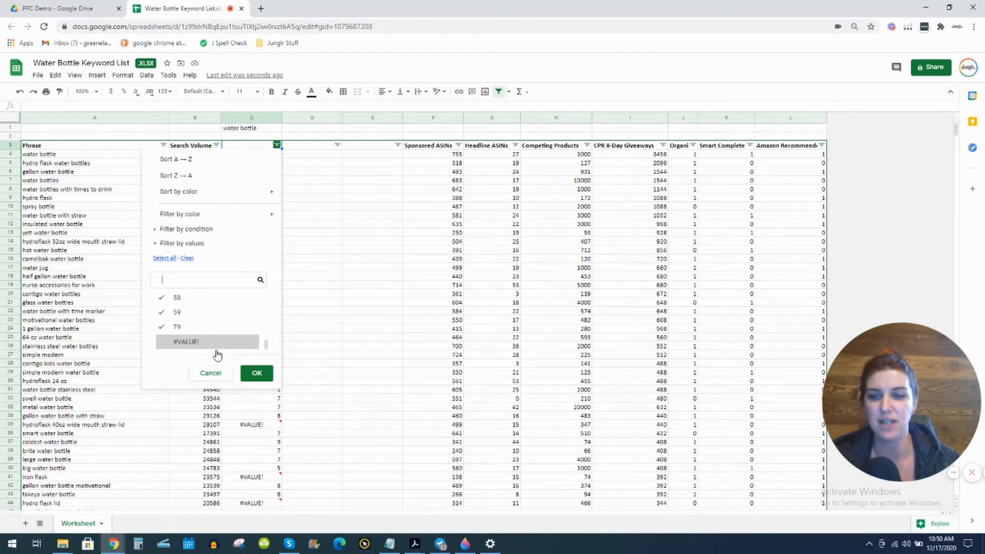
click(255, 373)
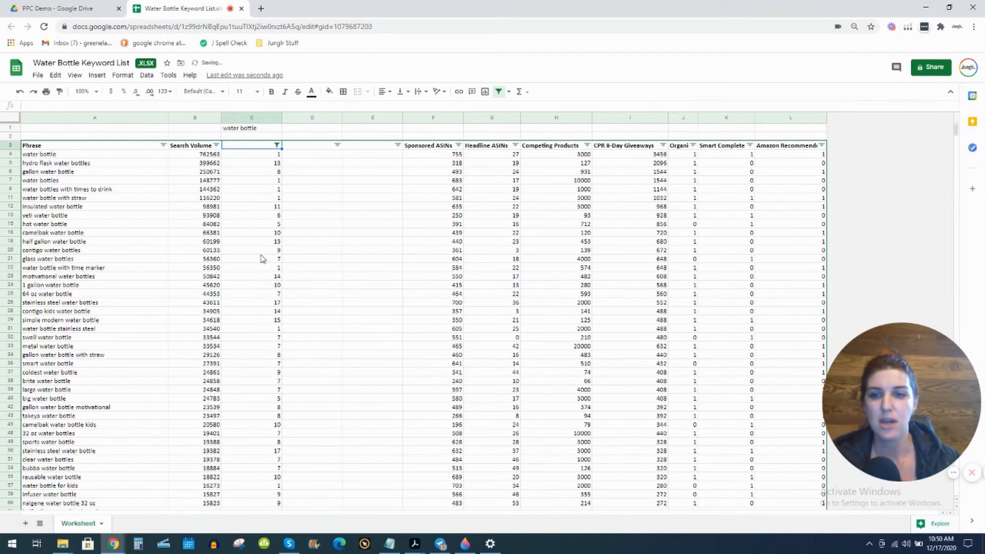
scroll(down, 3)
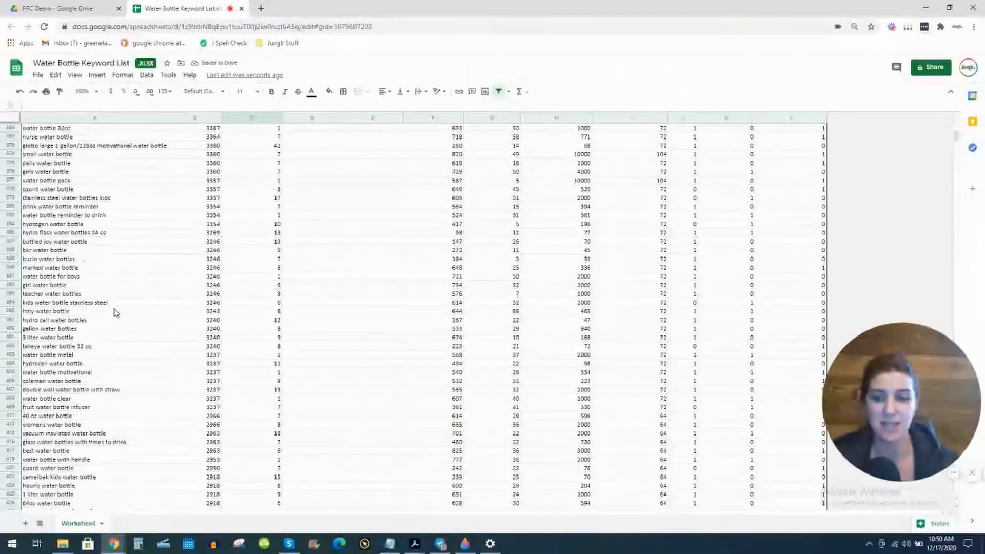
scroll(down, 3)
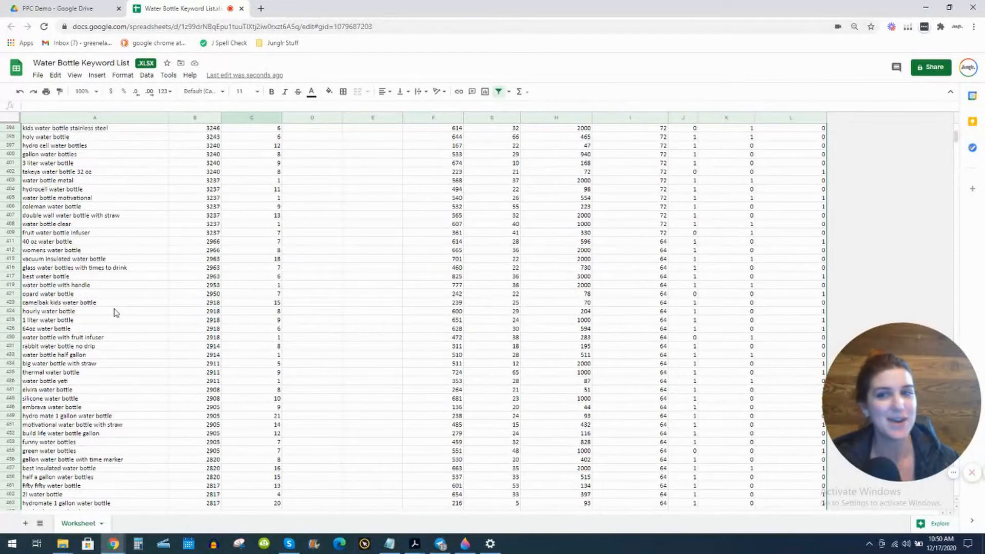
scroll(down, 3)
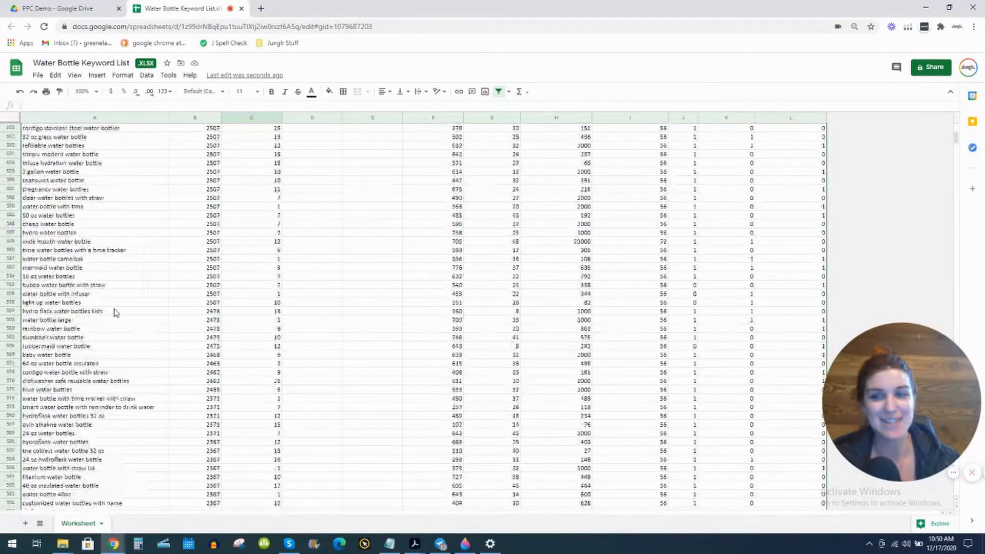
scroll(down, 3)
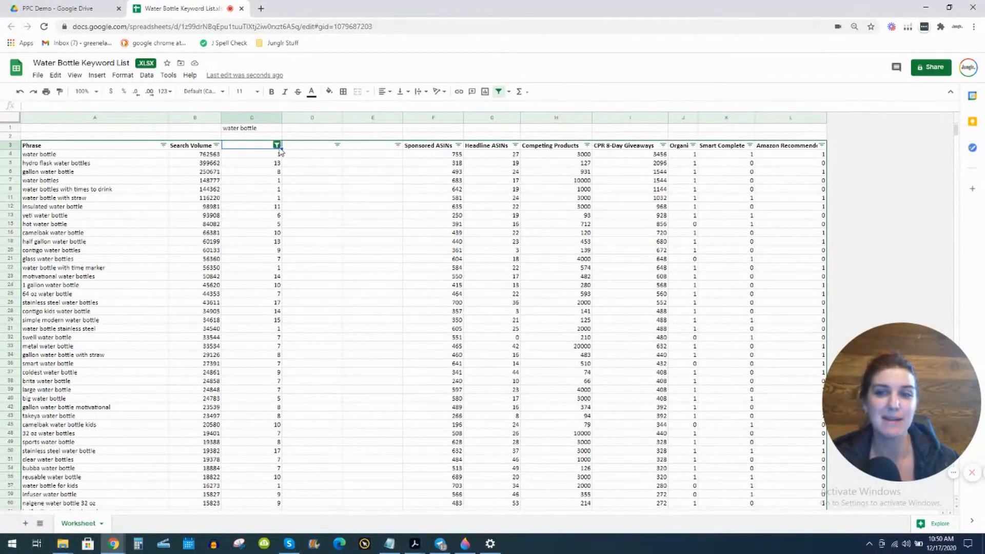
Clear the column C filter with Select all so every row shows, then return to C1
click(276, 144)
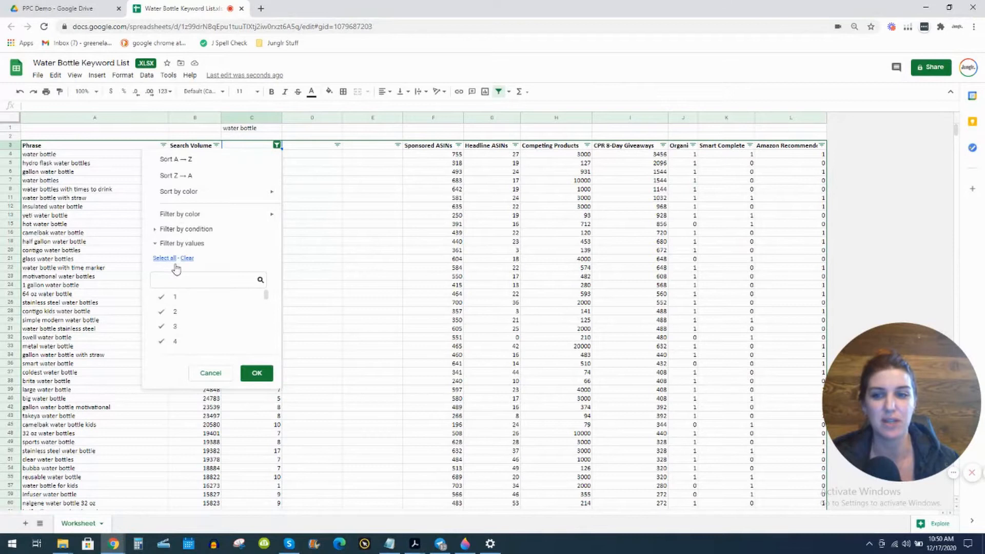
click(256, 372)
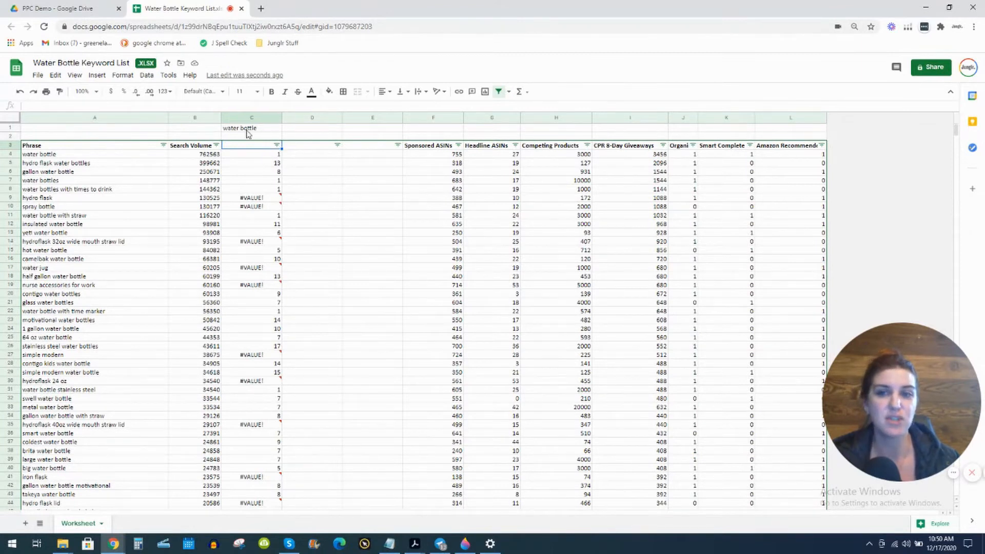
click(251, 128)
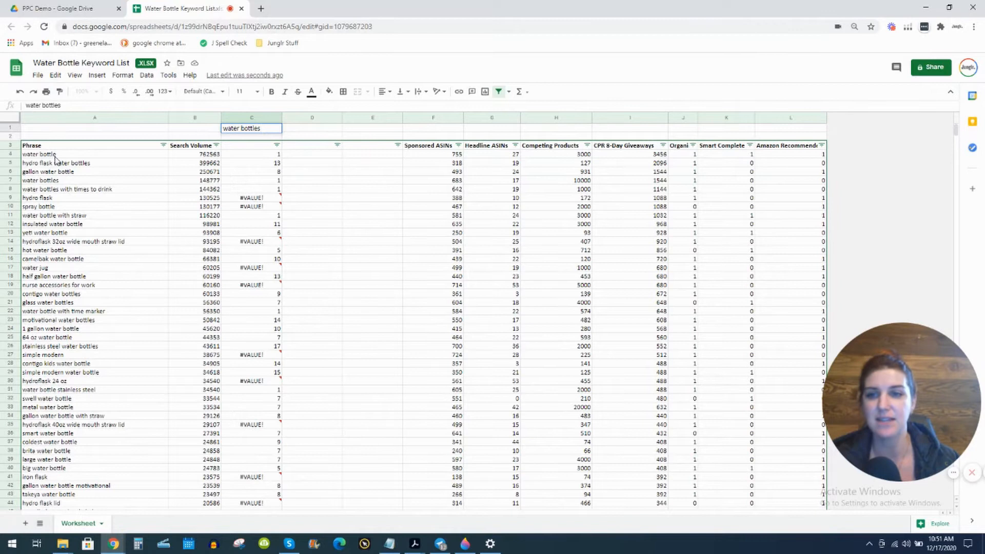
mouse_move(93, 161)
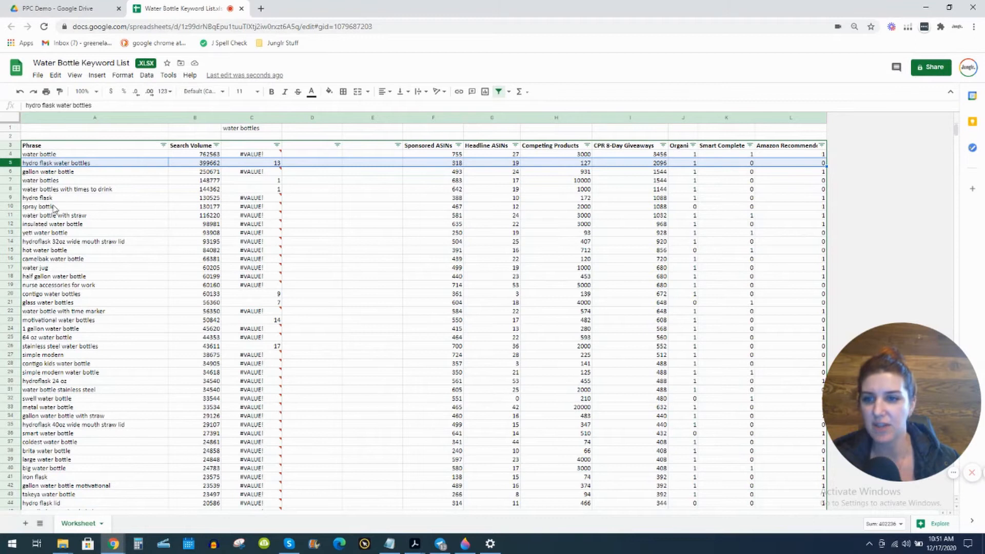
click(54, 214)
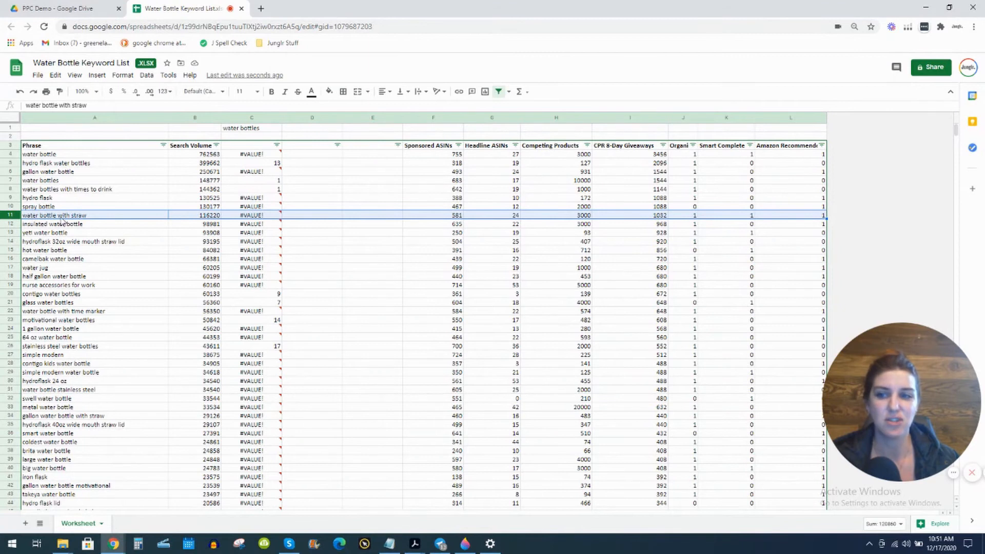
mouse_move(267, 133)
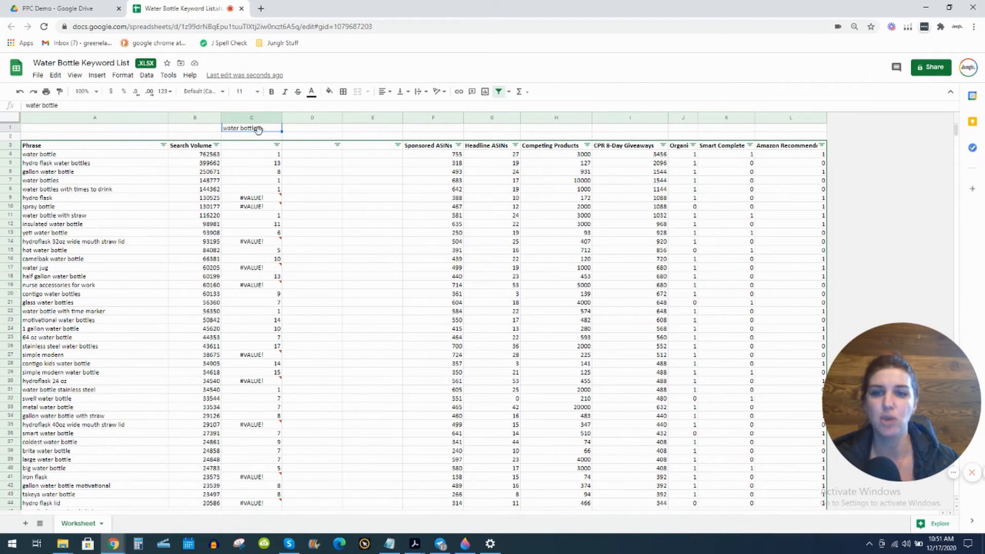
Check the hydro flask water bottles row, then select C1 to retype the keyword with a typo
click(55, 163)
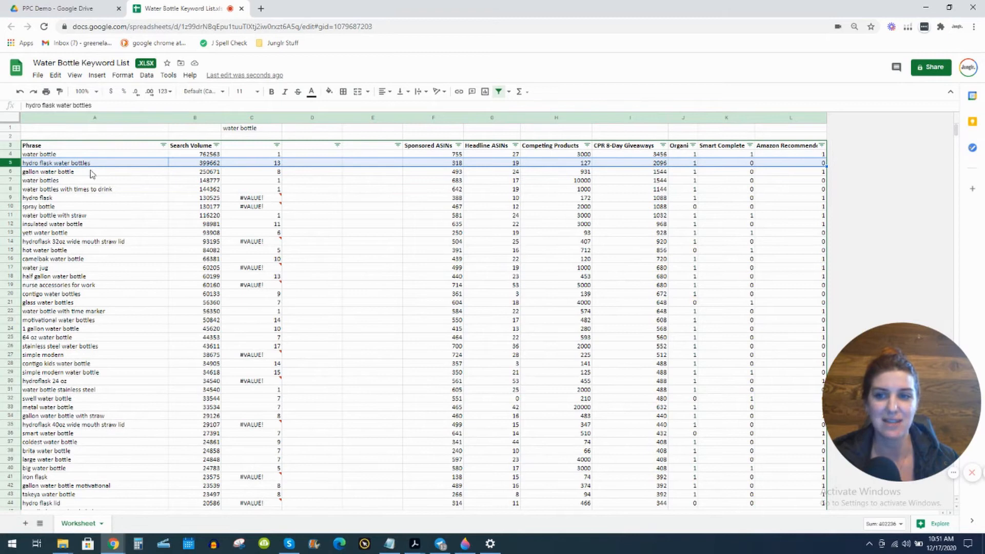
mouse_move(251, 153)
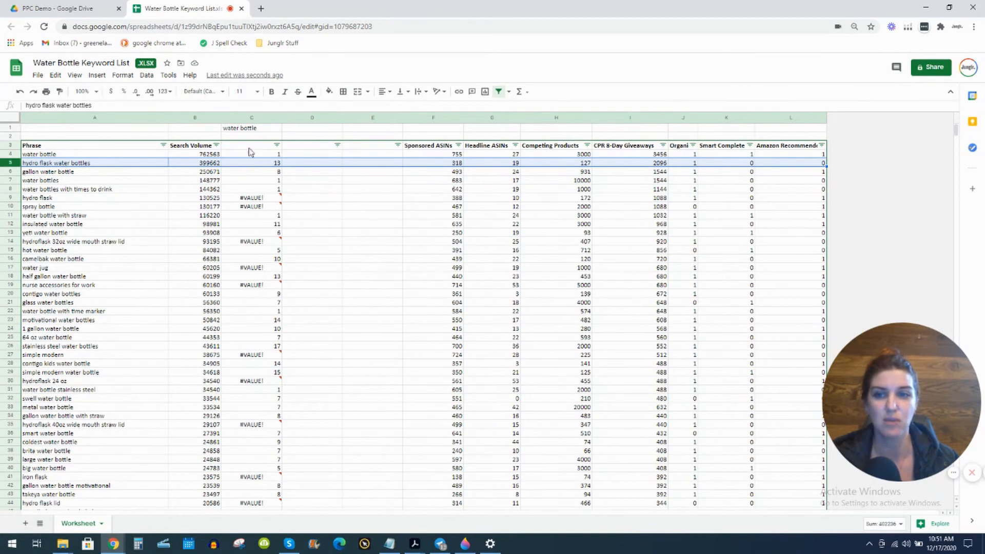
click(252, 128)
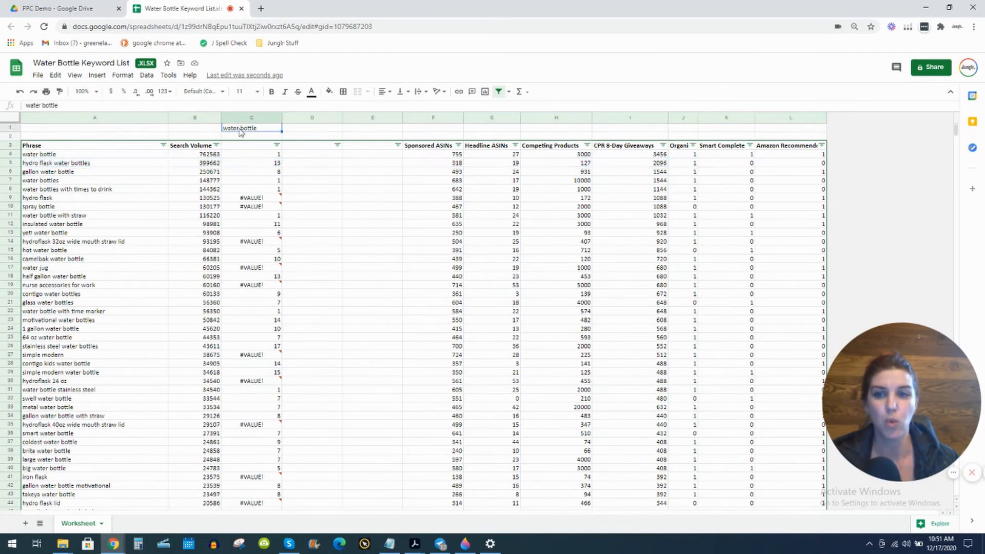
mouse_move(90, 171)
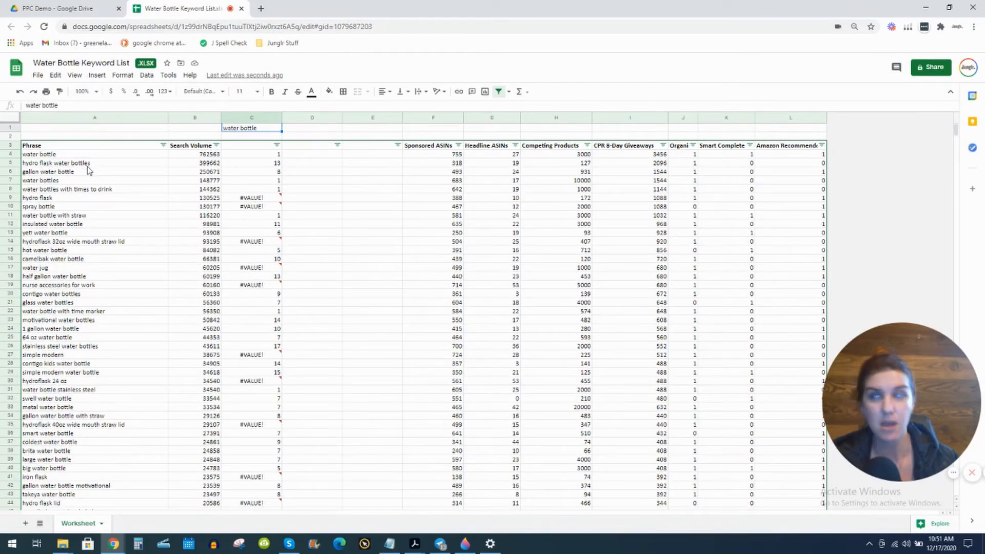
mouse_move(244, 130)
text(s)
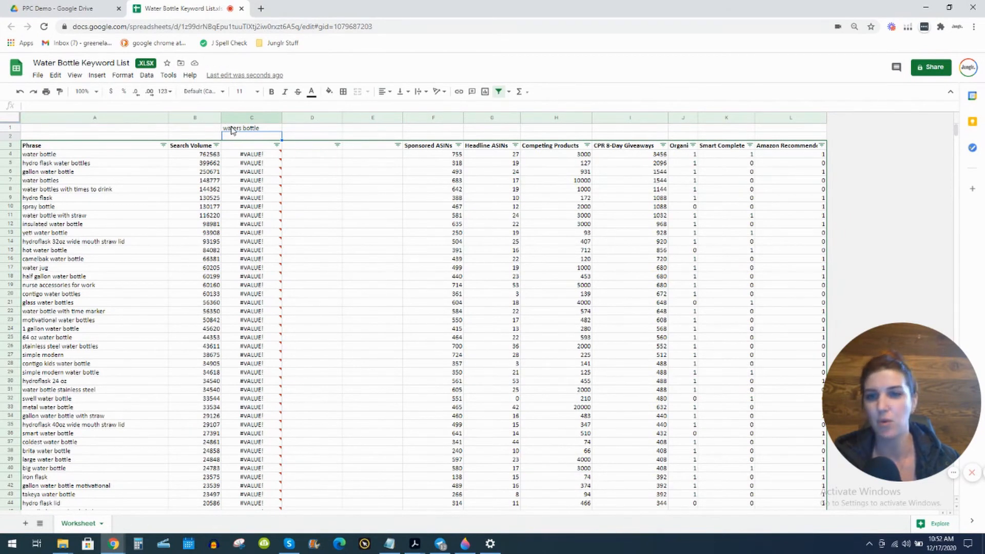
mouse_move(228, 130)
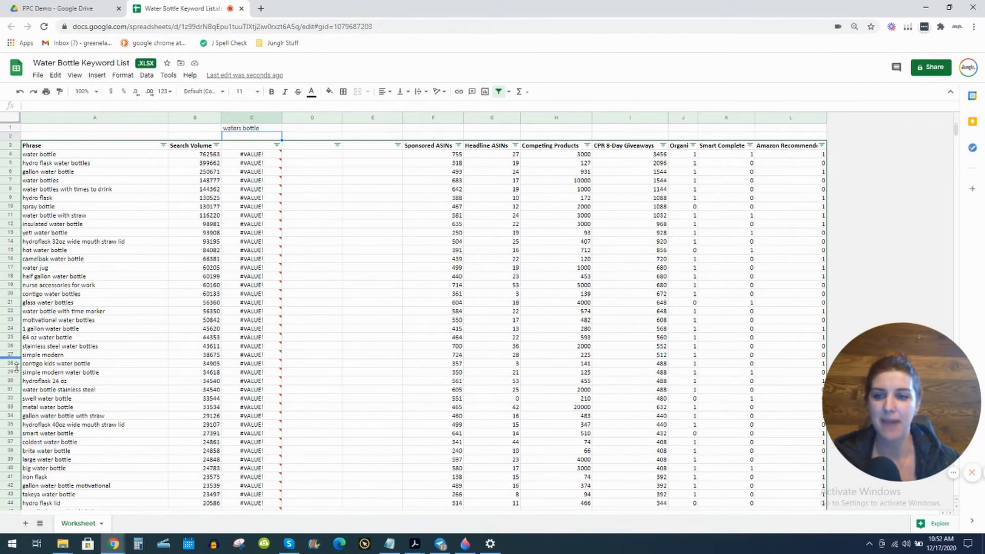
Check the water jug row's result, then select C1 to correct it back to water bottle
click(35, 267)
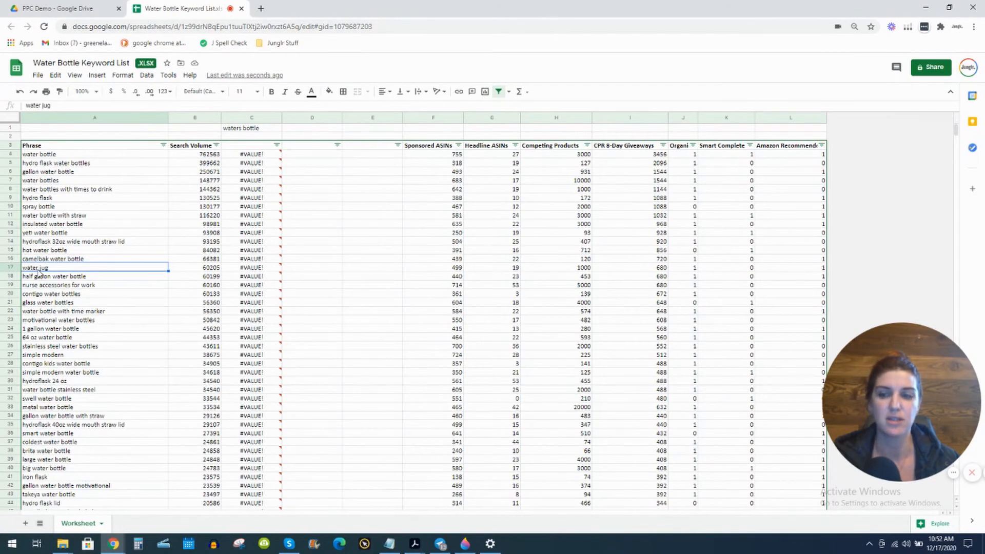
click(251, 127)
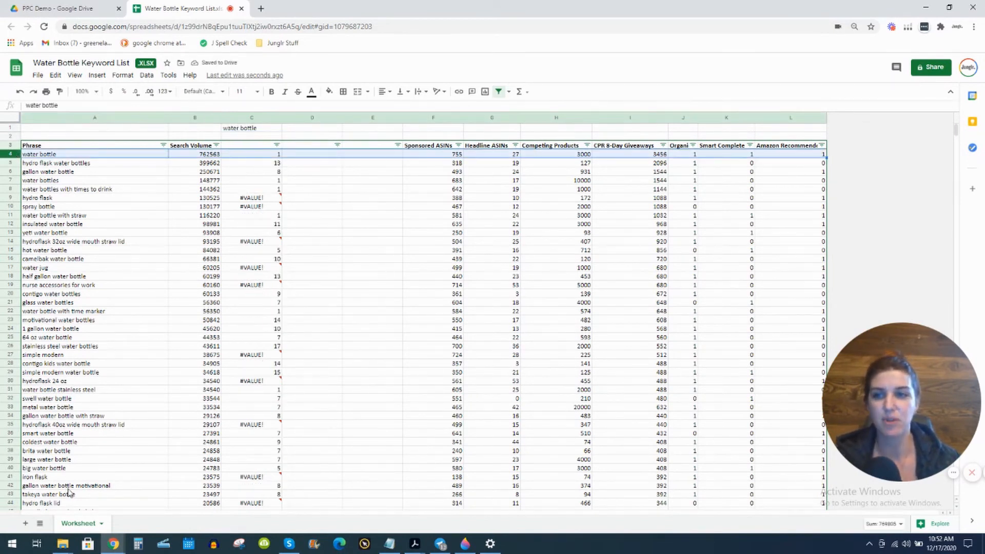
mouse_move(228, 133)
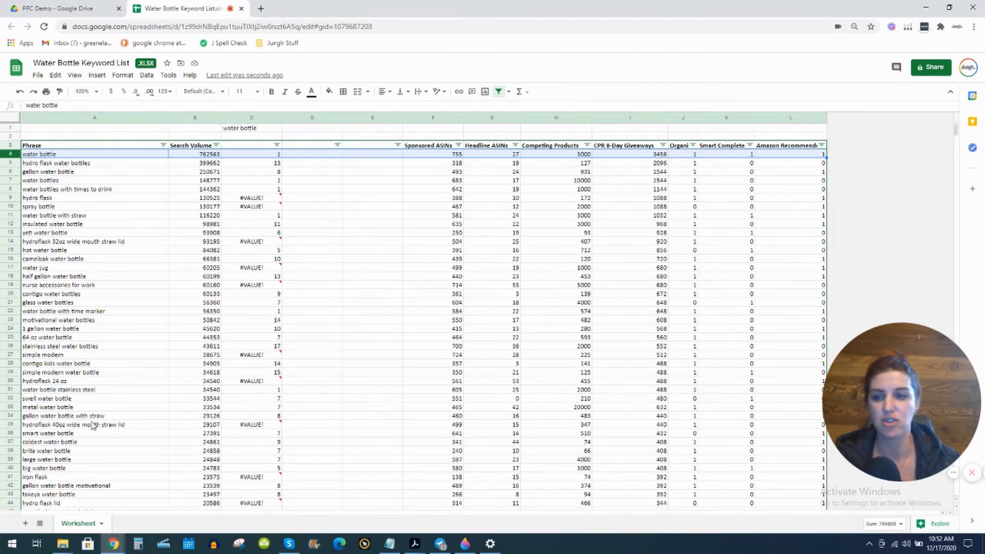
click(252, 128)
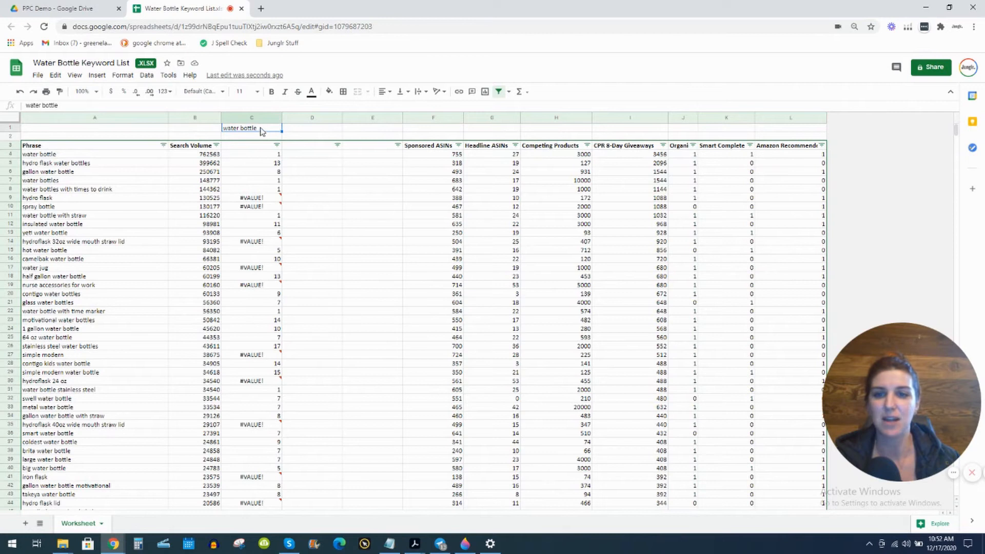
mouse_move(215, 119)
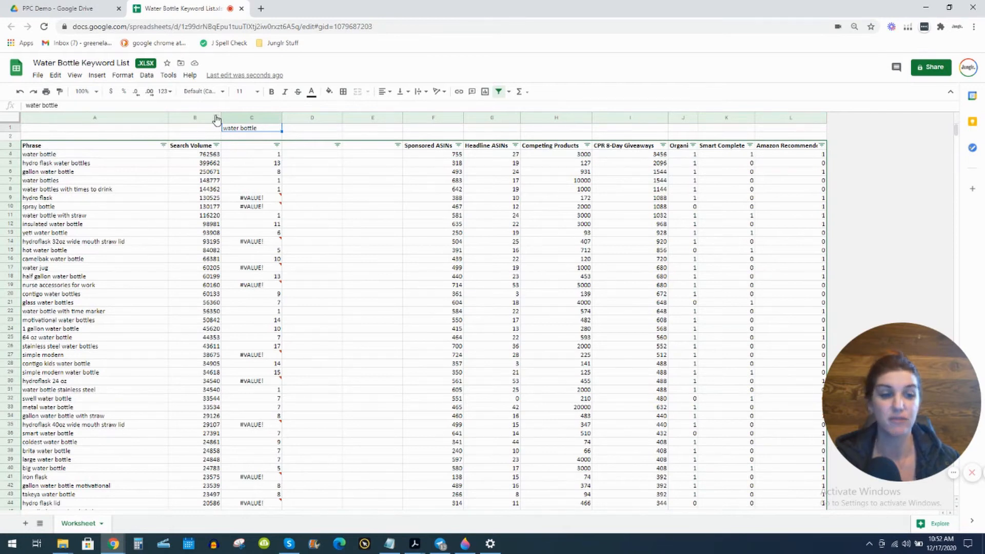
mouse_move(269, 134)
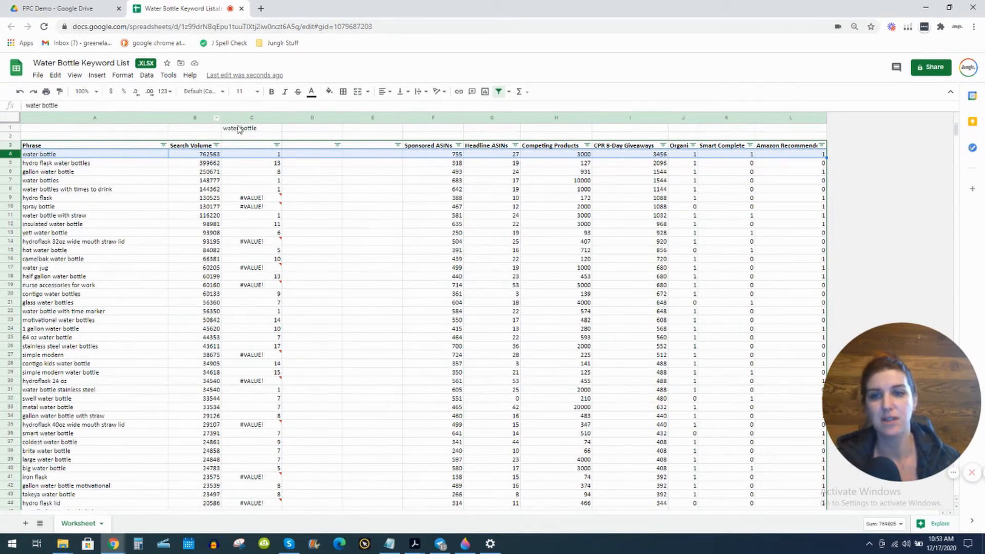
click(251, 128)
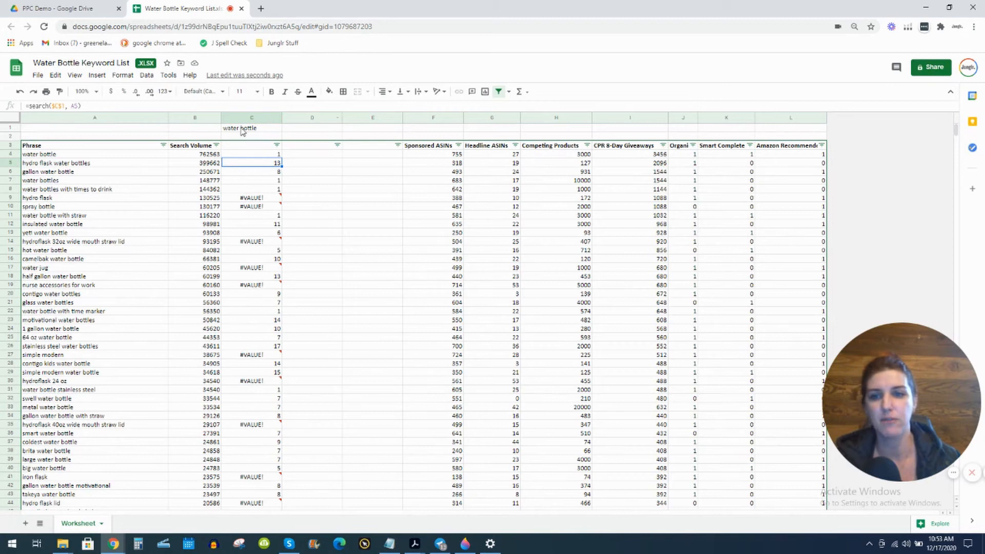
click(252, 127)
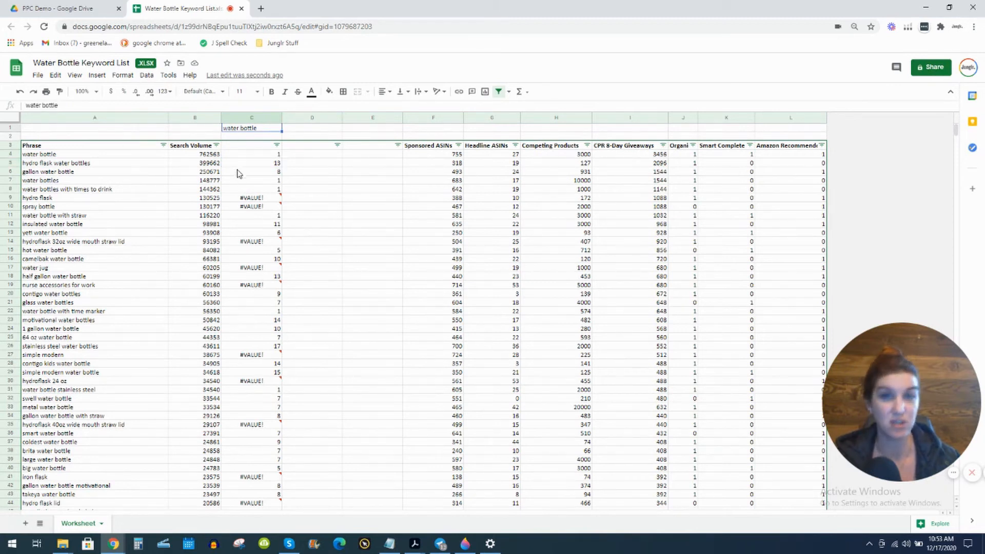
mouse_move(61, 135)
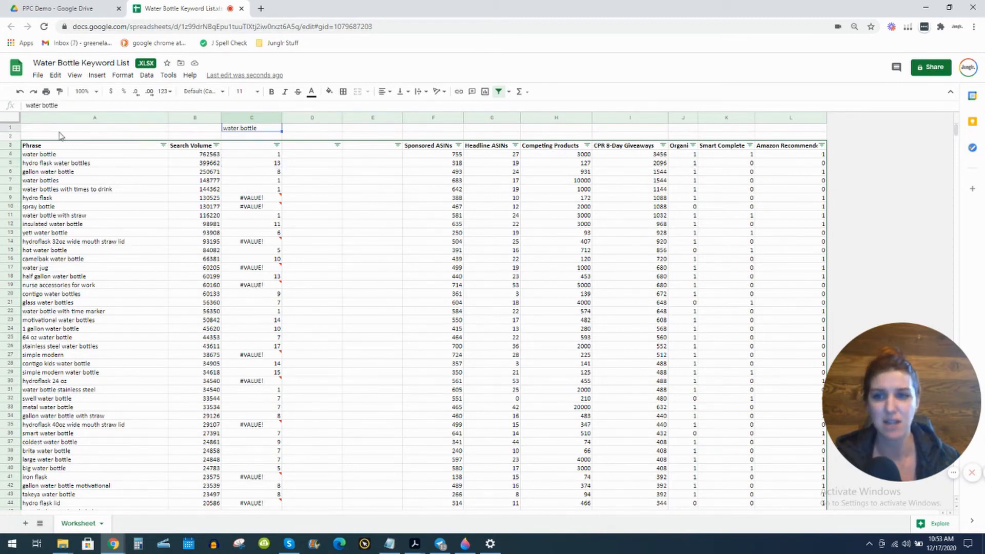
click(95, 118)
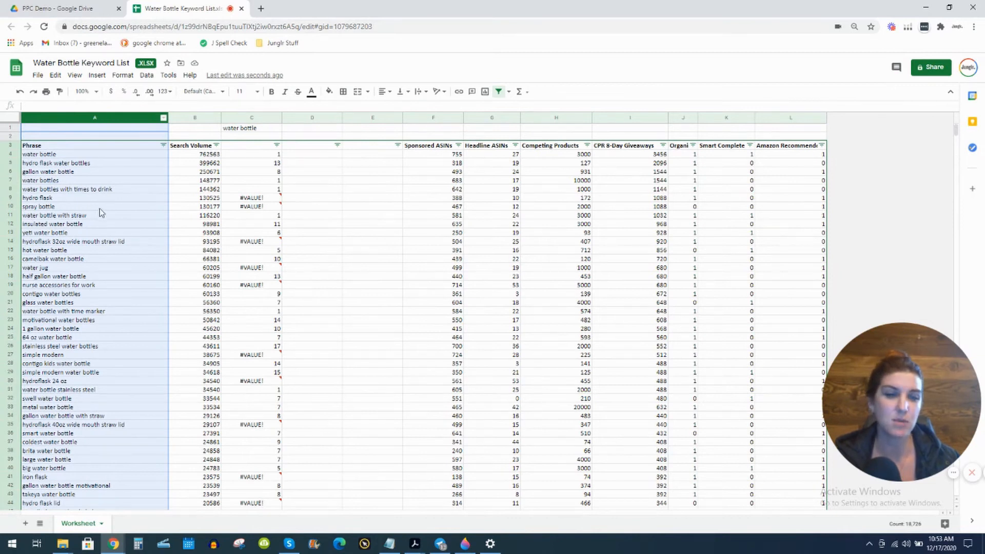
mouse_move(249, 178)
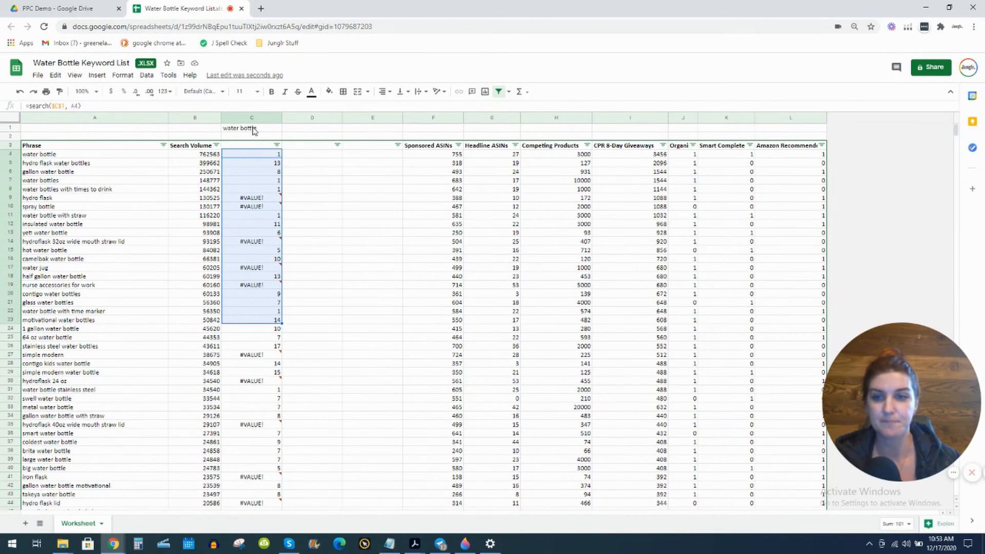
click(252, 128)
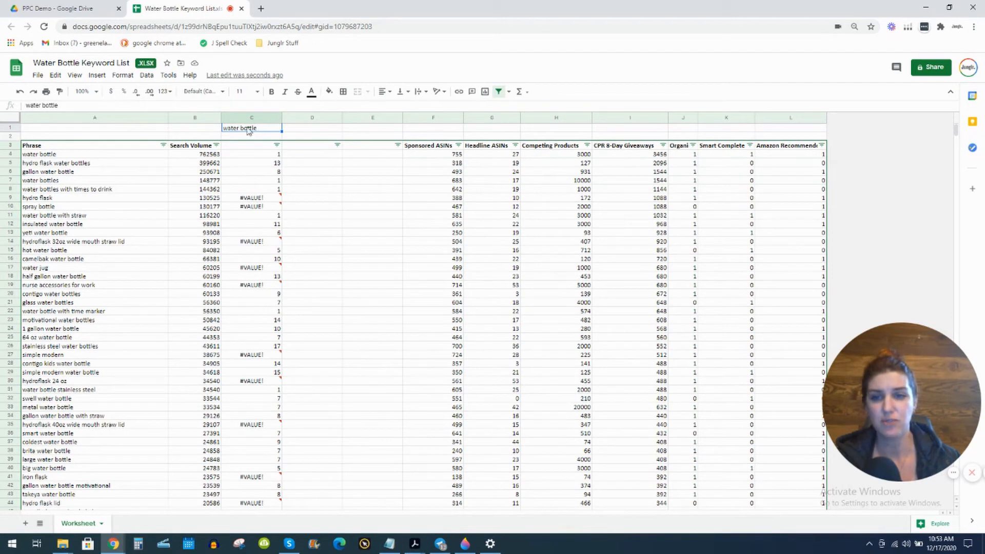
mouse_move(244, 131)
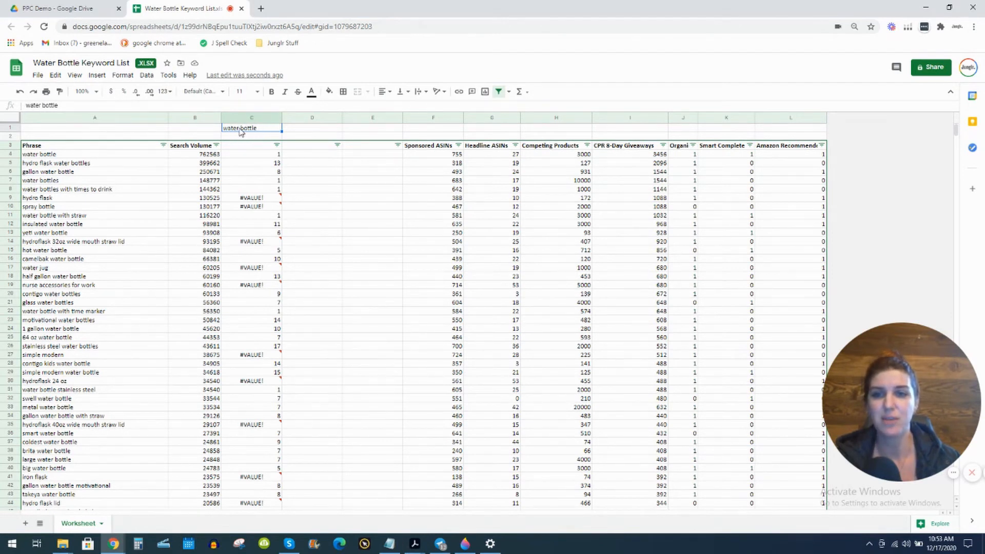
mouse_move(251, 130)
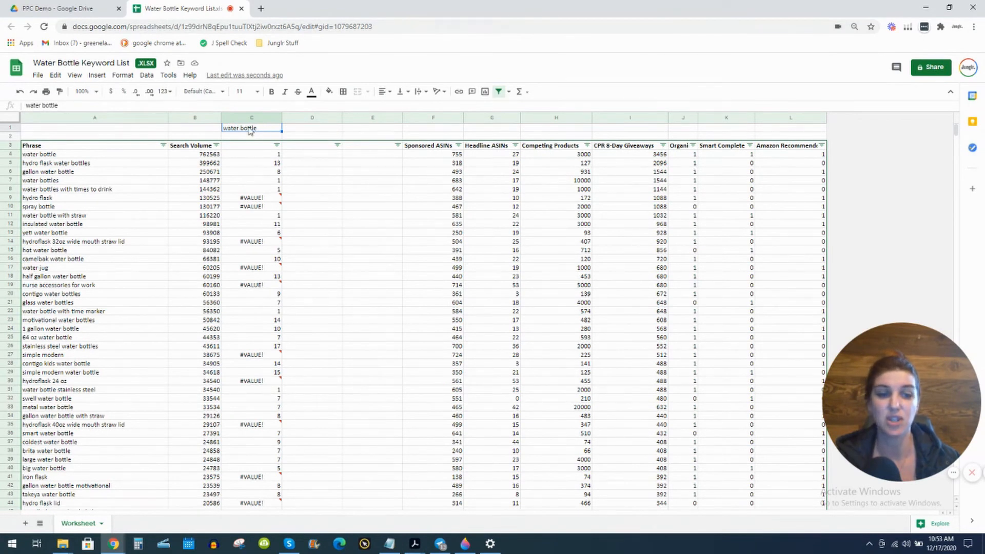
mouse_move(255, 137)
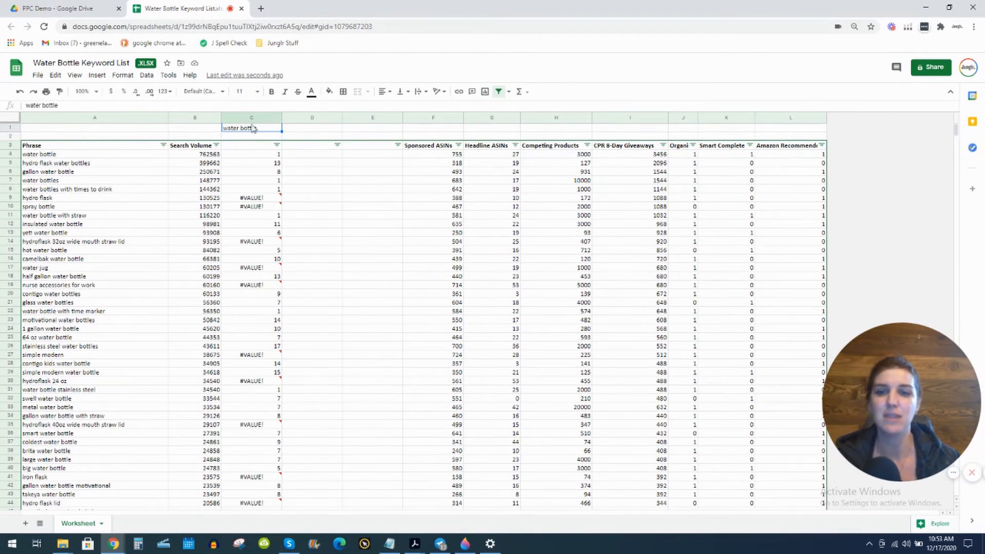
click(251, 117)
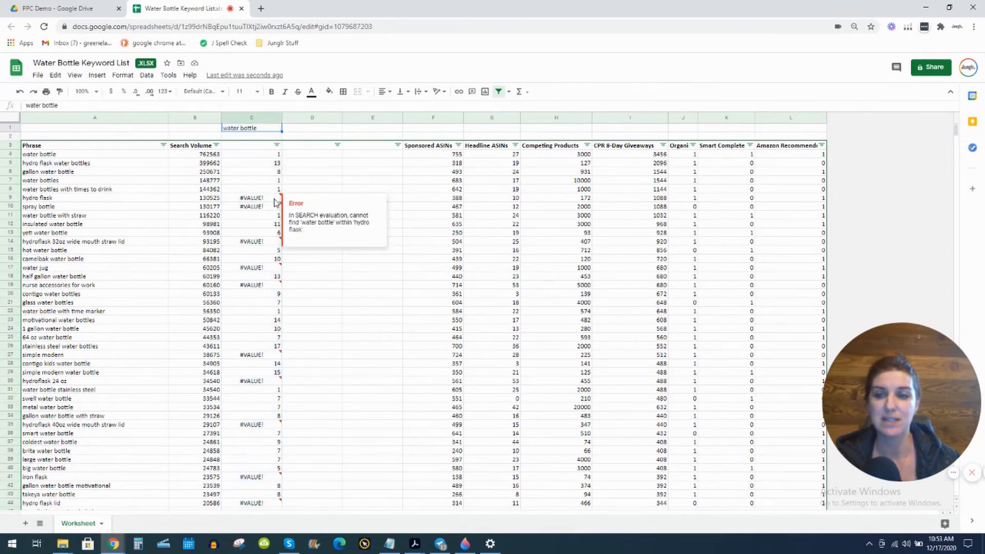
mouse_move(267, 172)
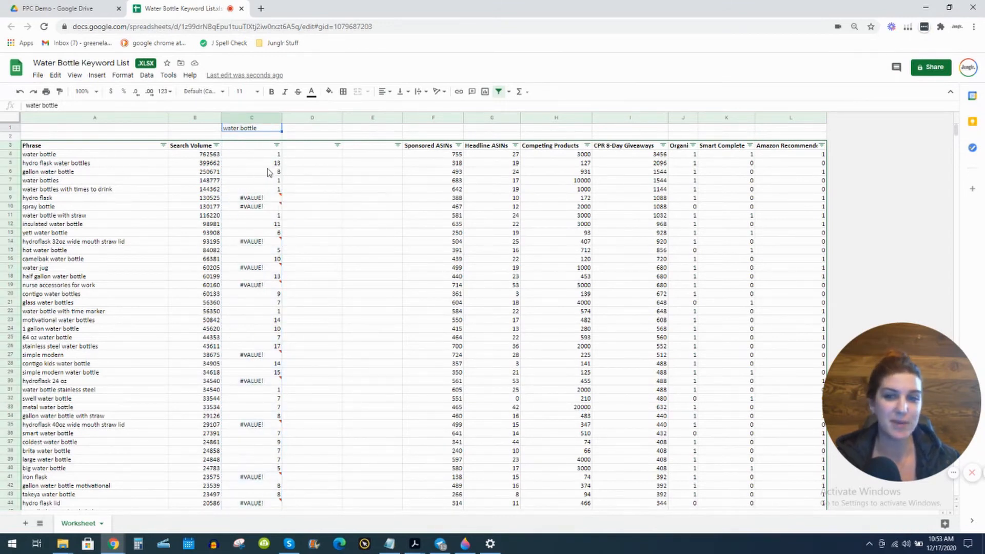
mouse_move(286, 167)
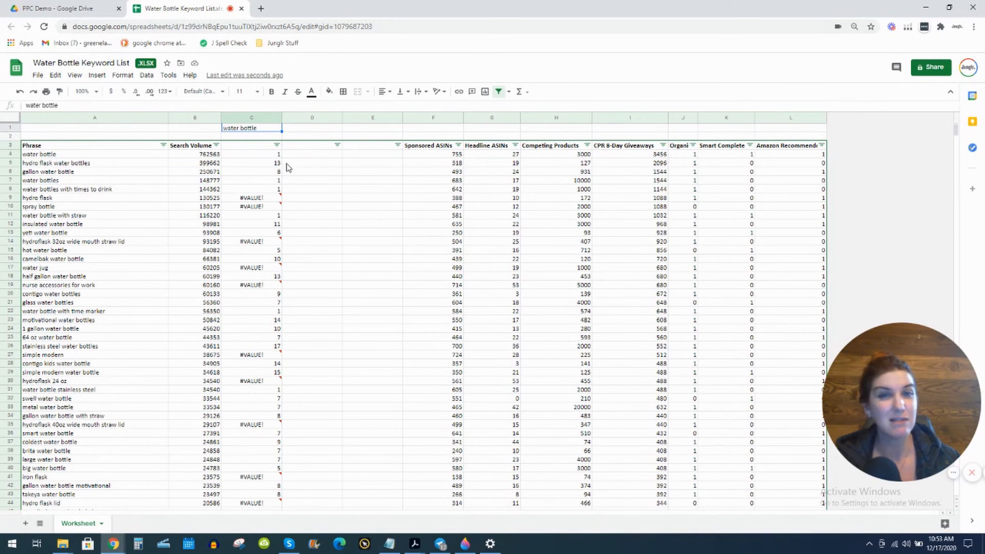
mouse_move(284, 165)
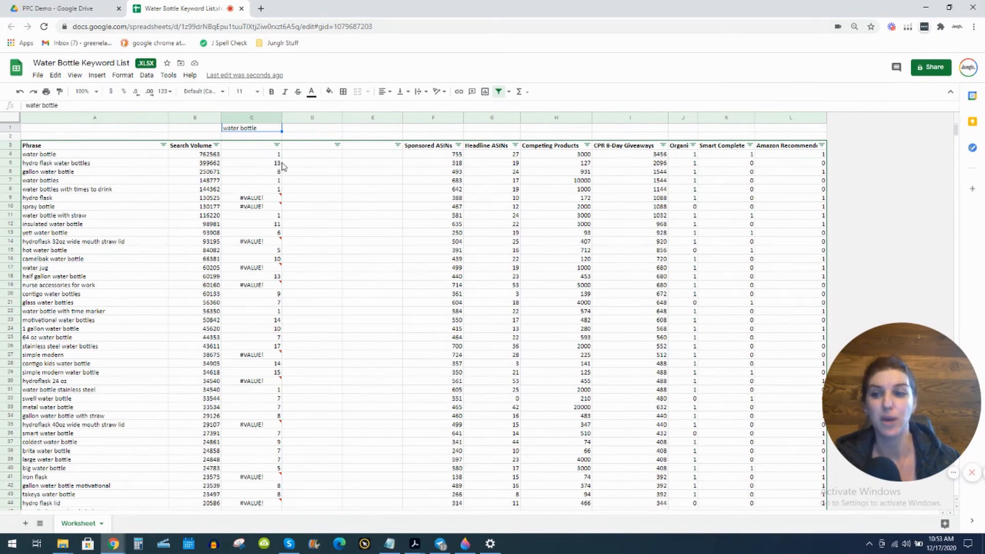
mouse_move(257, 129)
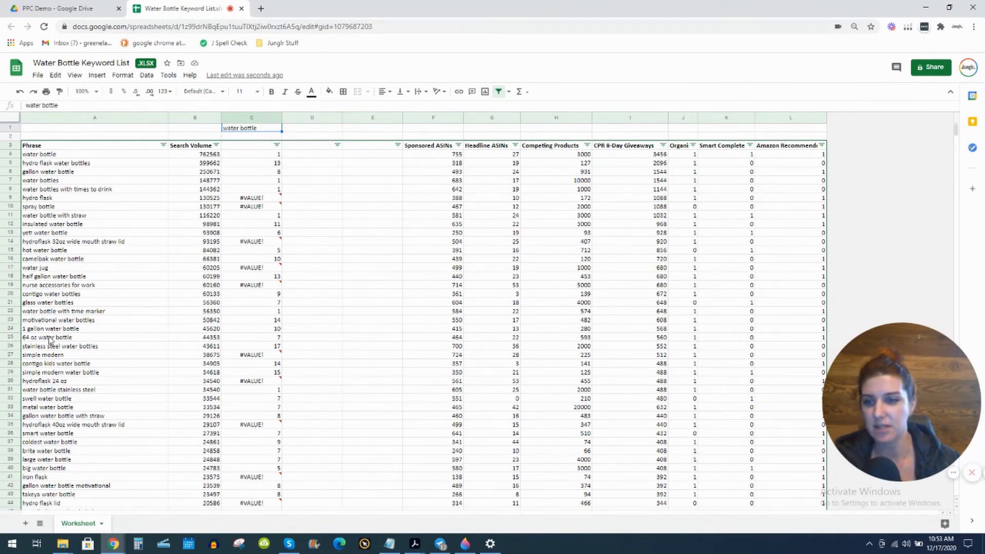
mouse_move(71, 340)
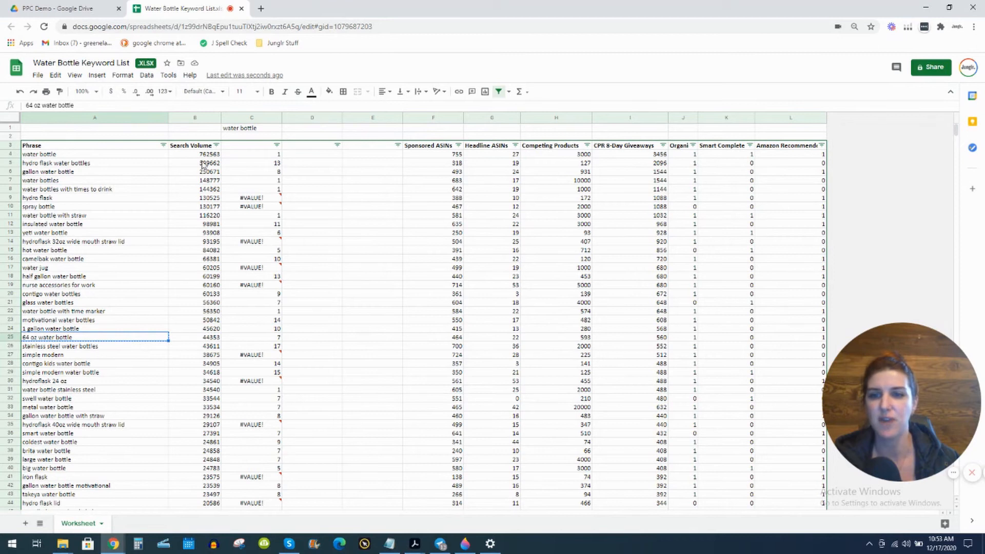
Make 64 oz water bottle the core keyword in C1 and filter column C to matching phrases only
click(251, 128)
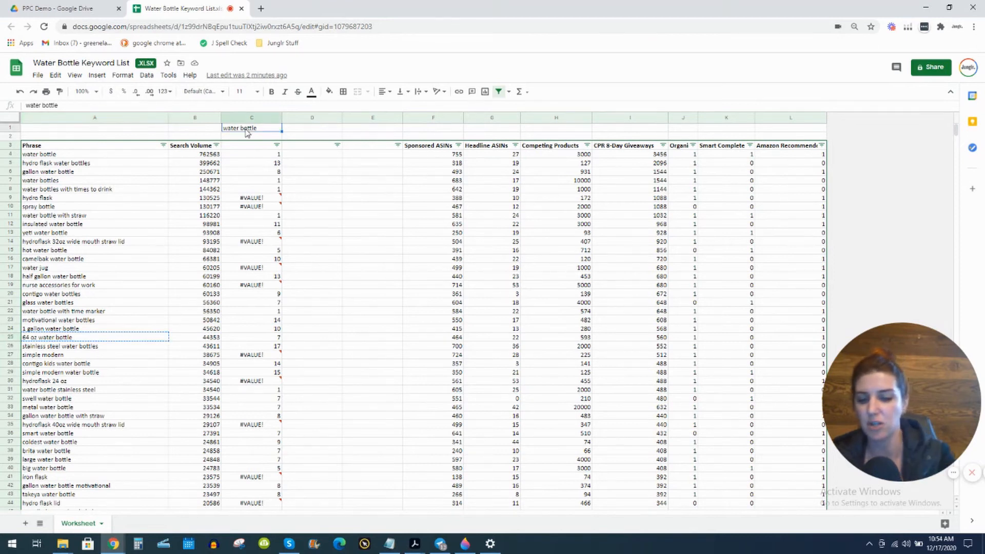
text(64 oz water bottle)
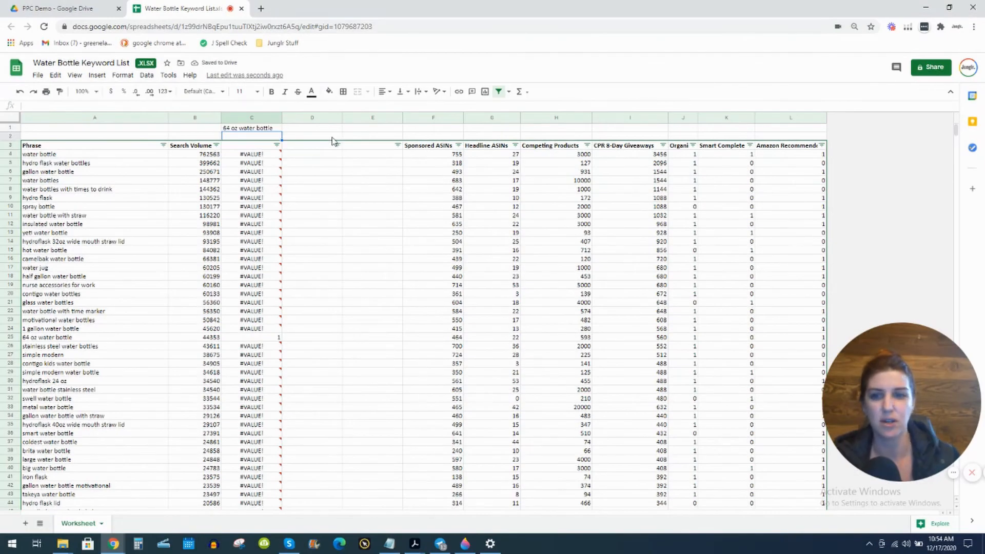
click(276, 145)
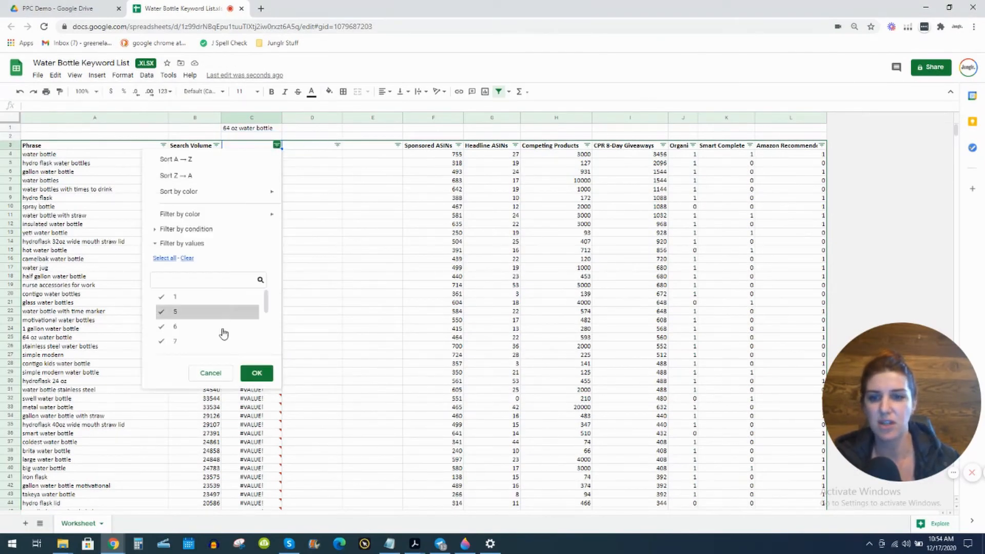
scroll(down, 3)
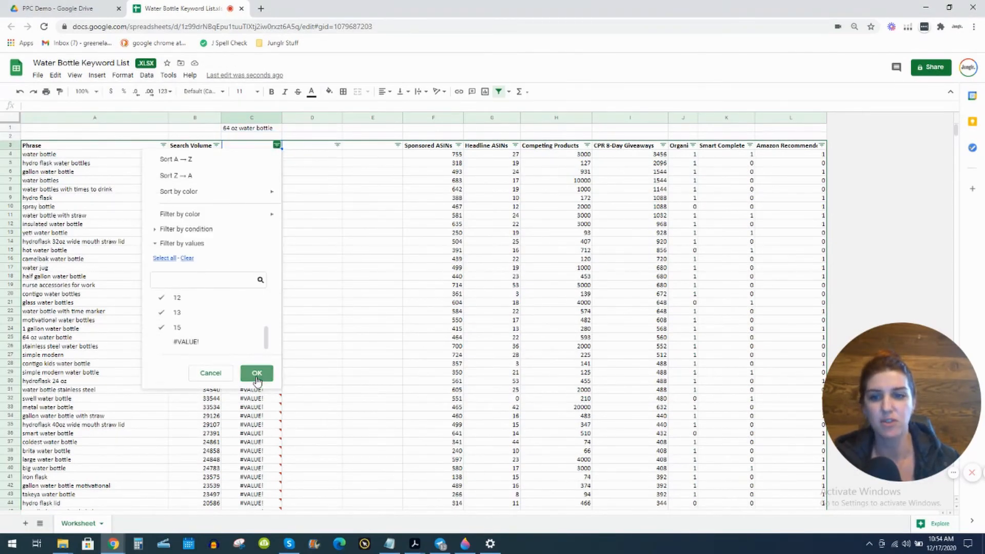
click(256, 372)
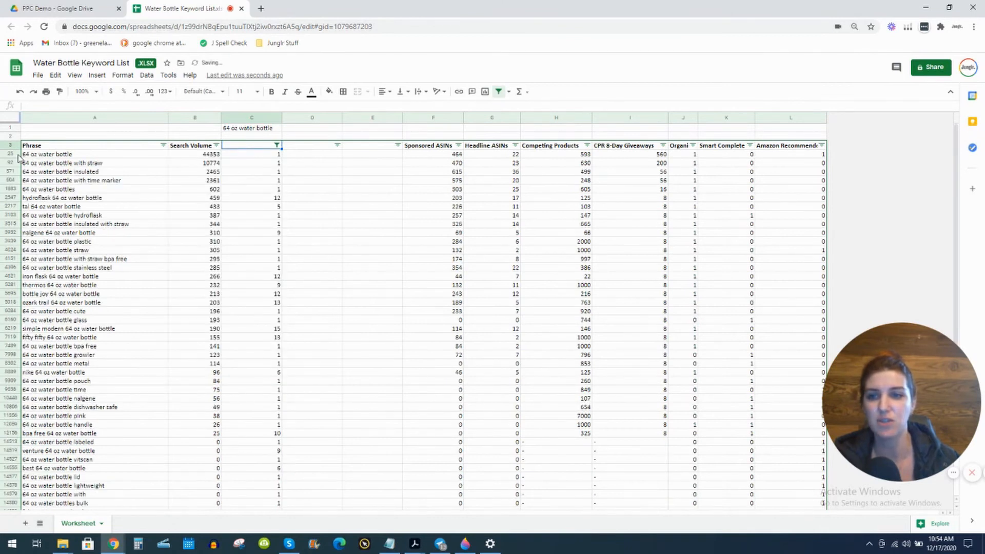
scroll(down, 3)
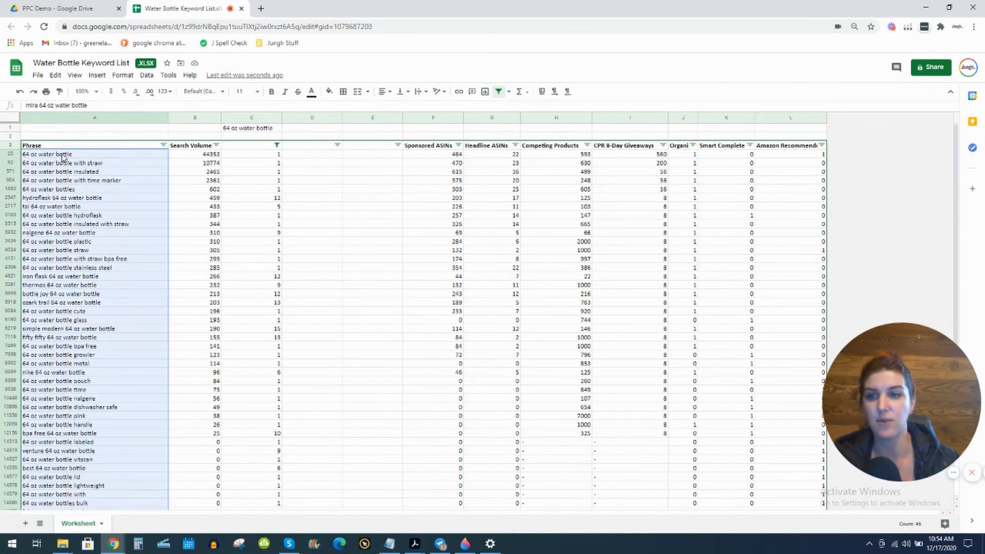
Clear the column C filter with Select all so every keyword row shows again
click(247, 127)
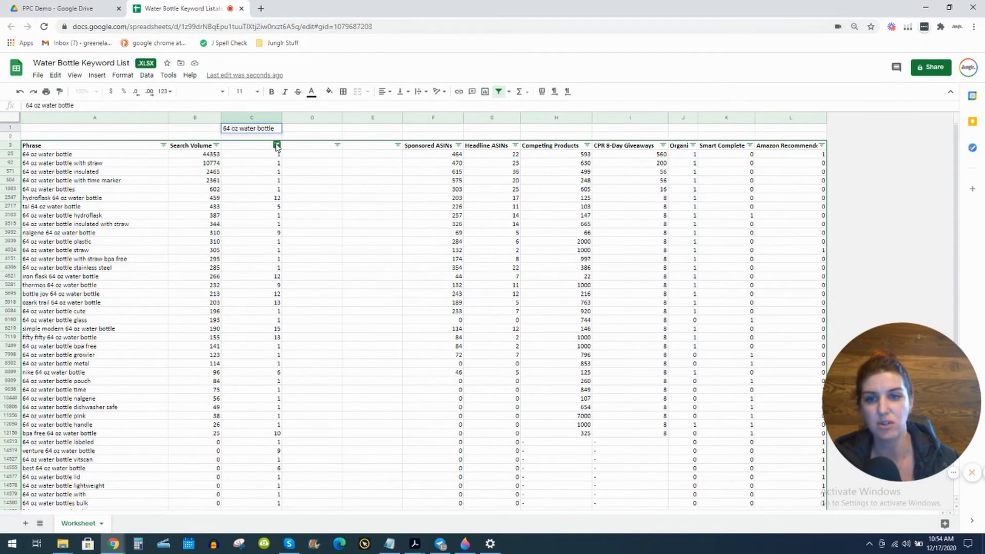
click(276, 145)
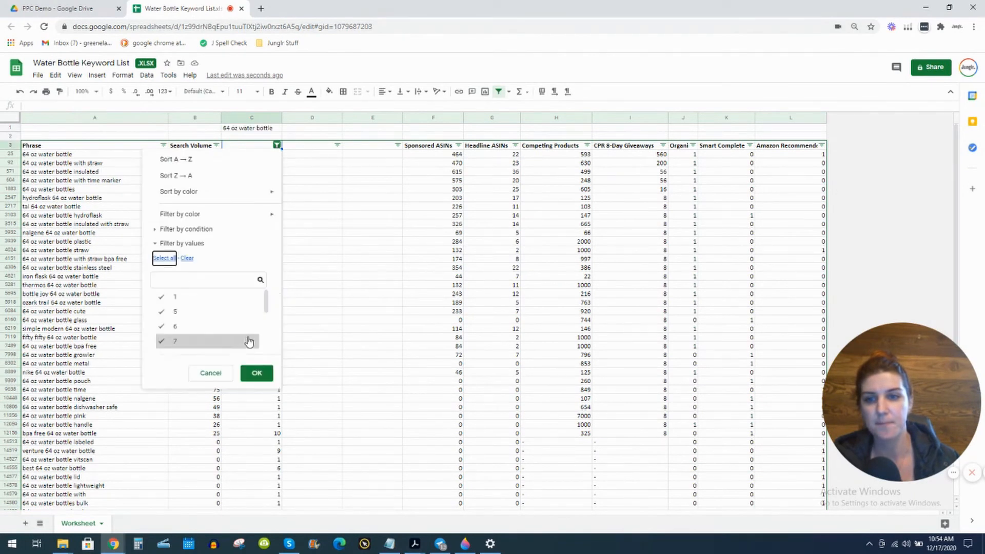
click(255, 372)
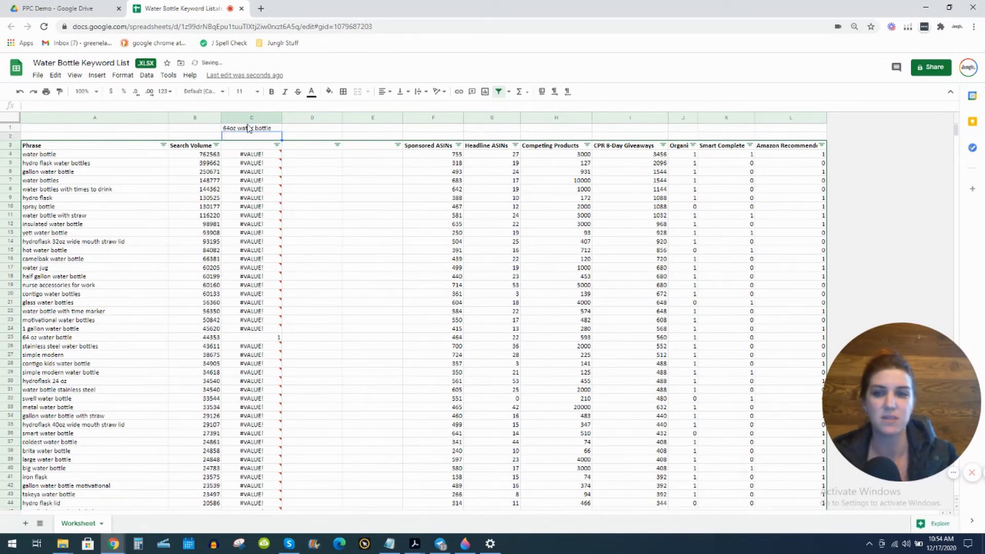
Filter to phrases containing 64oz water bottle, then Select all again so every row is visible
click(312, 163)
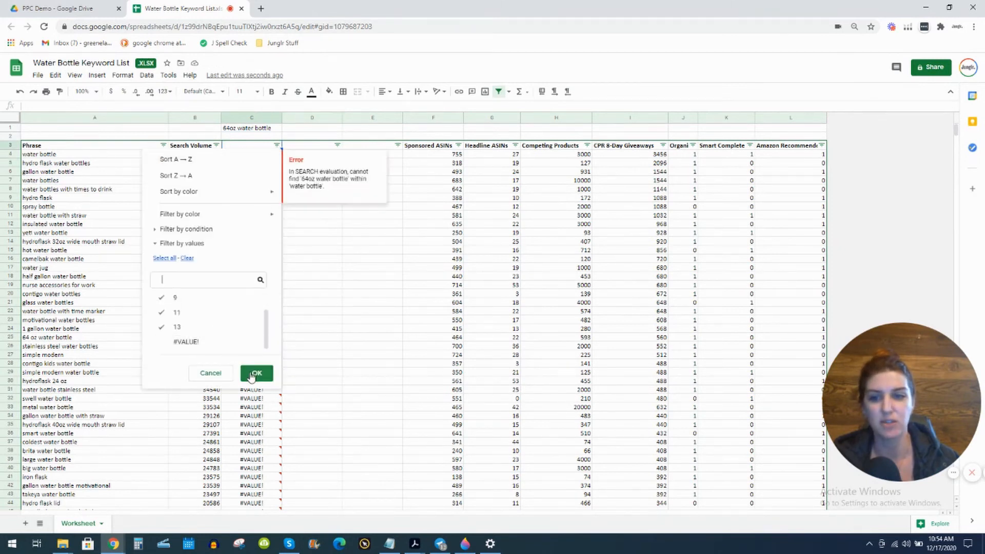
click(255, 373)
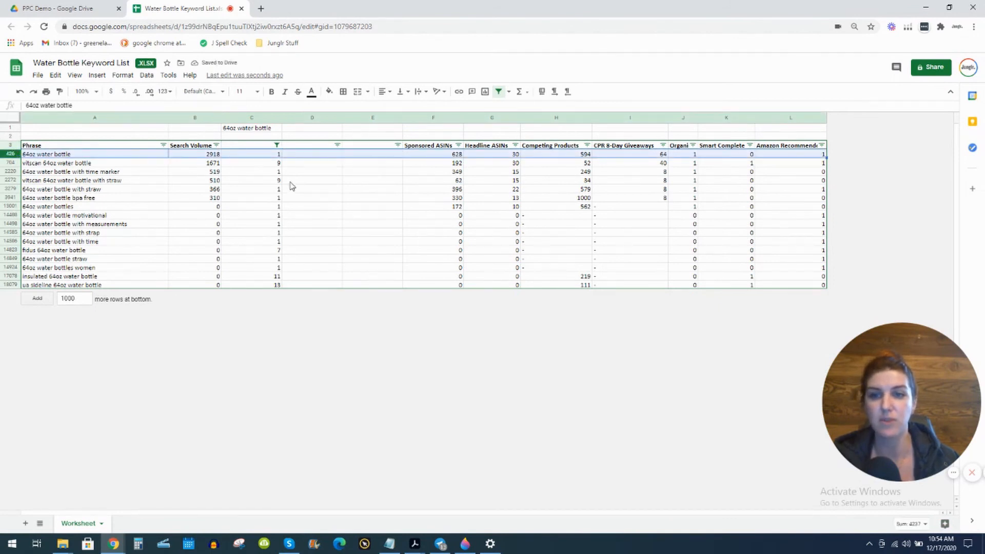
click(276, 144)
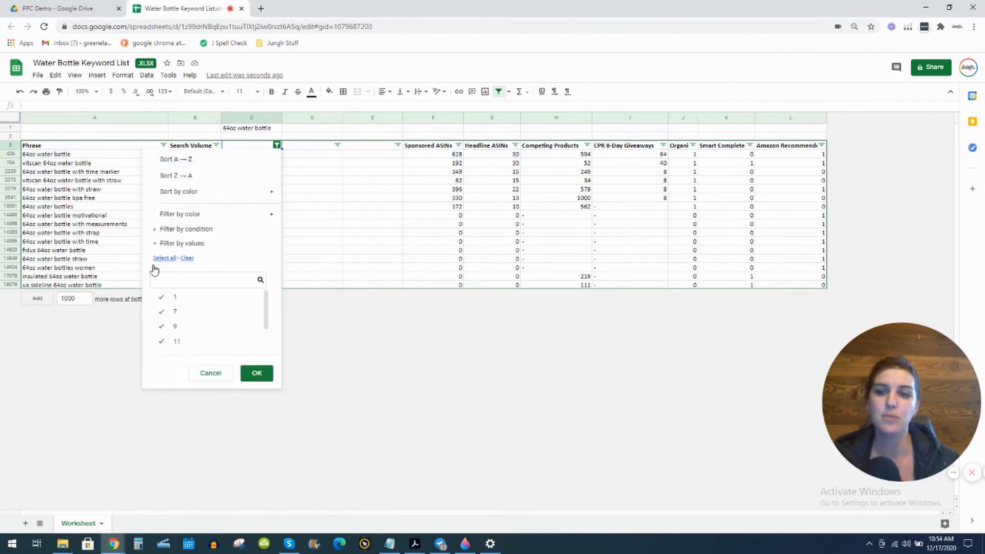
click(256, 372)
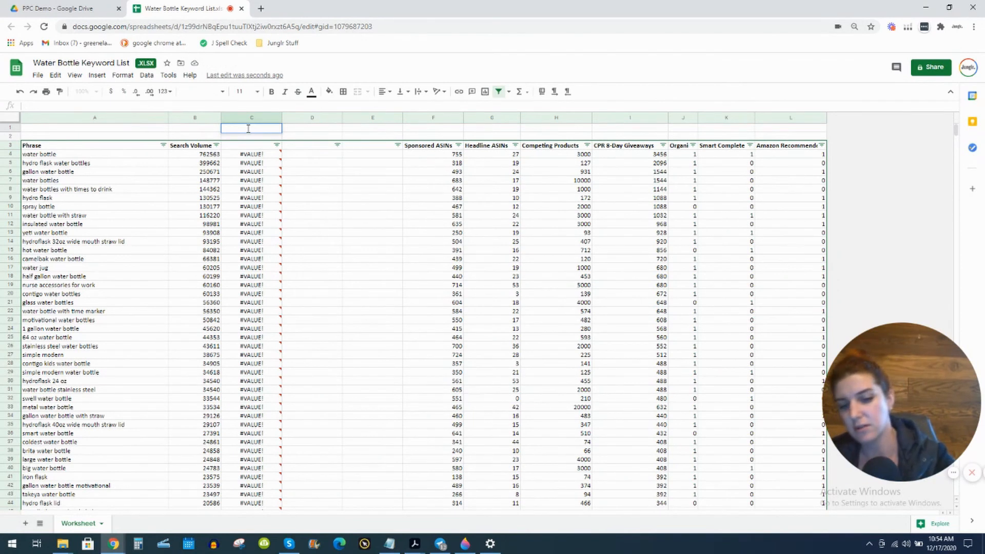
Enter a pink water bottle keyword in C1 and filter column C to pink phrases only
text(Pink water bottle)
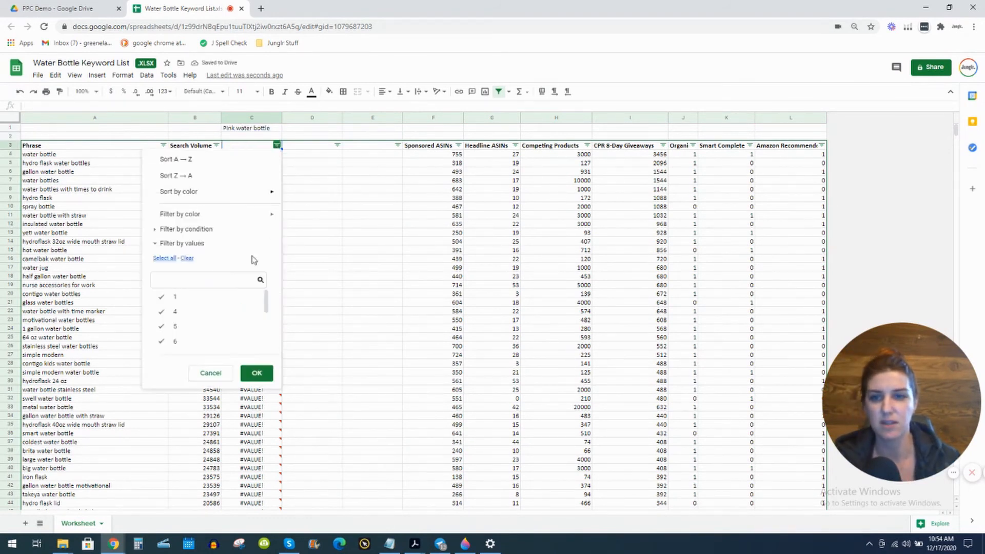
scroll(down, 3)
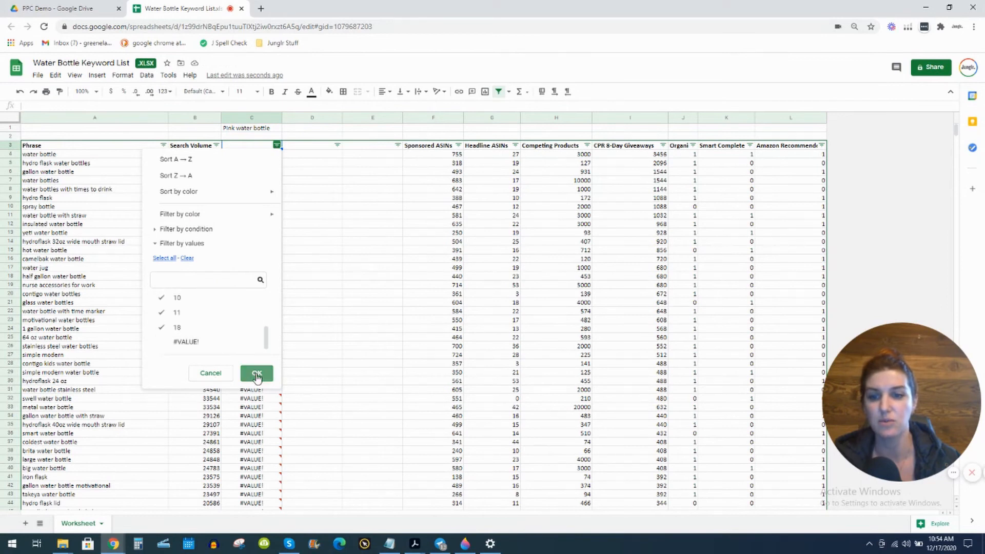
click(255, 372)
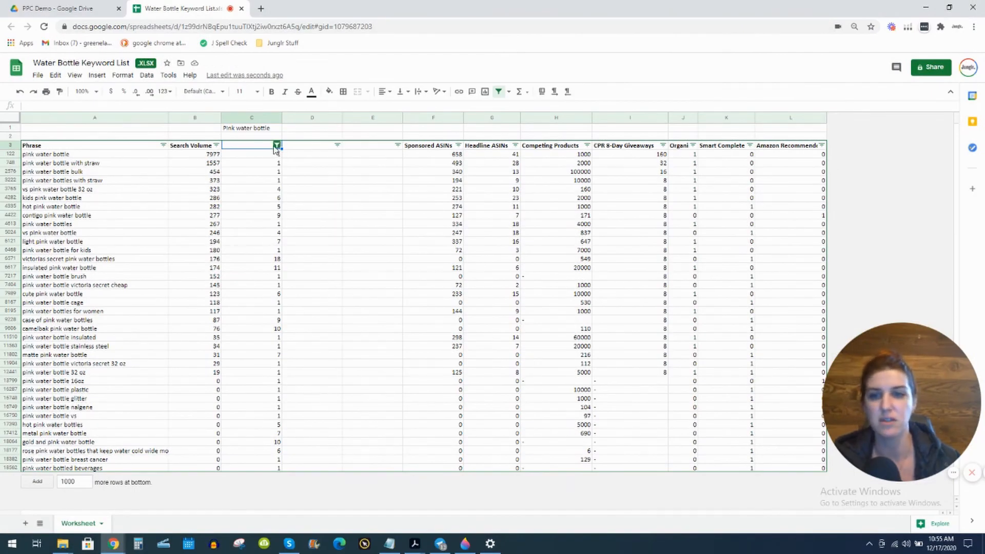
Clear the pink filter with Select all so all rows show, #VALUE! included, and return to C1
click(276, 144)
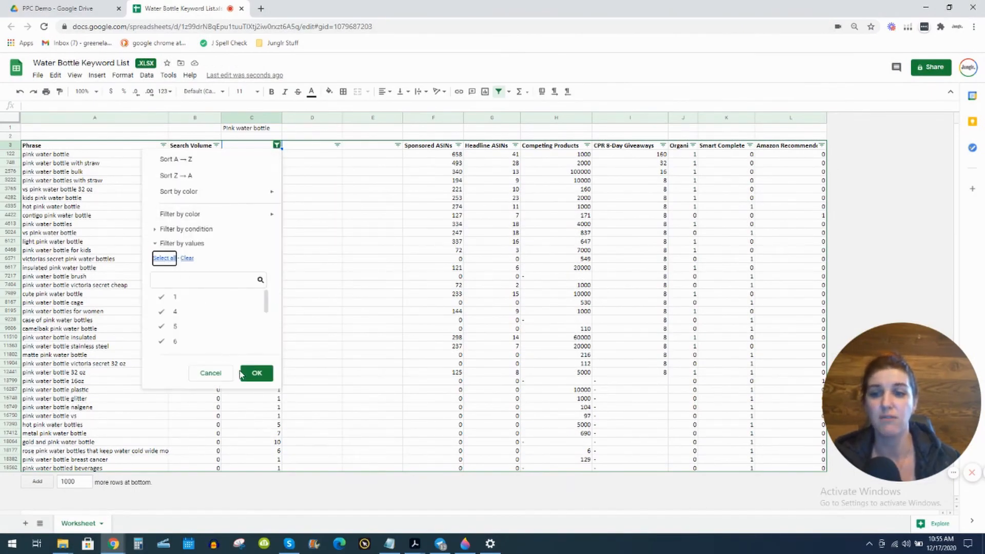
click(256, 372)
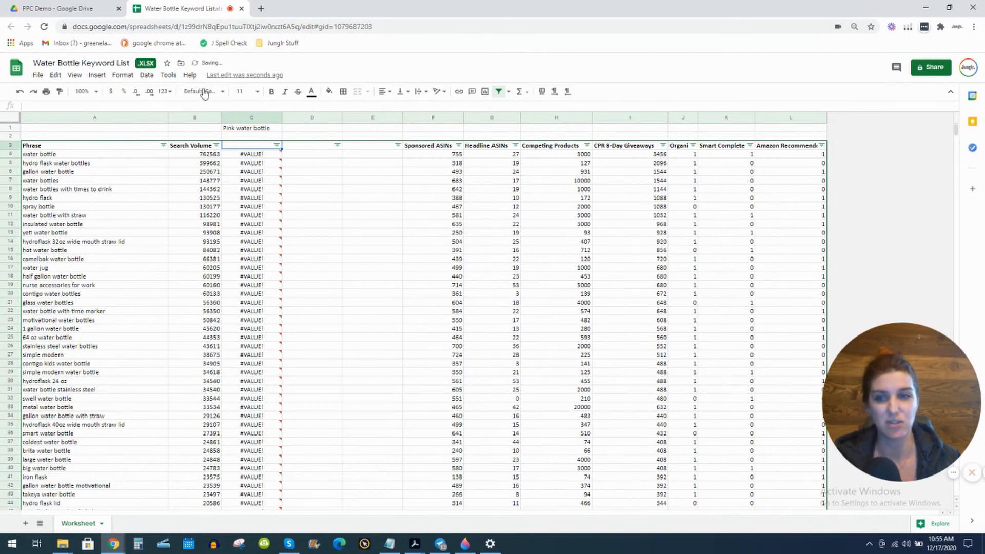
click(252, 128)
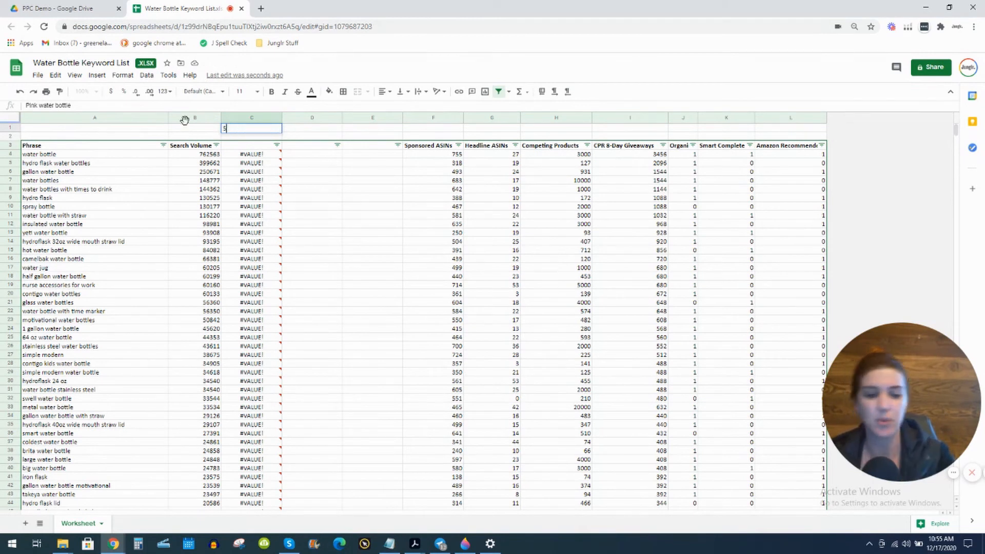
Set the core keyword in C1 to Sport and filter column C to exclude #VALUE! rows
text(Sport)
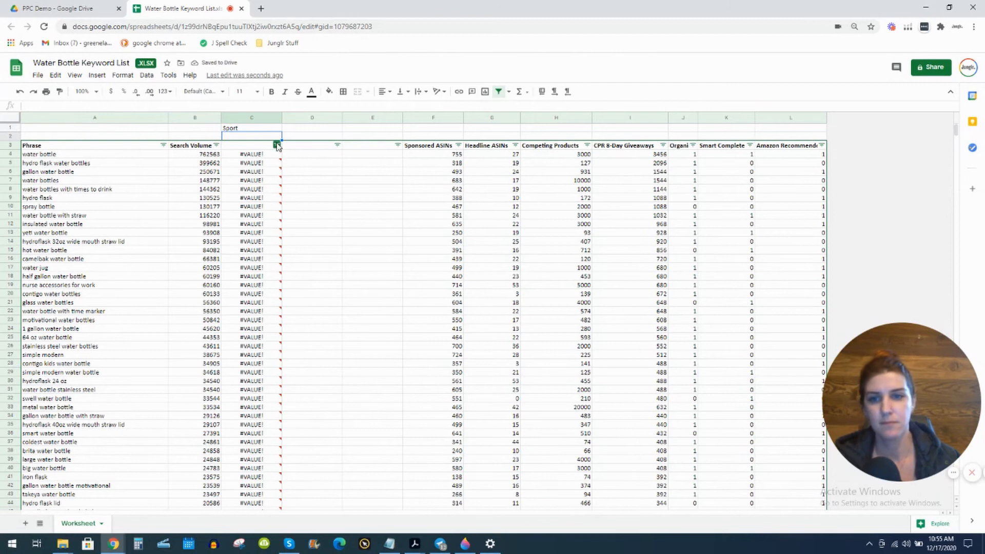
click(276, 145)
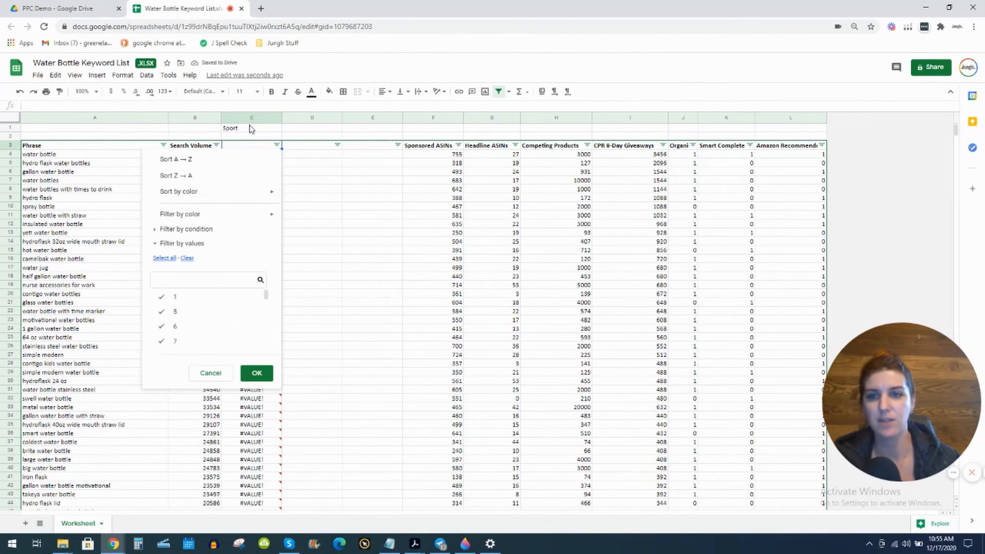
scroll(down, 3)
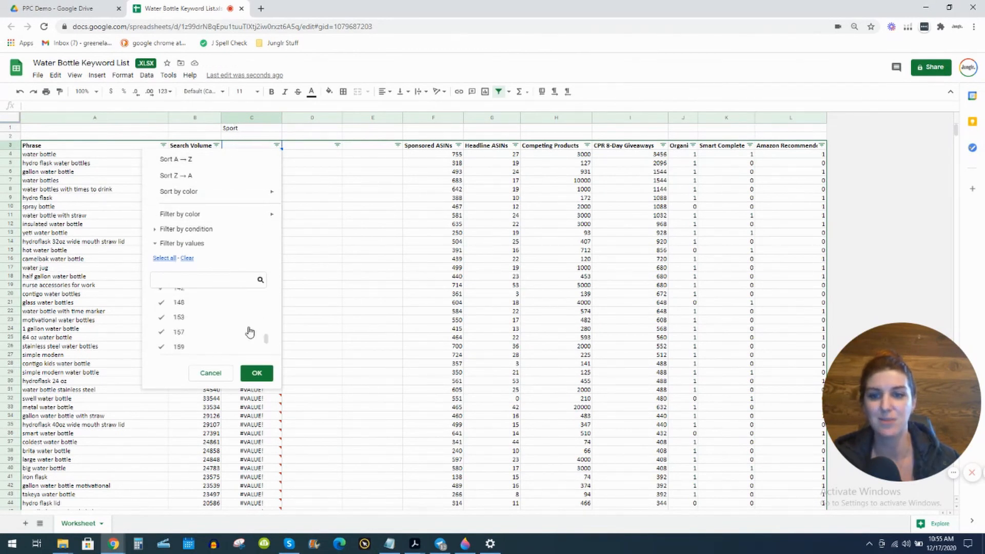
scroll(down, 3)
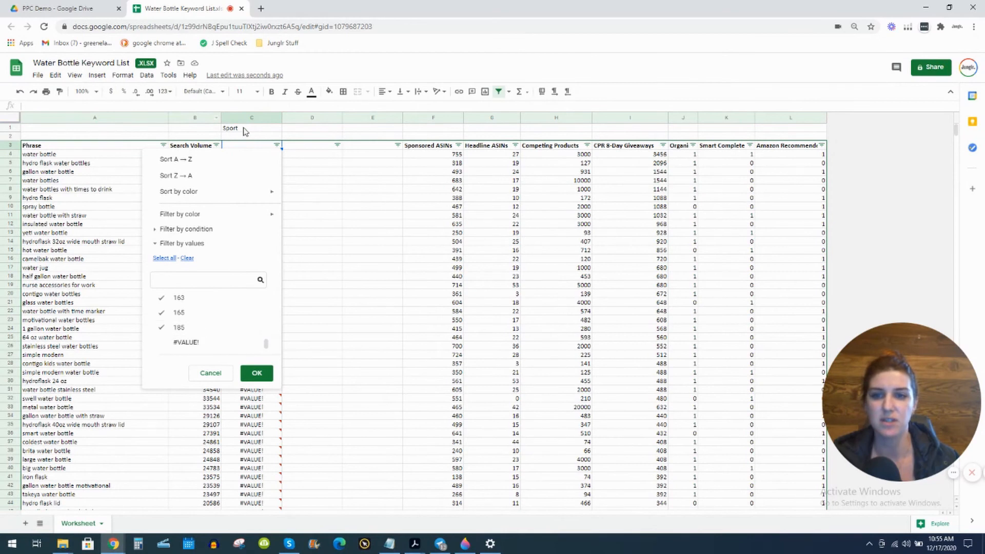
click(255, 373)
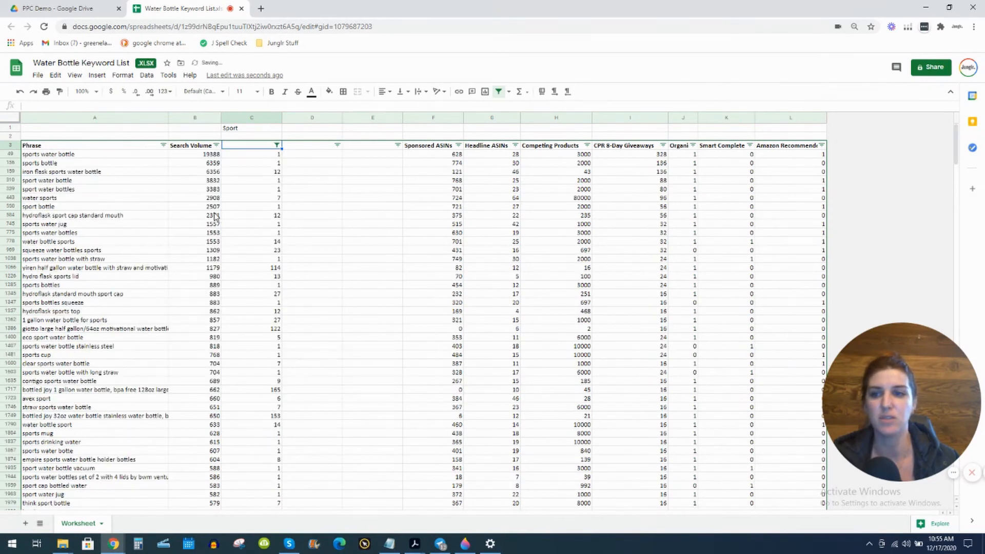
Browse the sport results such as sports water bottle and sports bottle, then return to C1
click(48, 154)
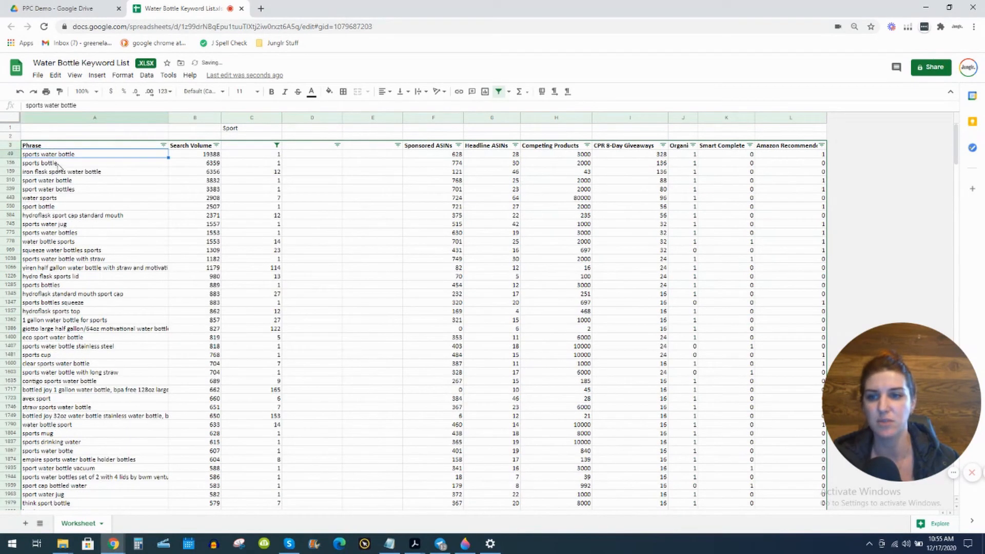
click(39, 163)
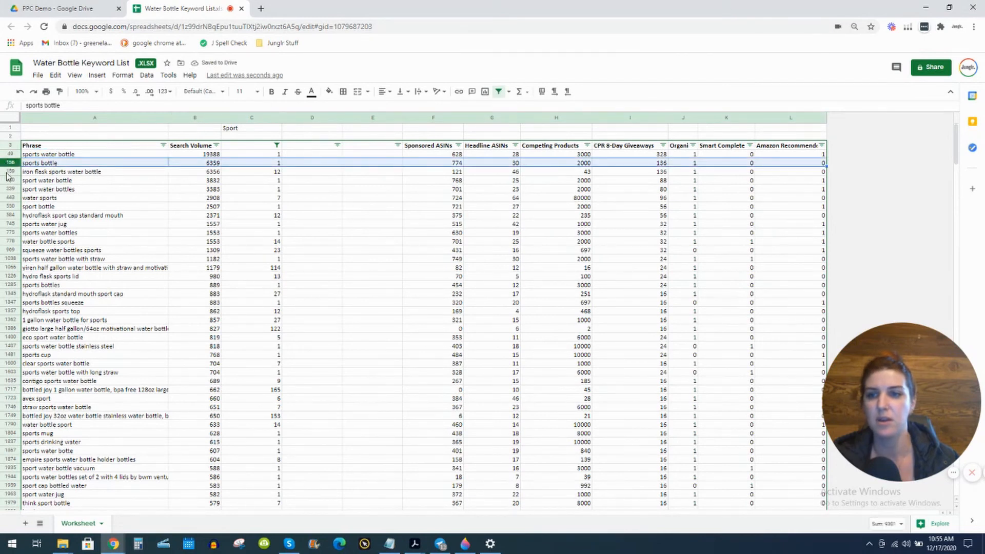
scroll(down, 3)
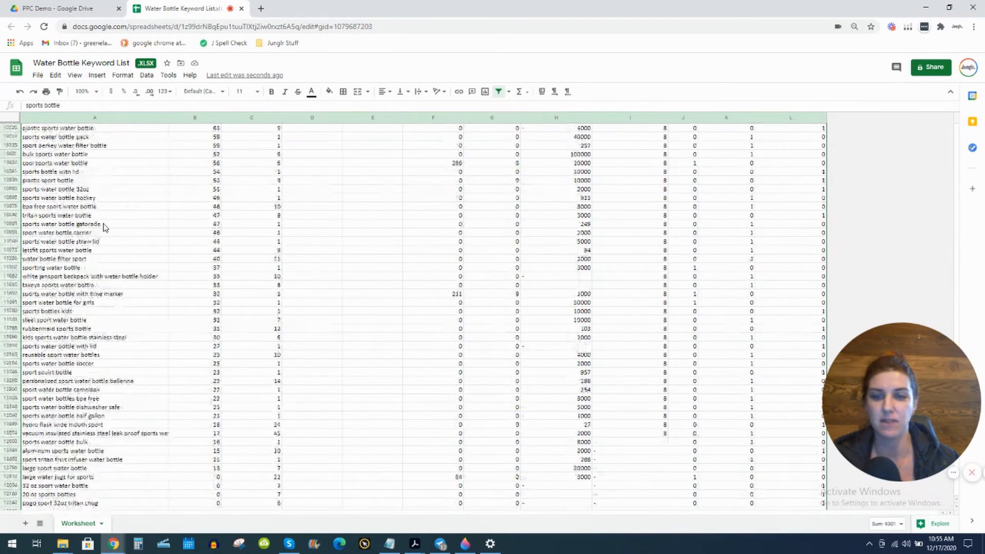
scroll(down, 3)
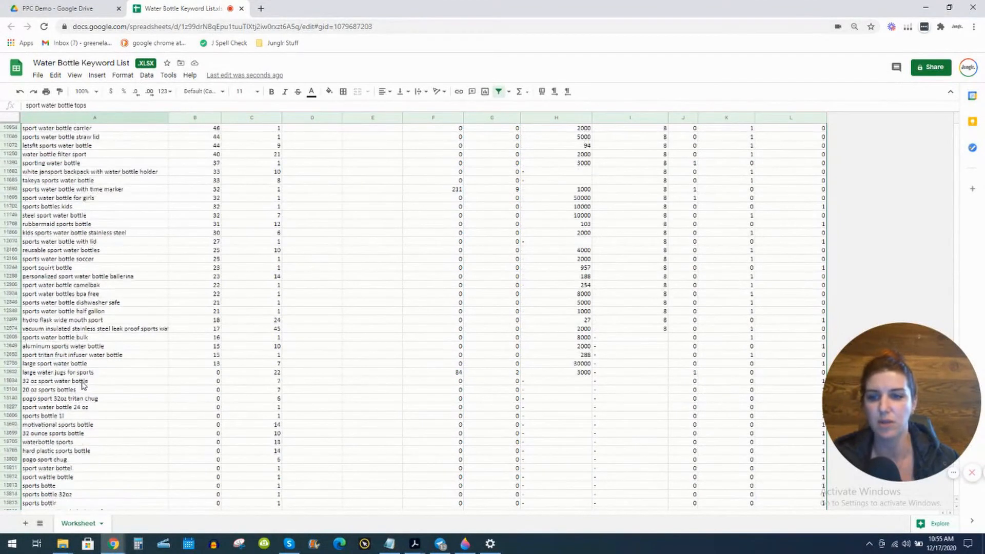
scroll(up, 3)
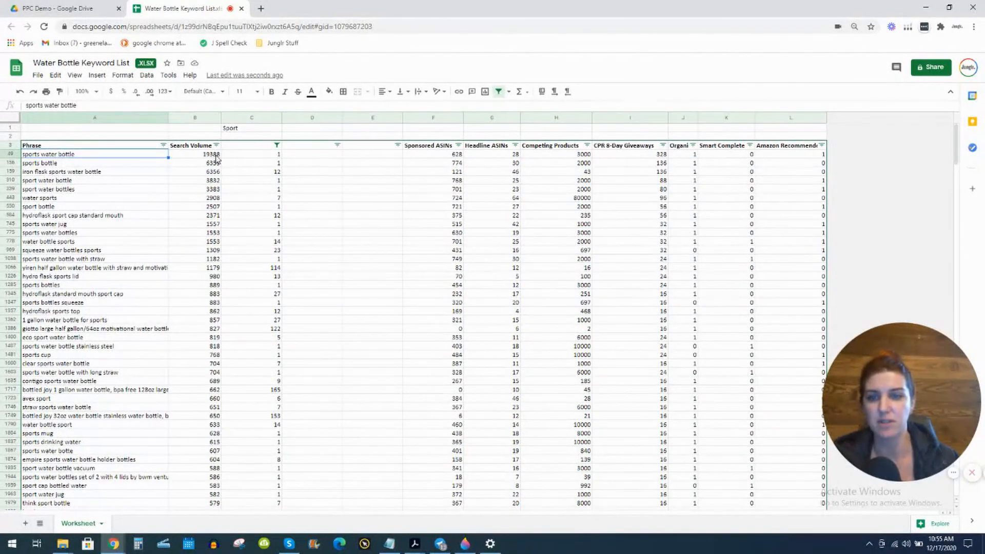
click(252, 128)
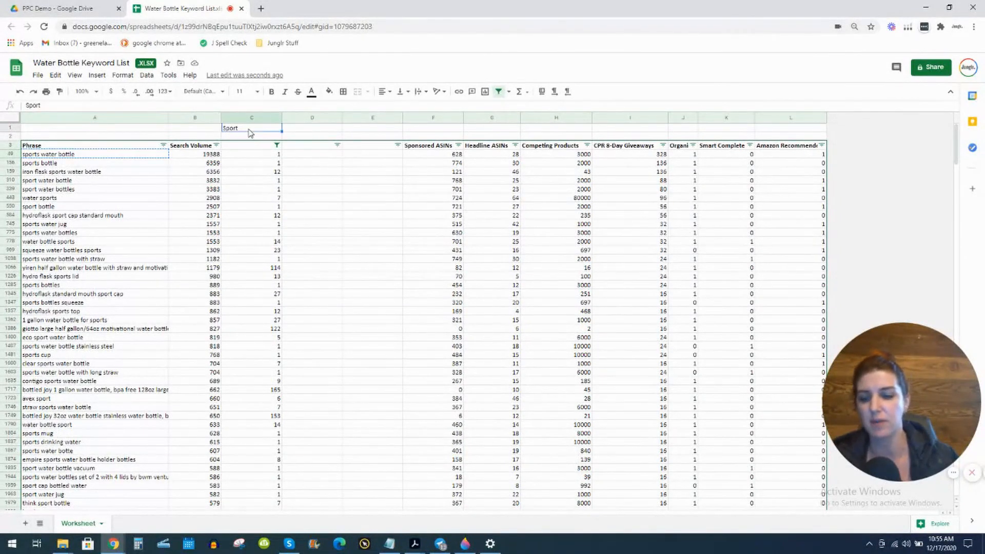
Make sports water bottle the core keyword in C1 and filter column C to matching phrases
text(sports water bottle)
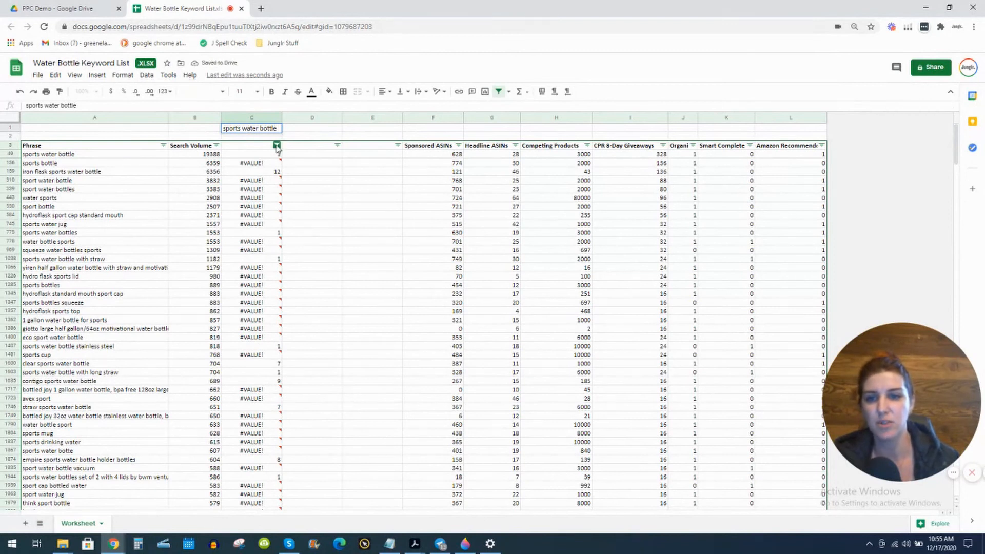
click(276, 145)
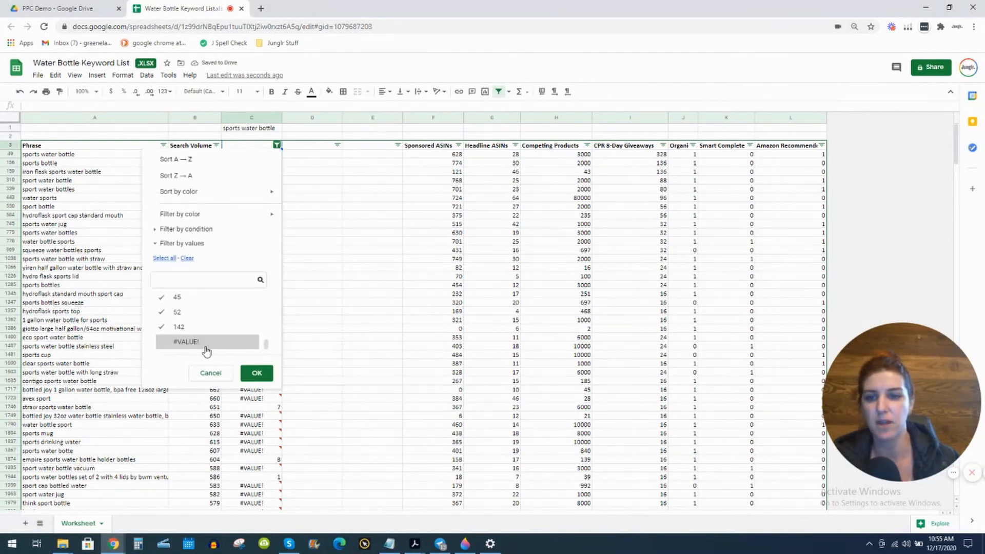
click(161, 342)
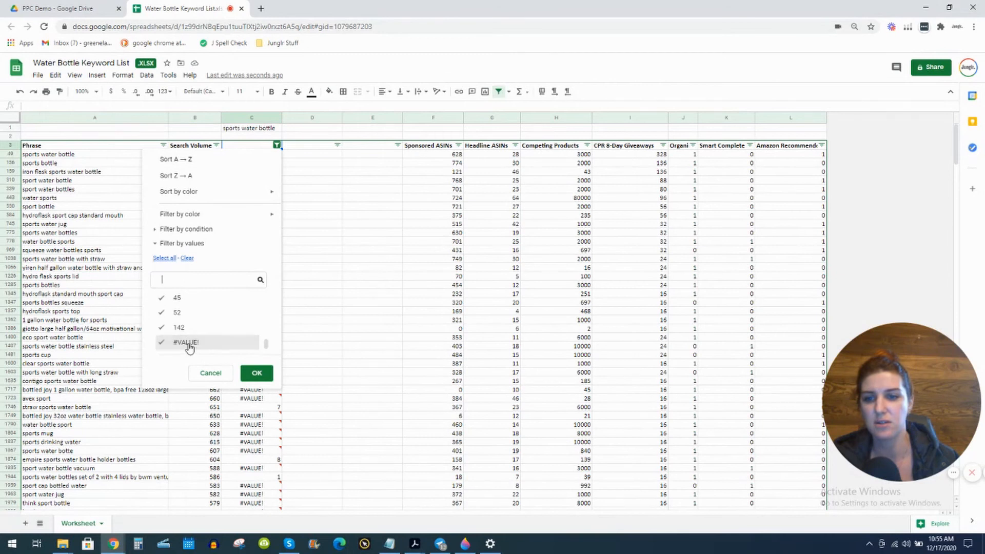
click(256, 372)
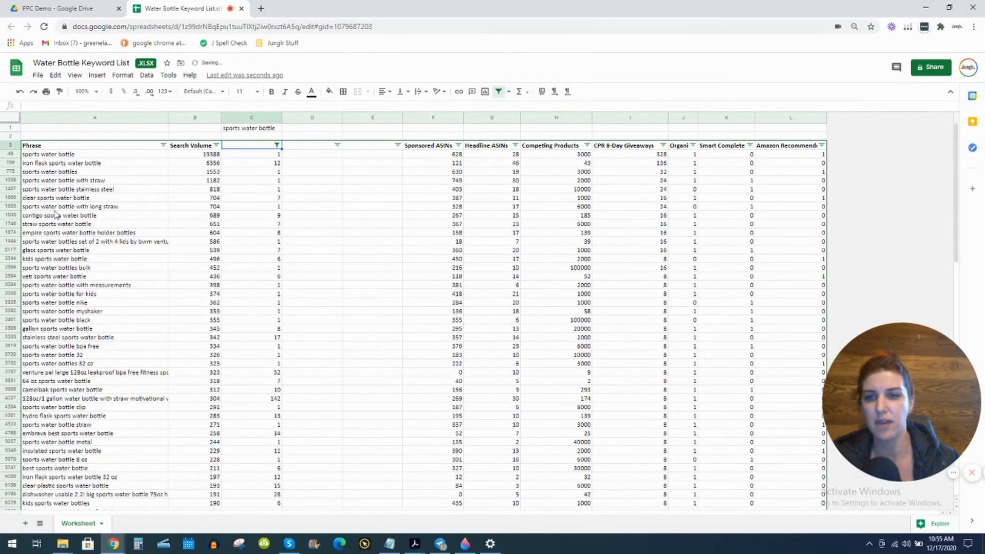
scroll(down, 3)
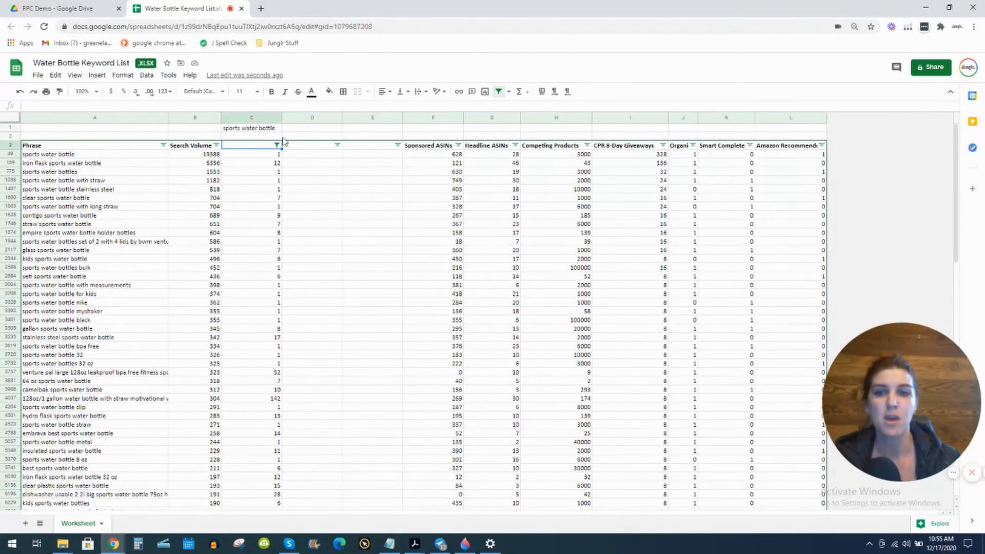
Clear the column C filter with Select all so every row shows again, #VALUE! included
click(276, 145)
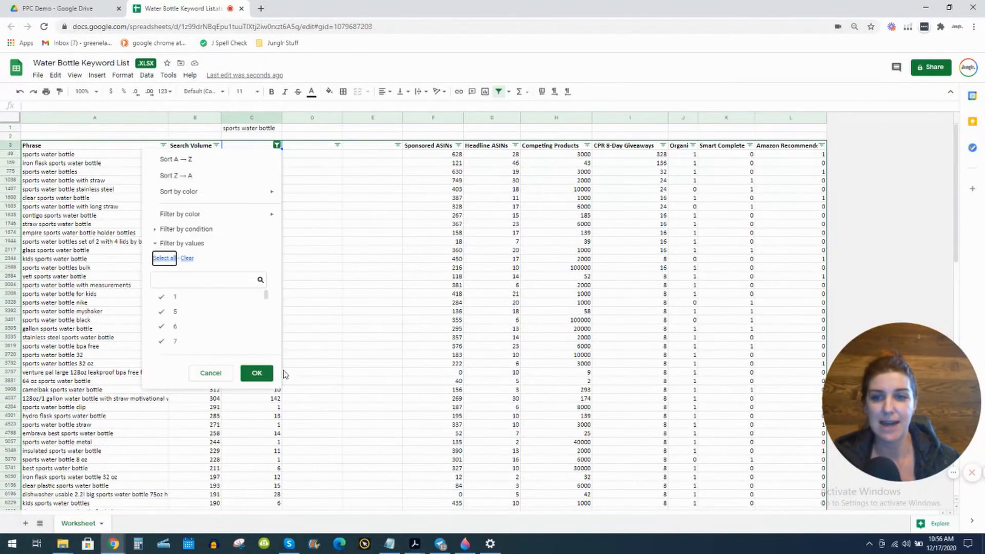
click(256, 372)
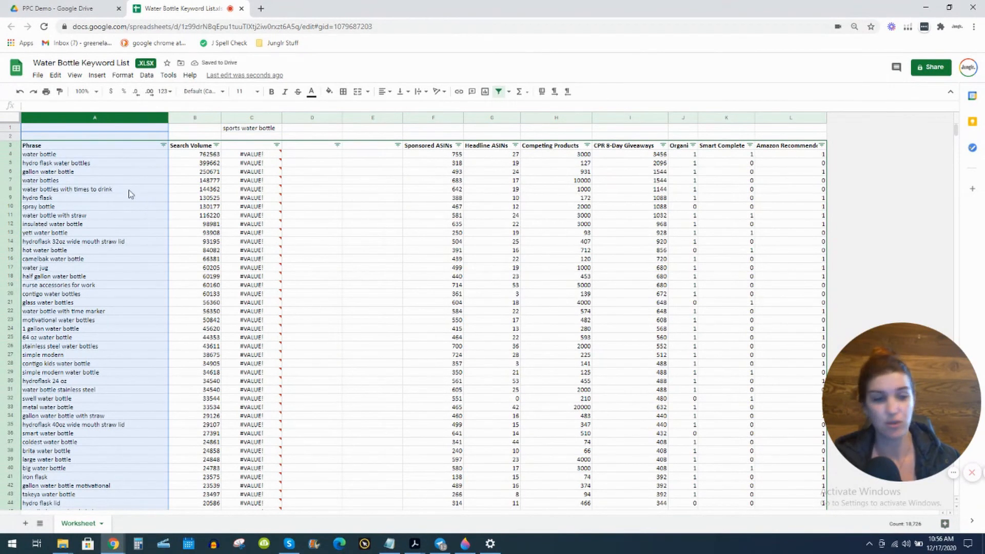
mouse_move(104, 188)
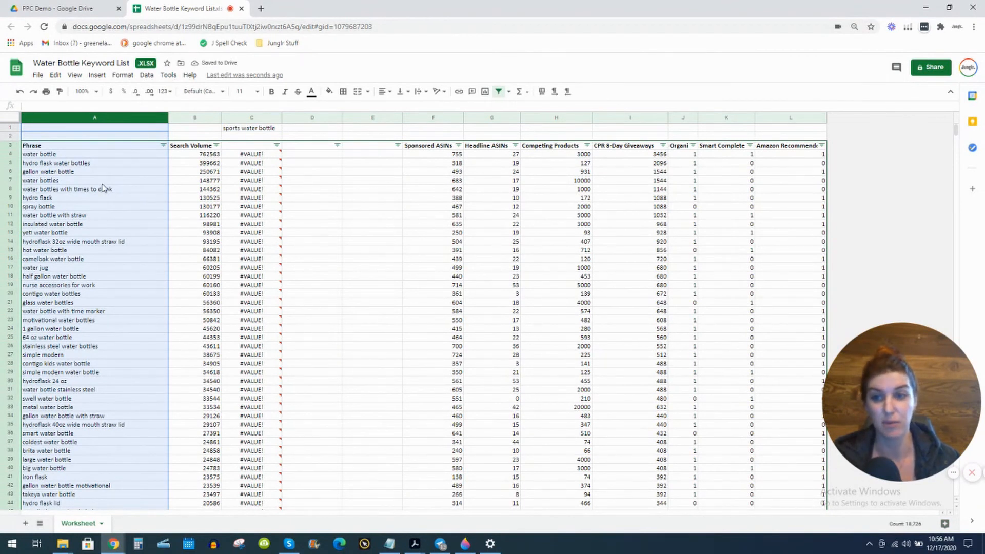
click(252, 127)
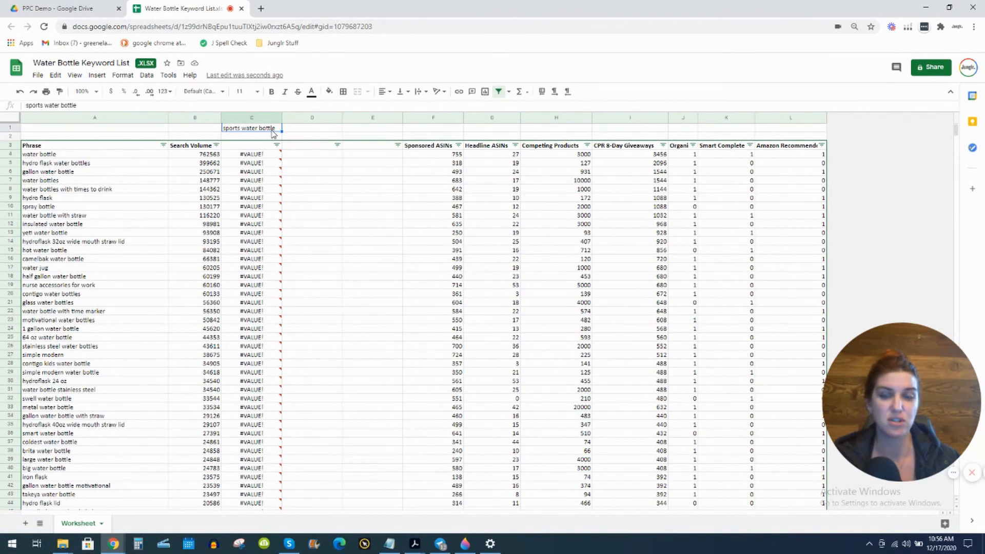
mouse_move(269, 140)
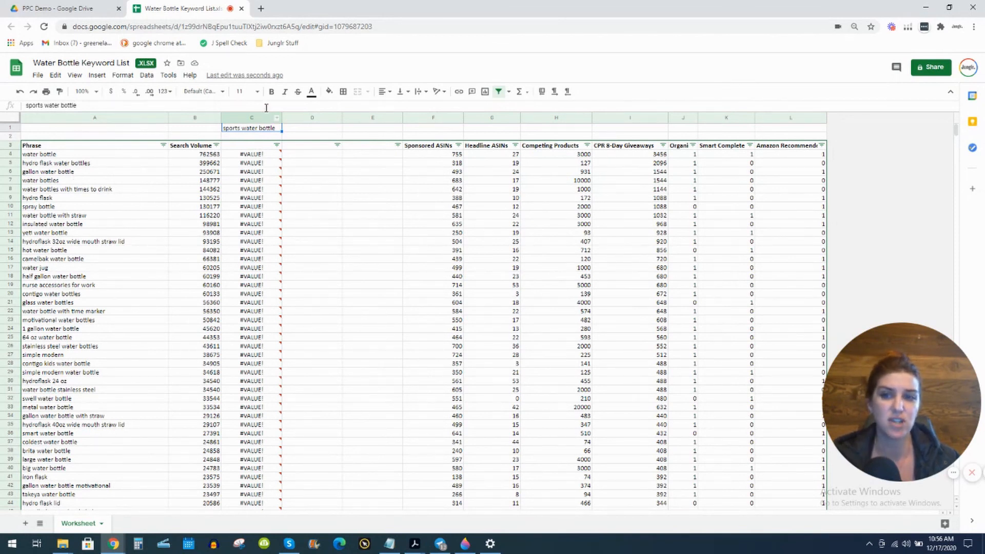
mouse_move(269, 133)
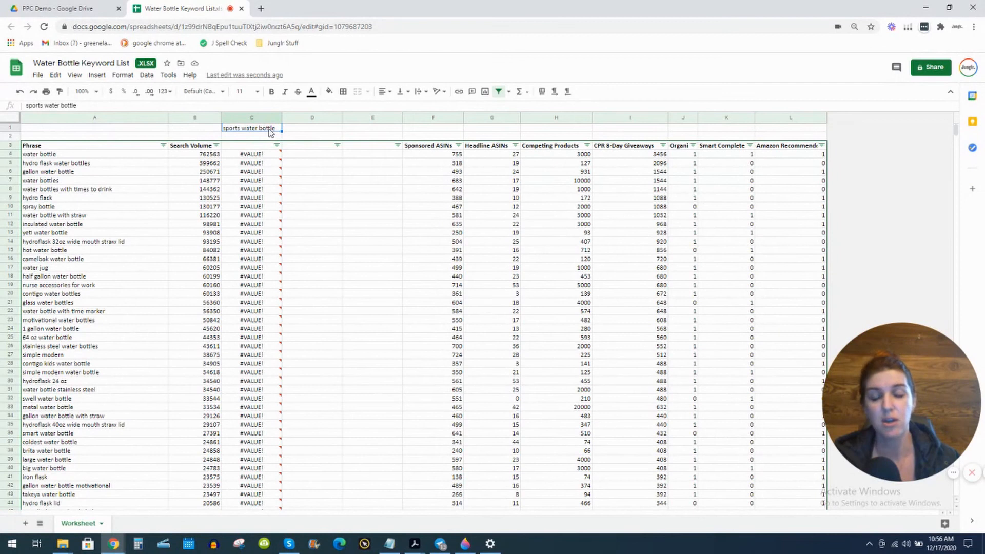